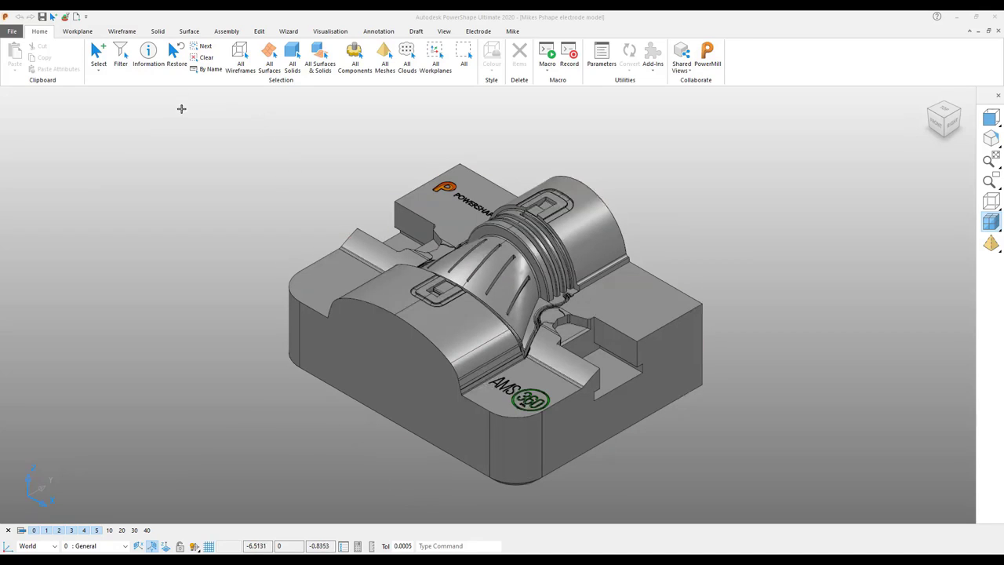
Start a new electrode from the three concave rib grooves and advance to extension options.
left_click(287, 31)
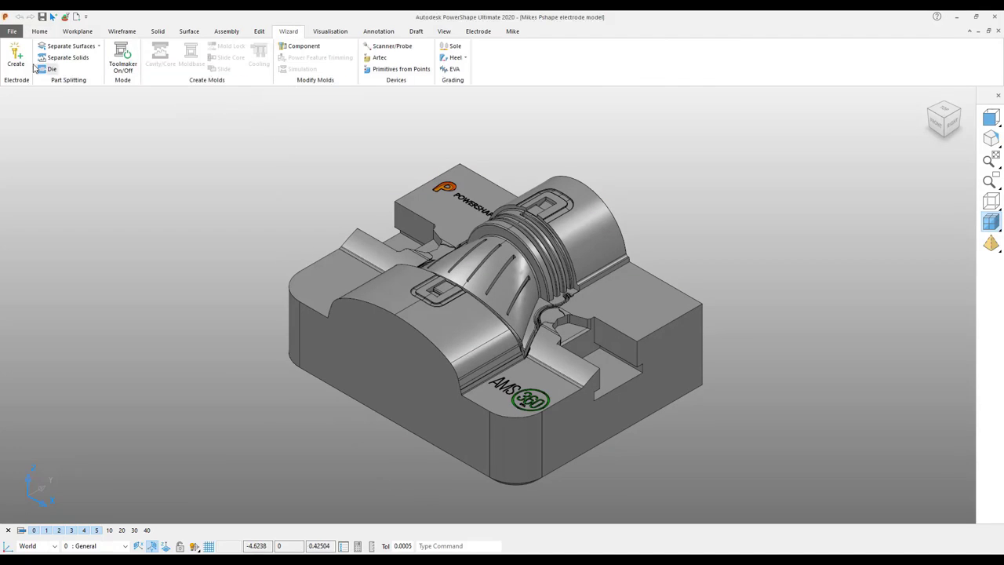
left_click(15, 55)
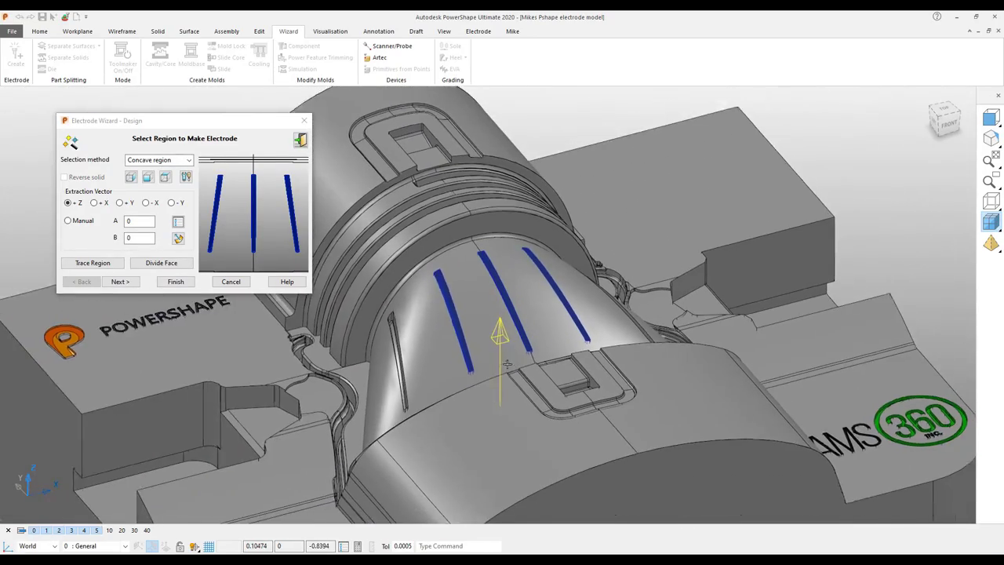
left_click(120, 282)
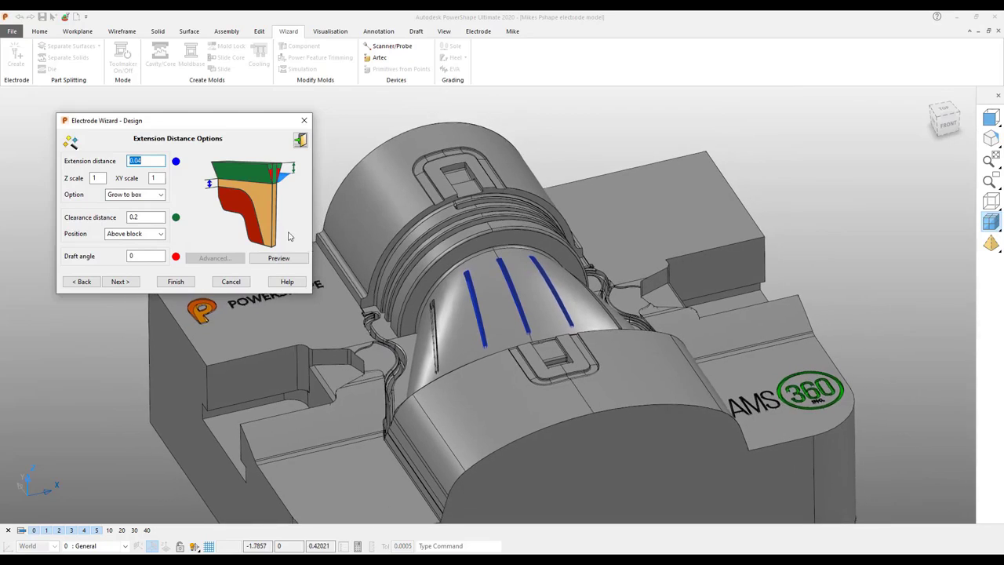
mouse_move(258, 179)
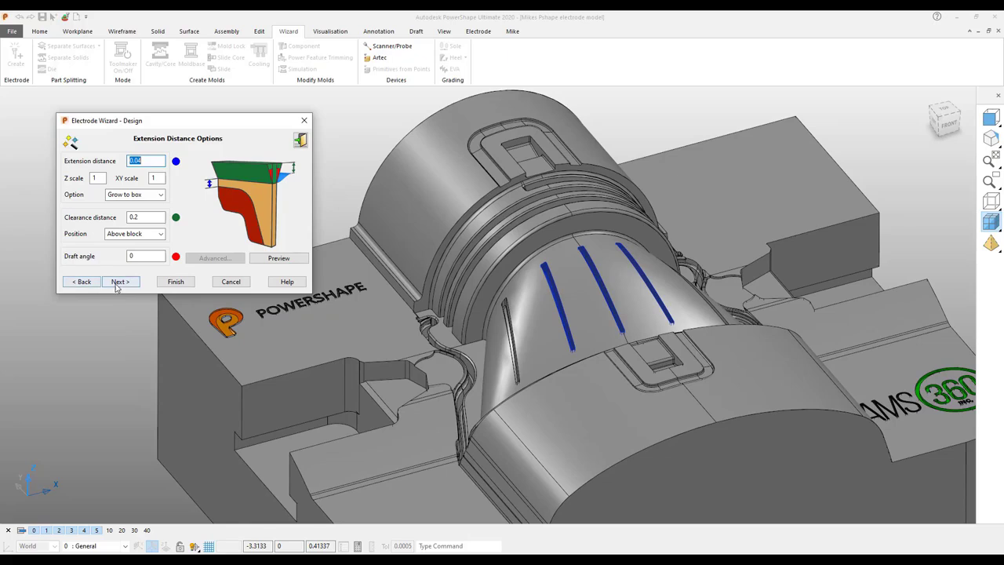
Accept extension settings and keep a user-defined 1.25 × 1 × 1.5 blank with 0.5 base.
left_click(120, 282)
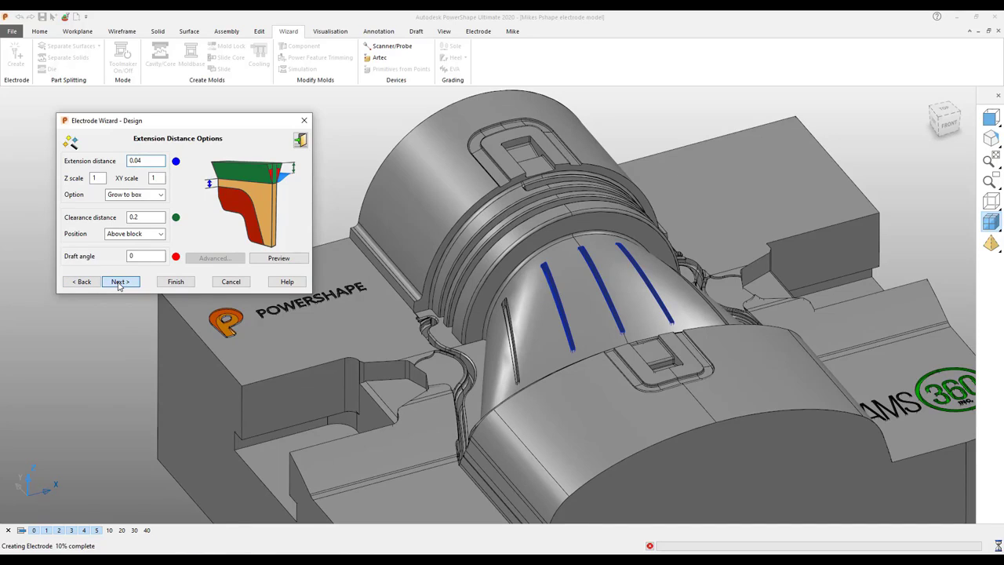
left_click(120, 281)
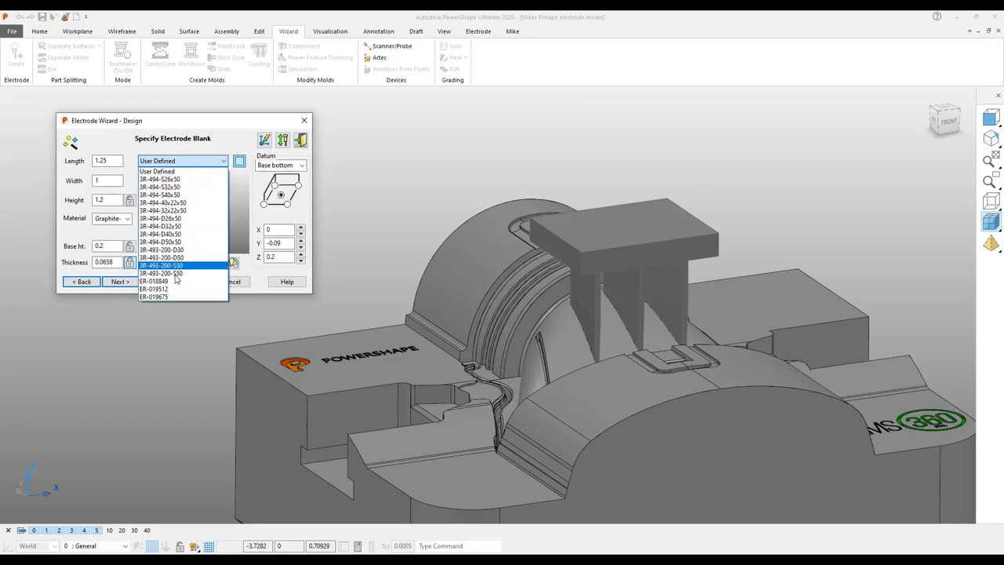
left_click(157, 171)
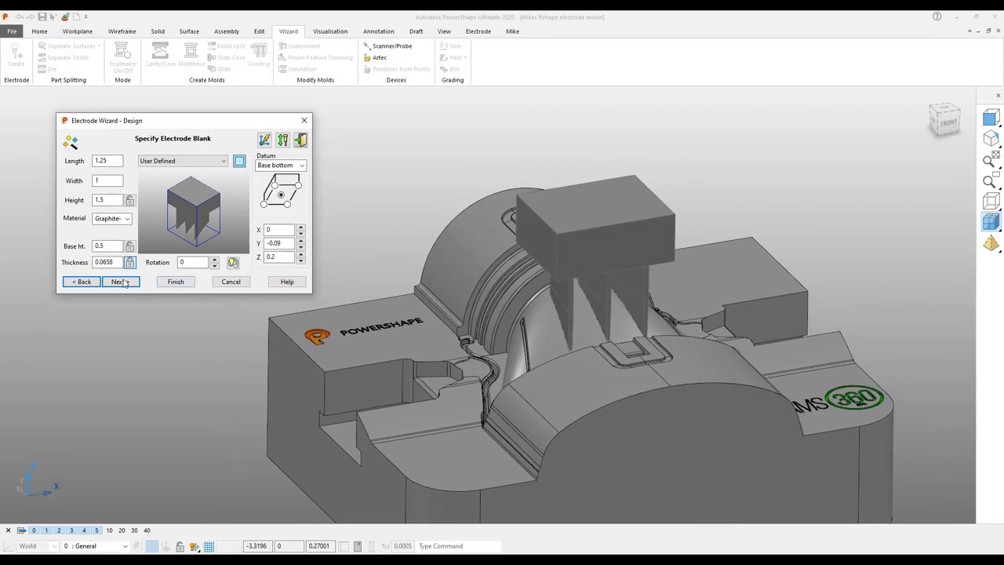
Mount an Erowa ER_009226 holder and simulate the electrode plunging fully into the cavity.
left_click(119, 282)
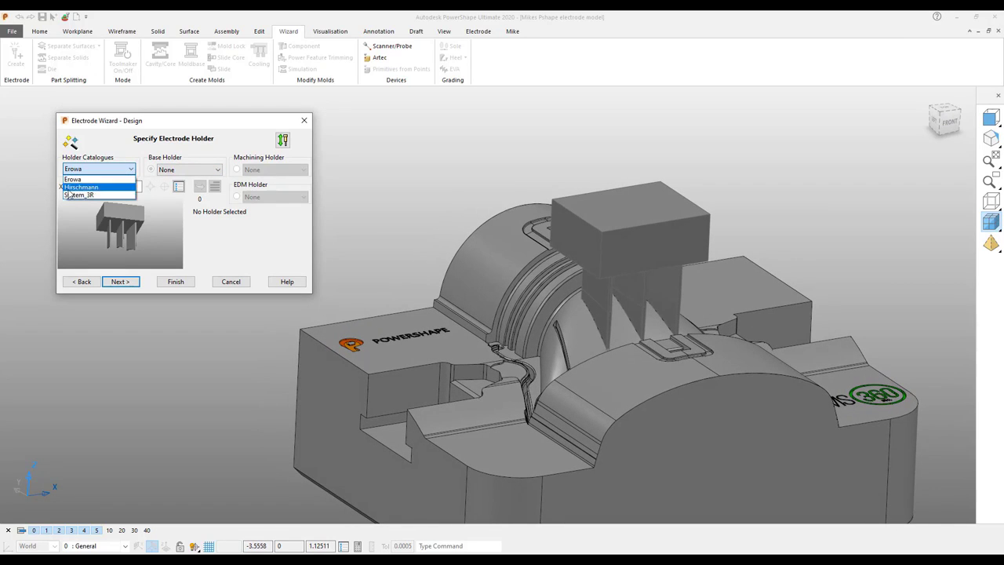
mouse_move(78, 195)
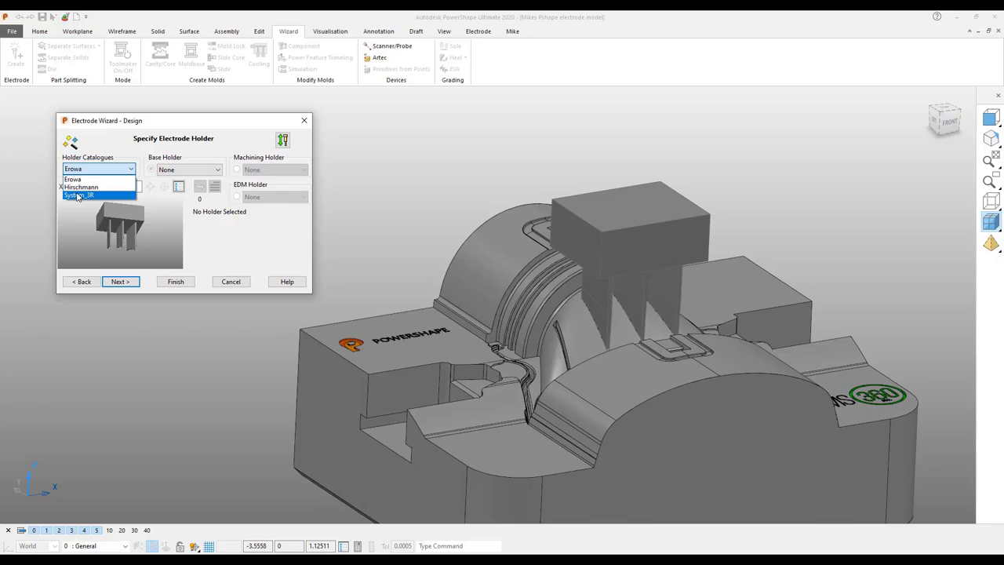
left_click(72, 179)
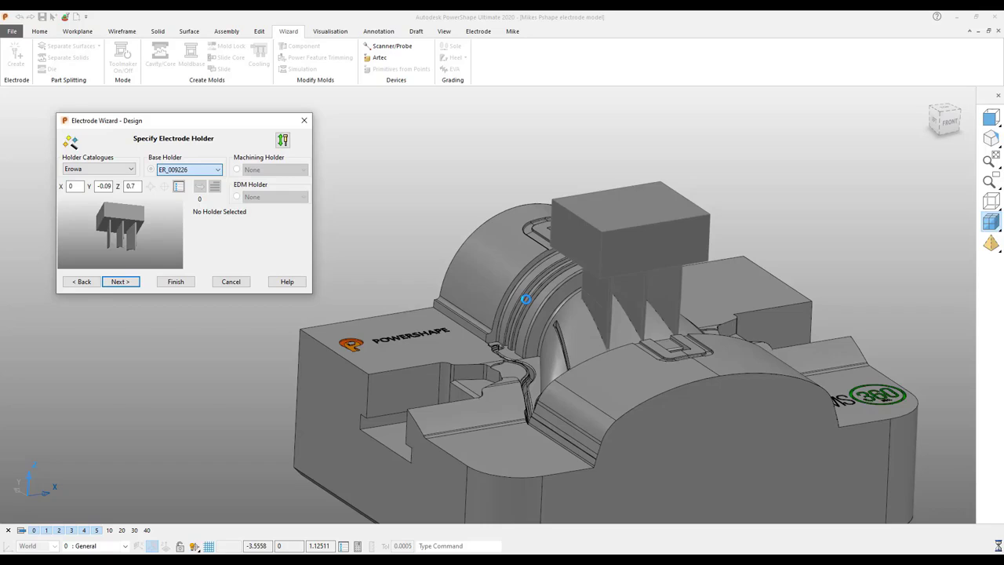
left_click(151, 168)
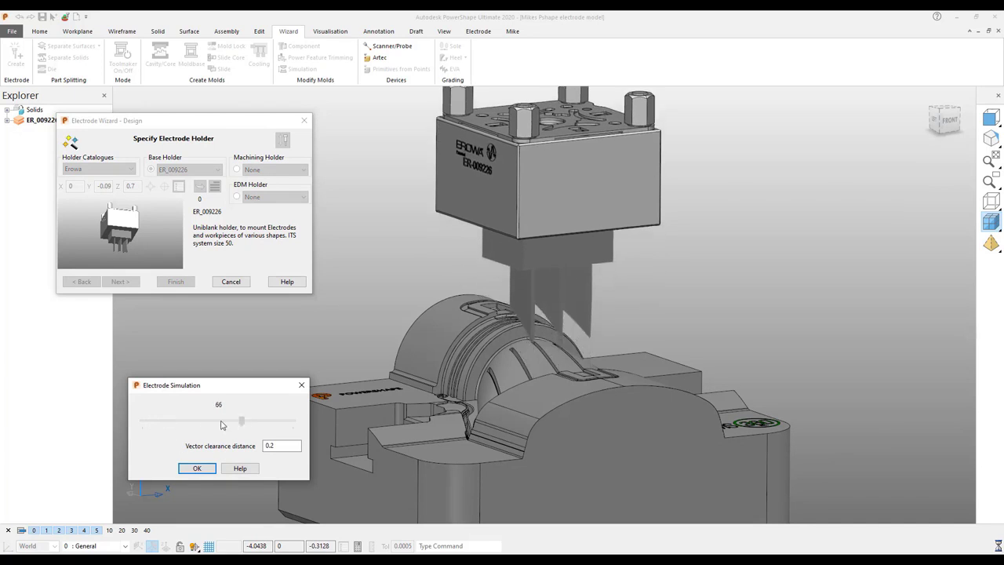
left_click_drag(241, 421, 198, 421)
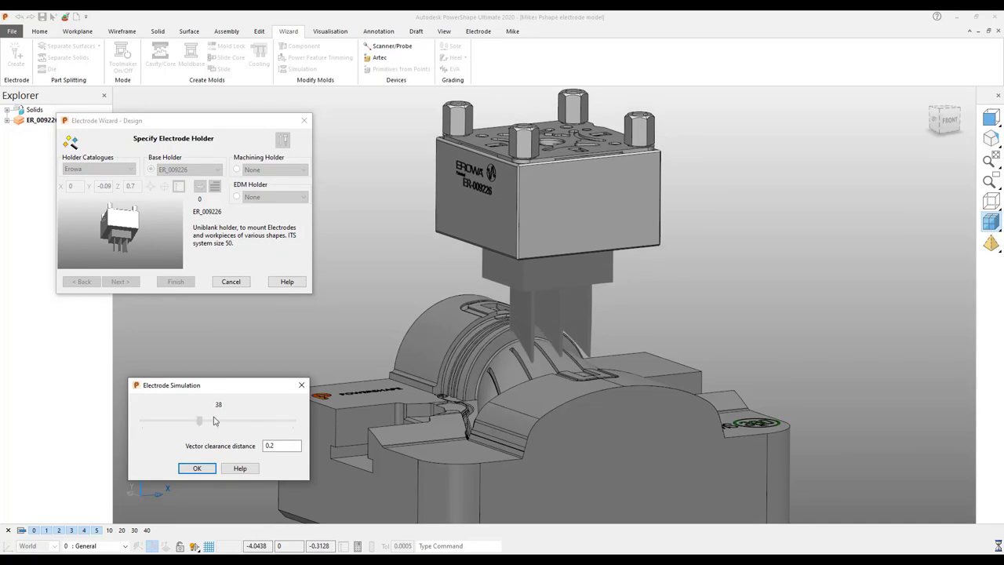
left_click_drag(199, 420, 142, 420)
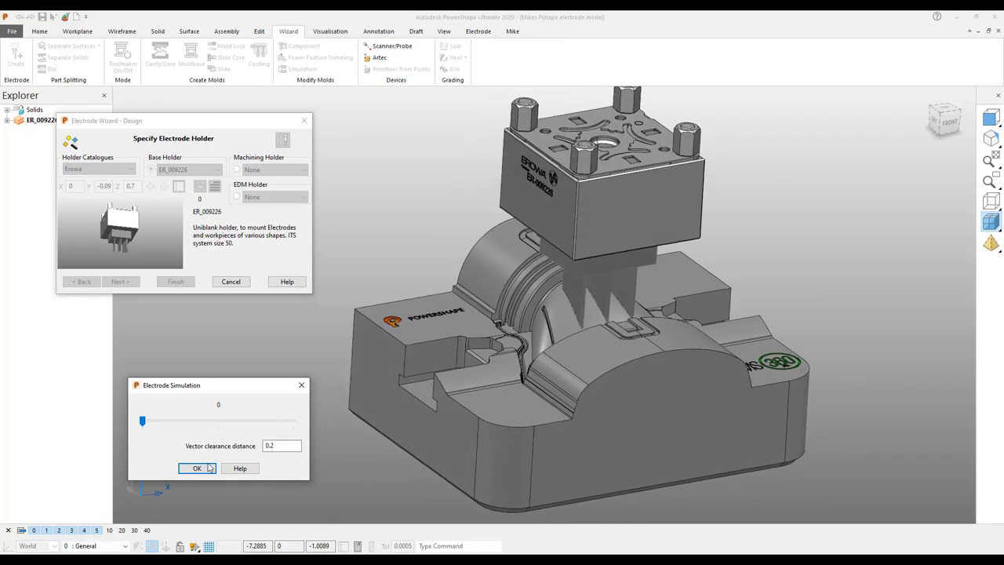
left_click(197, 468)
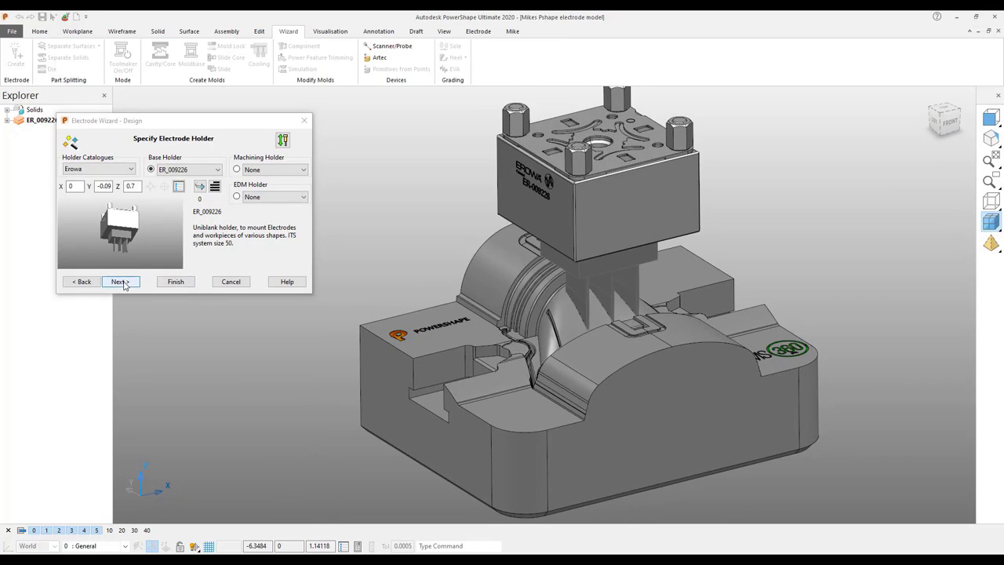
Name the electrode Rib on level 100 and close the setup sheet settings.
left_click(121, 281)
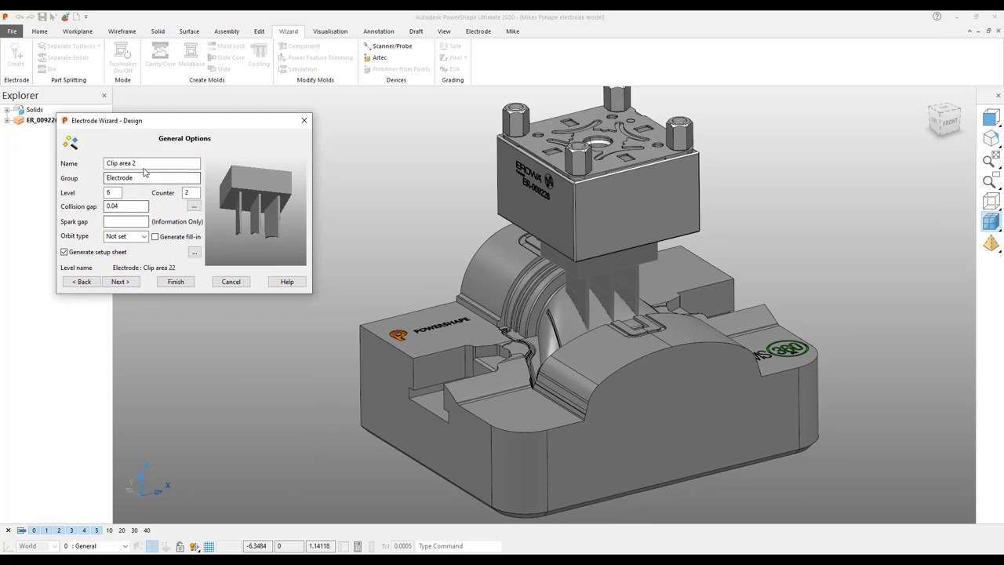
triple_click(152, 164)
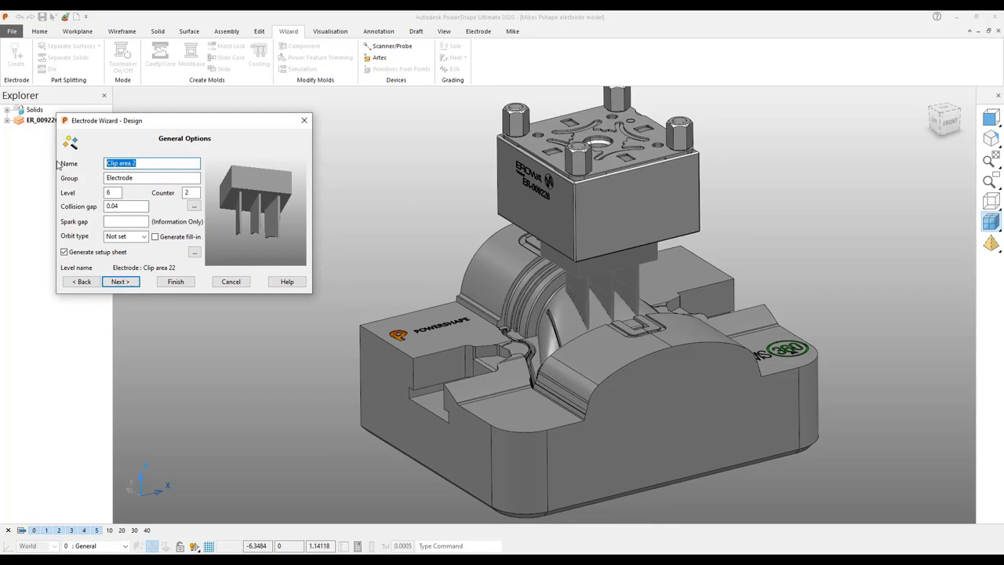
type("R")
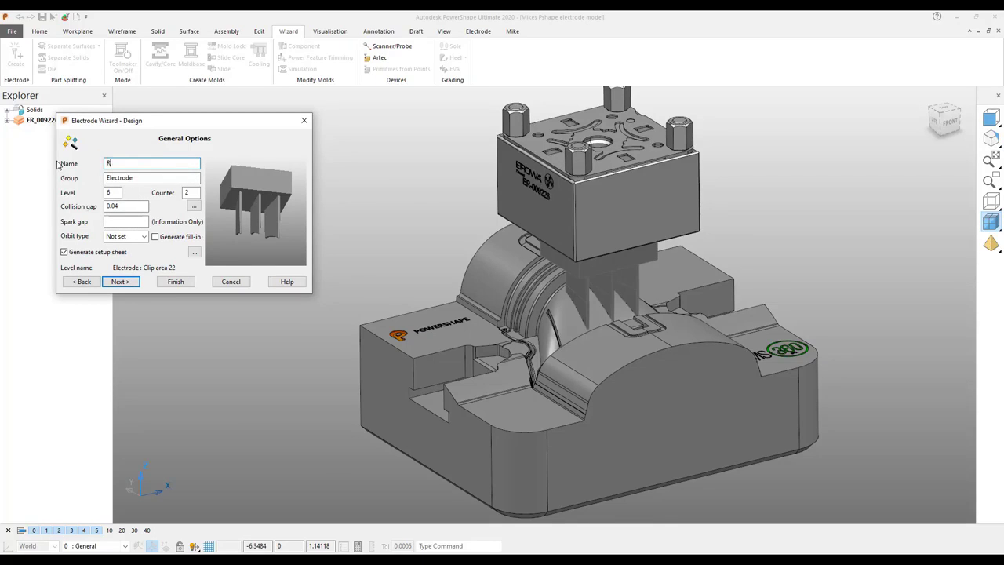
type("Rib")
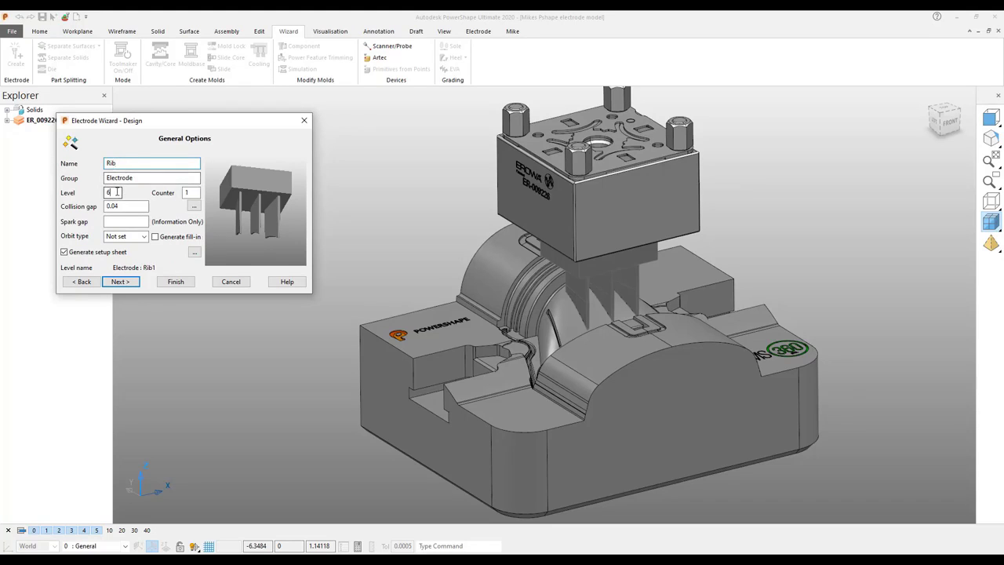
type("100")
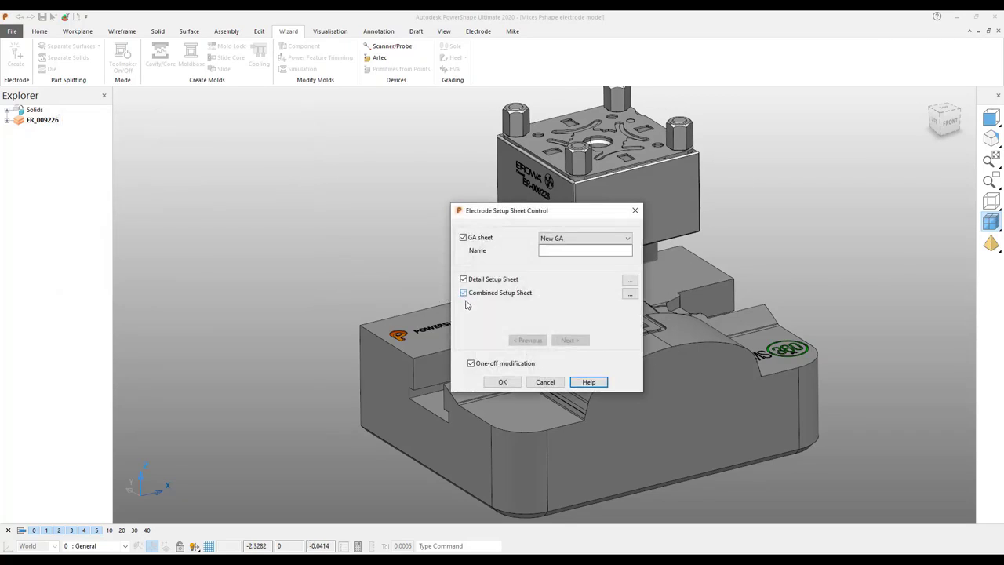
left_click(502, 382)
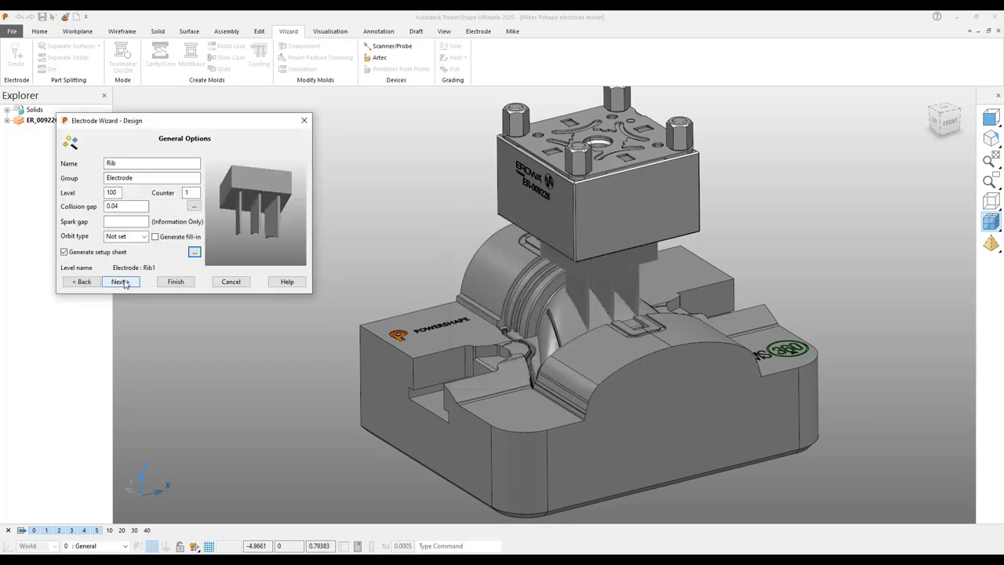
Set steel with OPS undersizes: one semi at 0.008, one finish at 0.003.
left_click(119, 282)
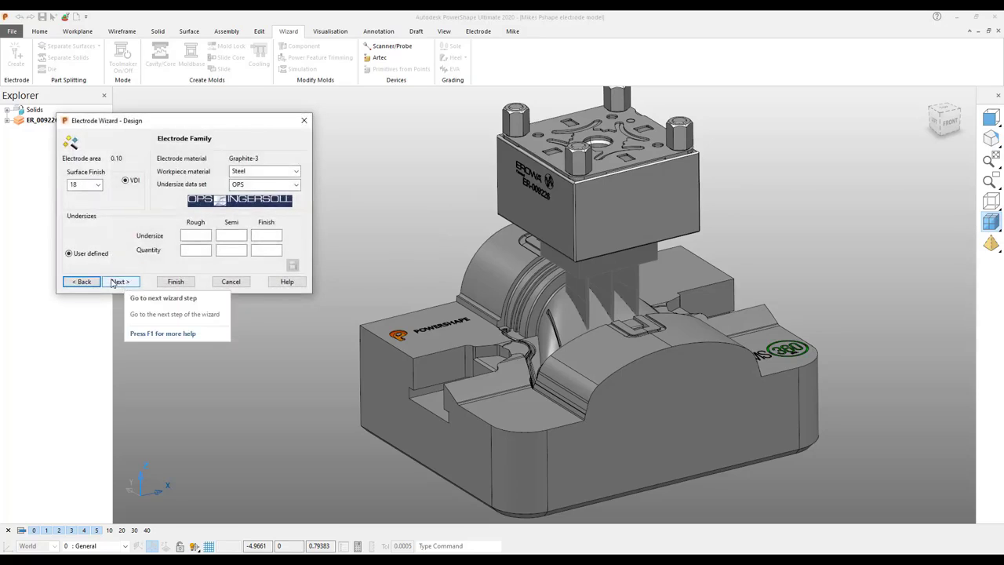
mouse_move(139, 241)
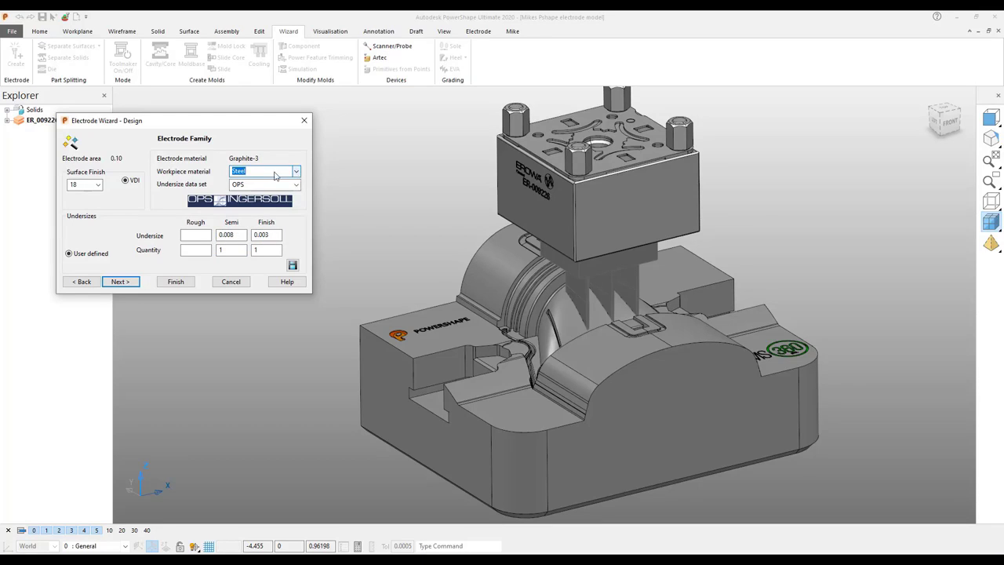
mouse_move(194, 187)
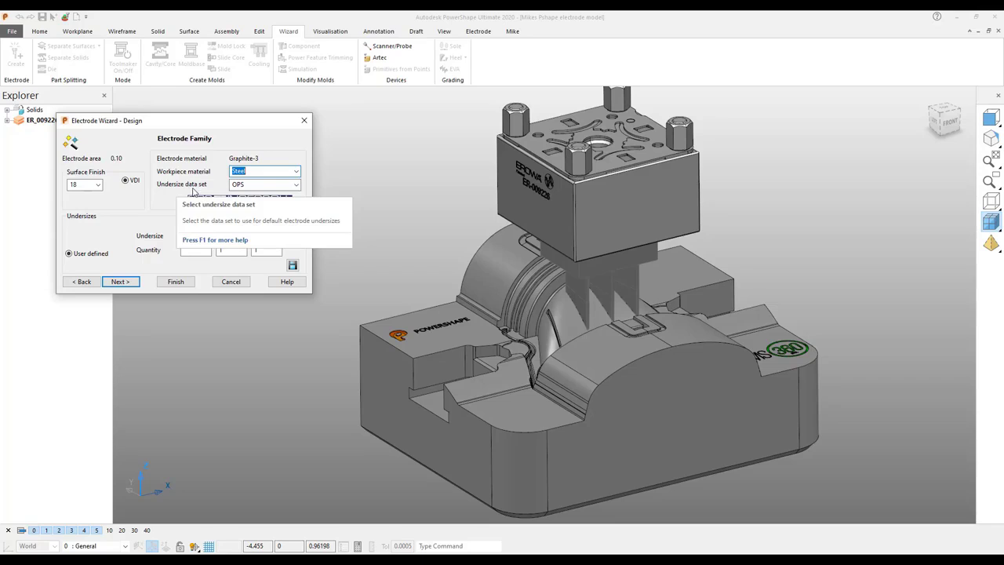
left_click(296, 184)
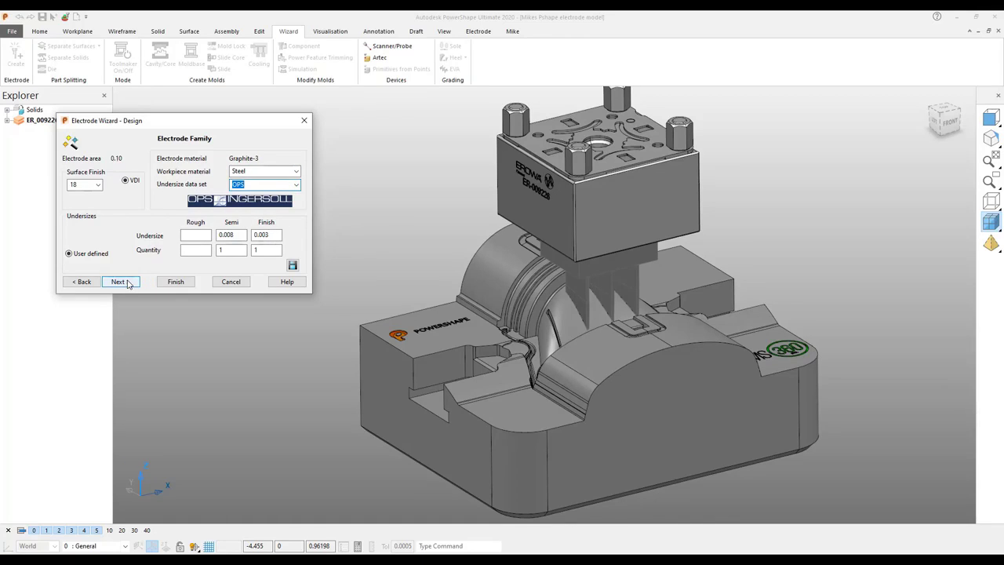
Choose OPS Ingersoll as the EDM export format and finish the wizard to export.
left_click(118, 282)
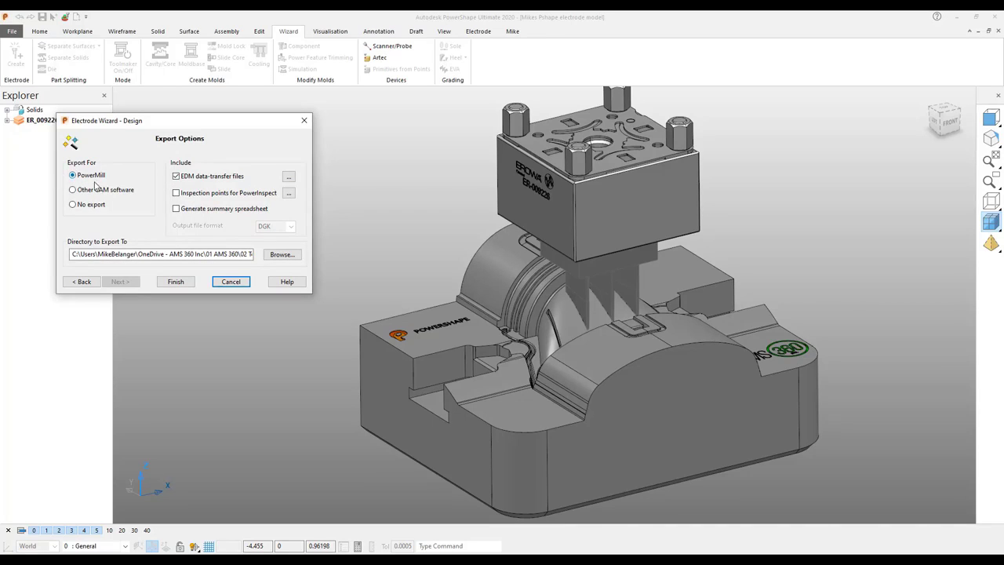
mouse_move(91, 175)
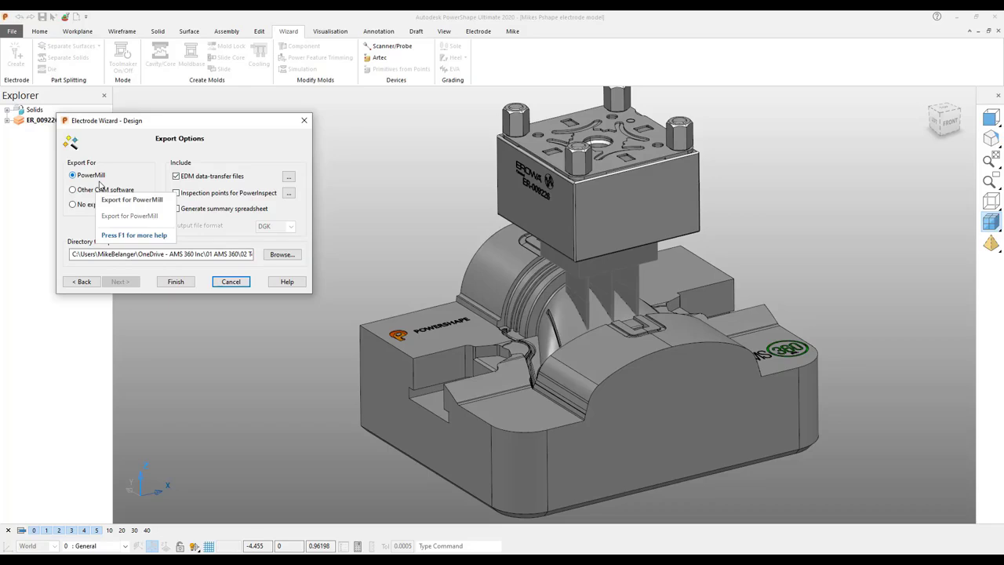
mouse_move(114, 187)
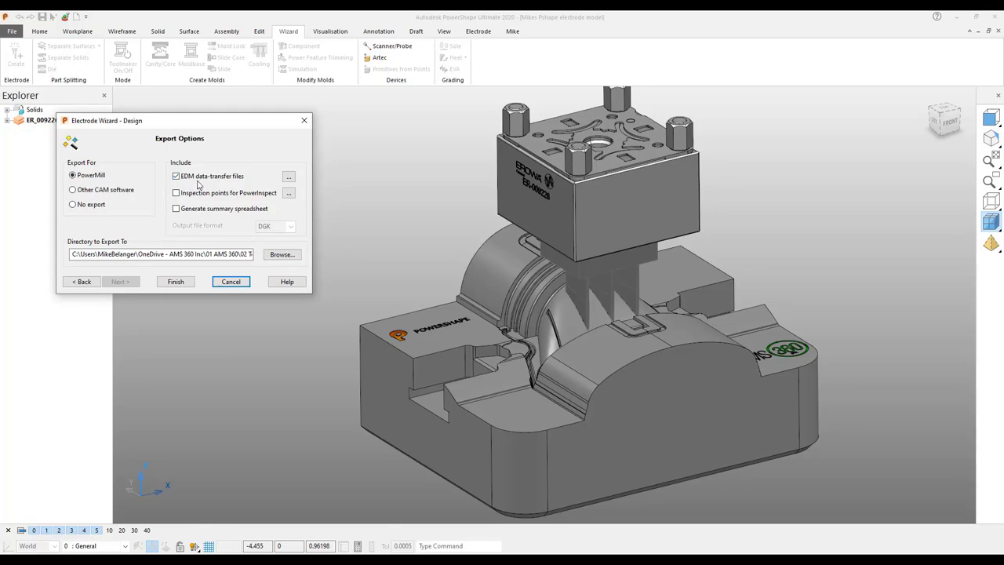
left_click(288, 176)
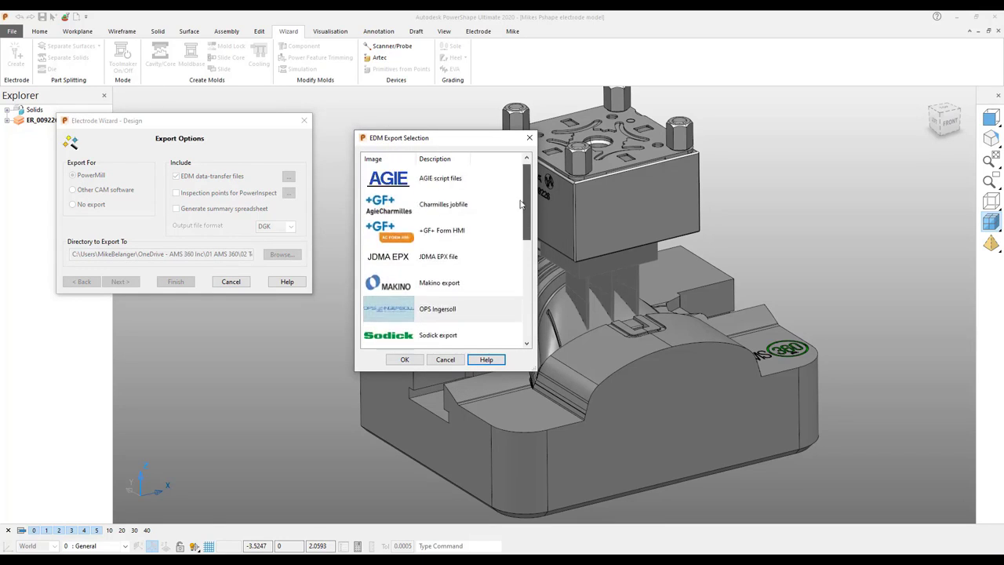
scroll("down", 3)
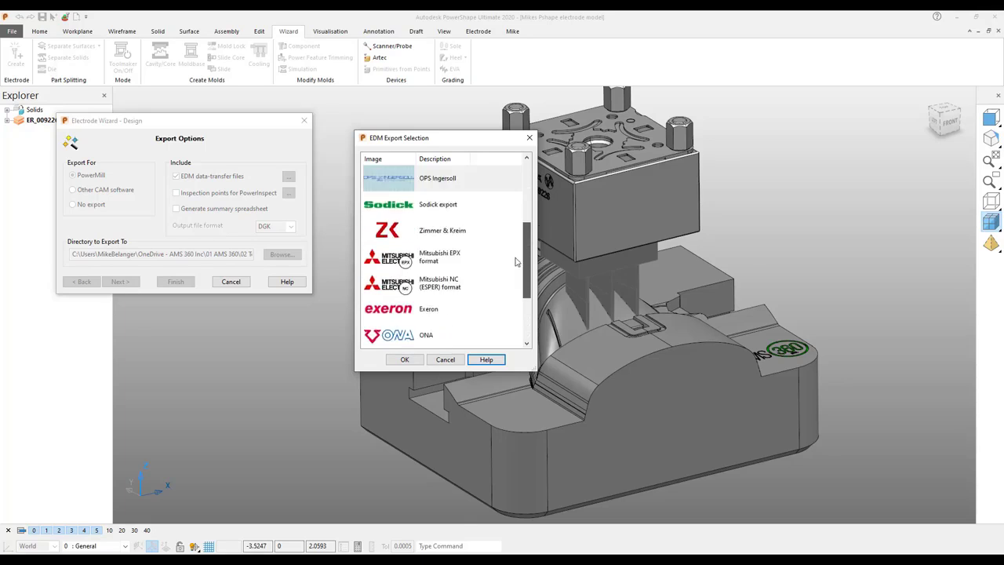
scroll("up", 3)
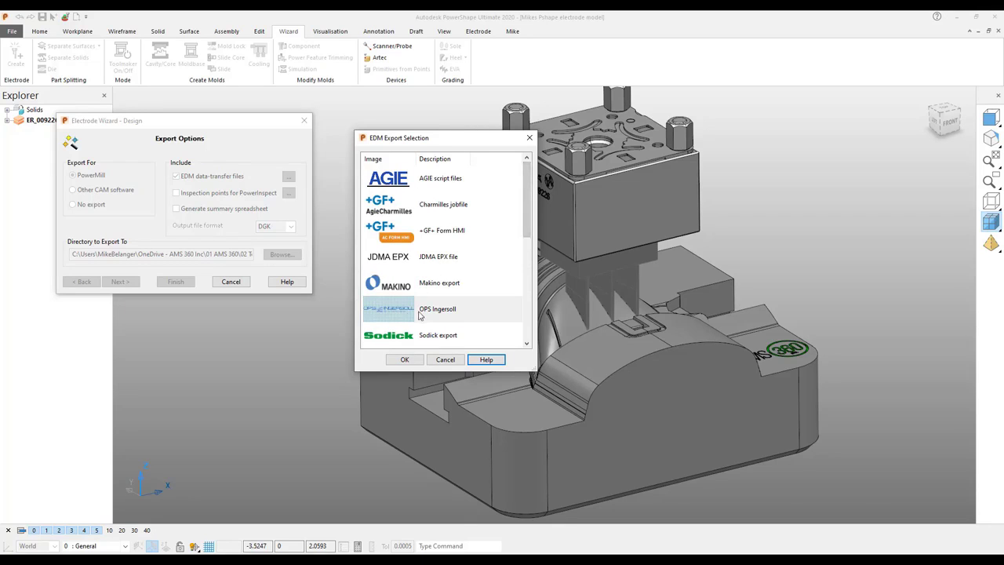
left_click(438, 309)
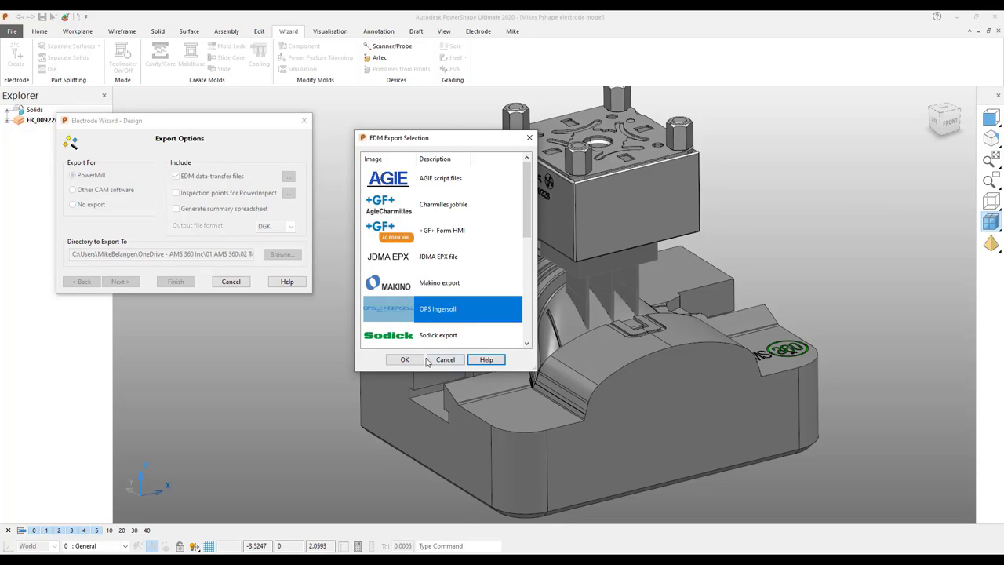
left_click(404, 360)
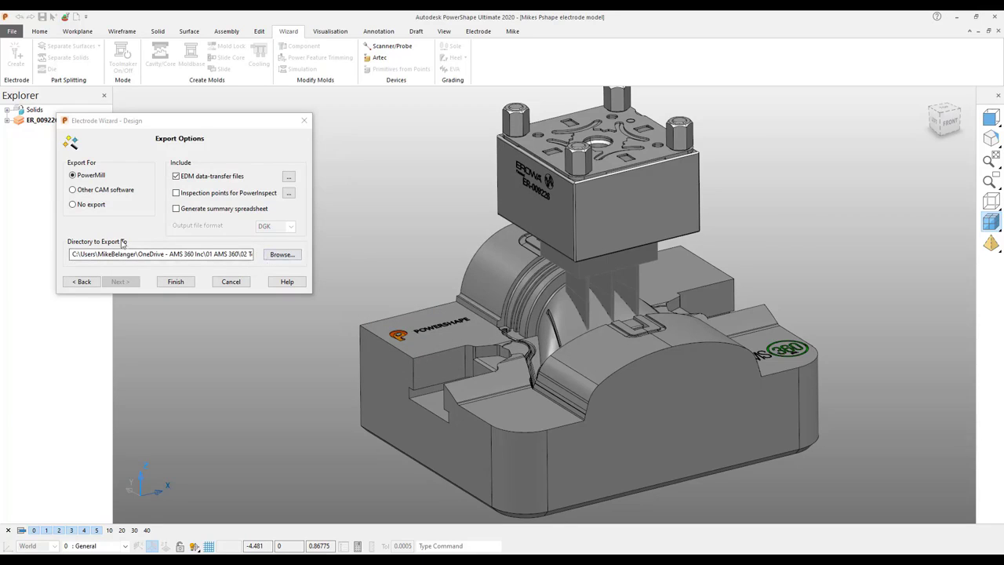
mouse_move(161, 266)
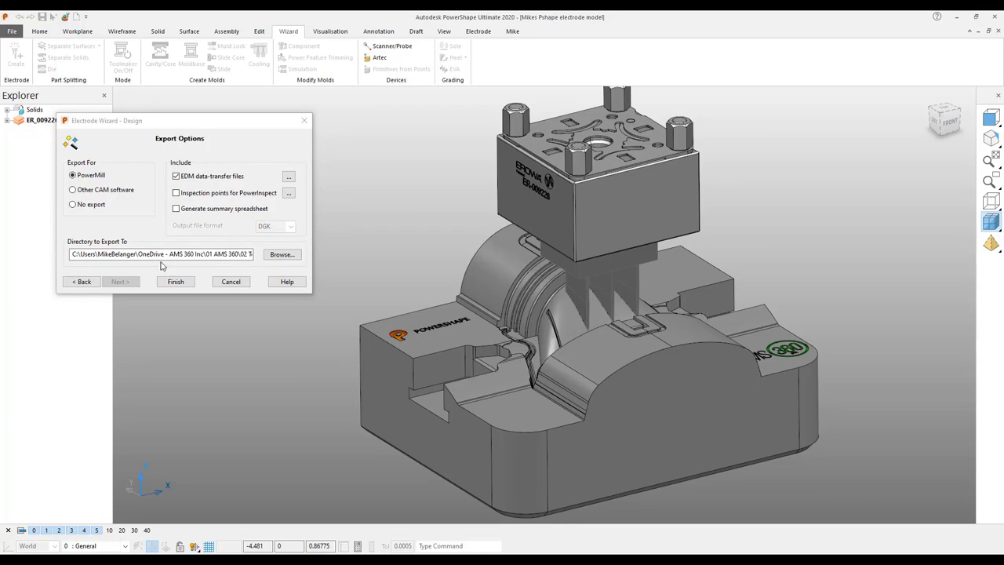
left_click(175, 281)
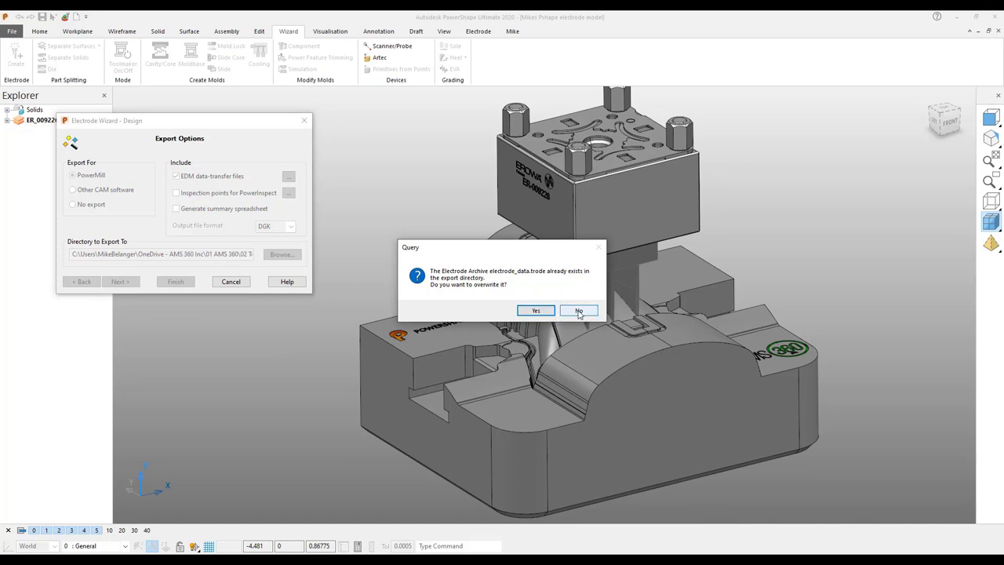
Decline overwriting electrode_data.trode, let Rib1's setup sheets generate, and list open windows.
left_click(579, 310)
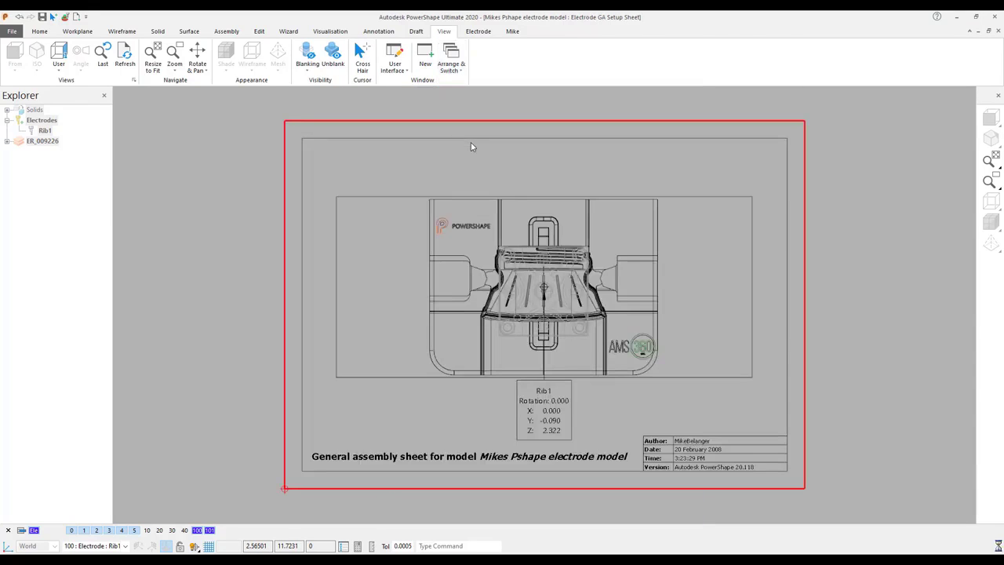
left_click(451, 63)
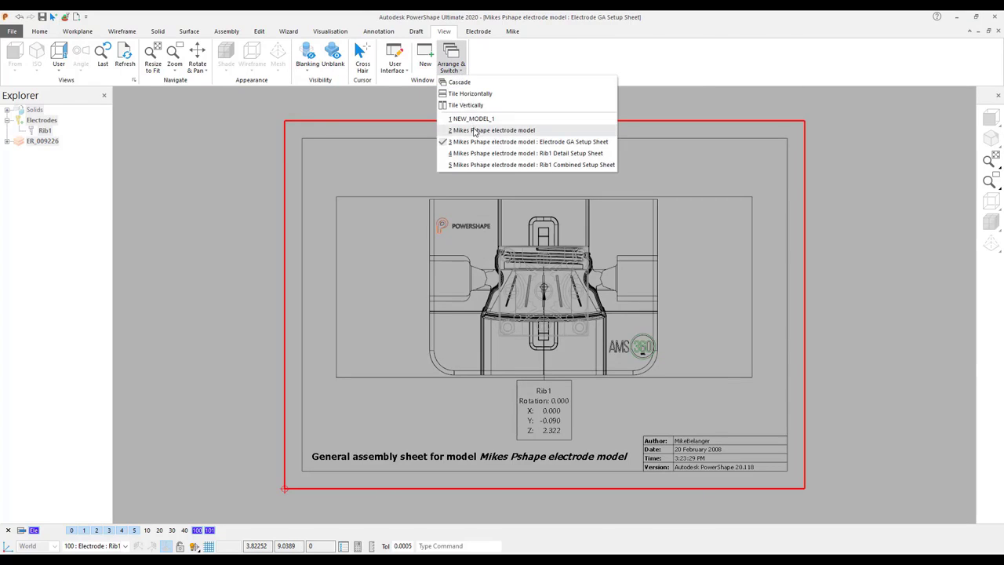
Return to the Mikes Pshape model window and hide level 101, Electrode Holders.
left_click(495, 130)
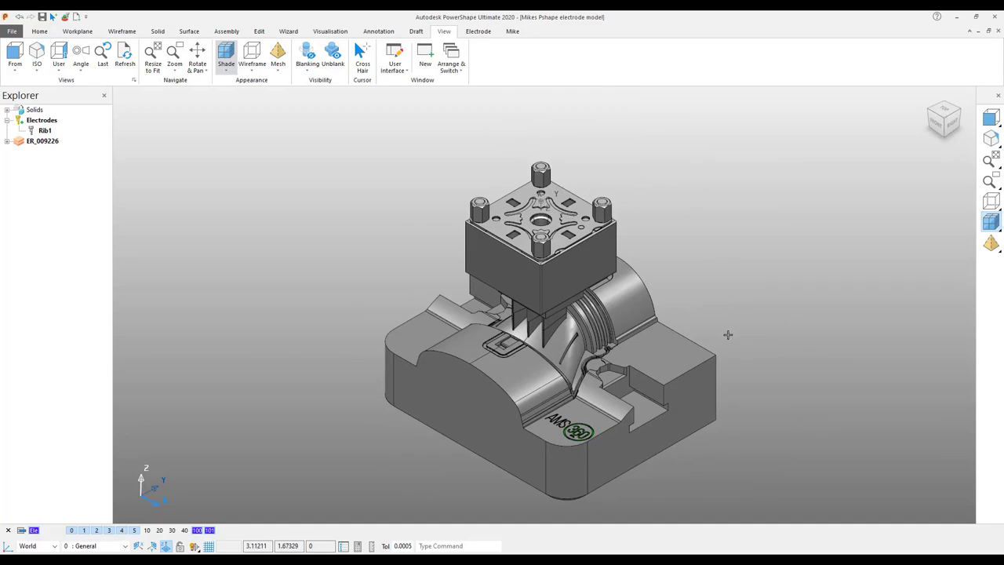
mouse_move(728, 335)
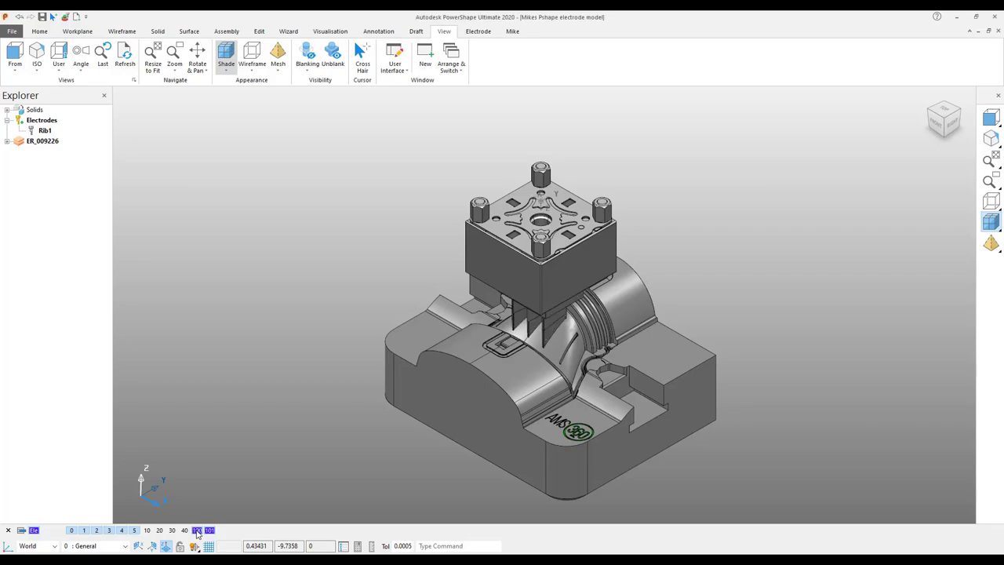
mouse_move(210, 531)
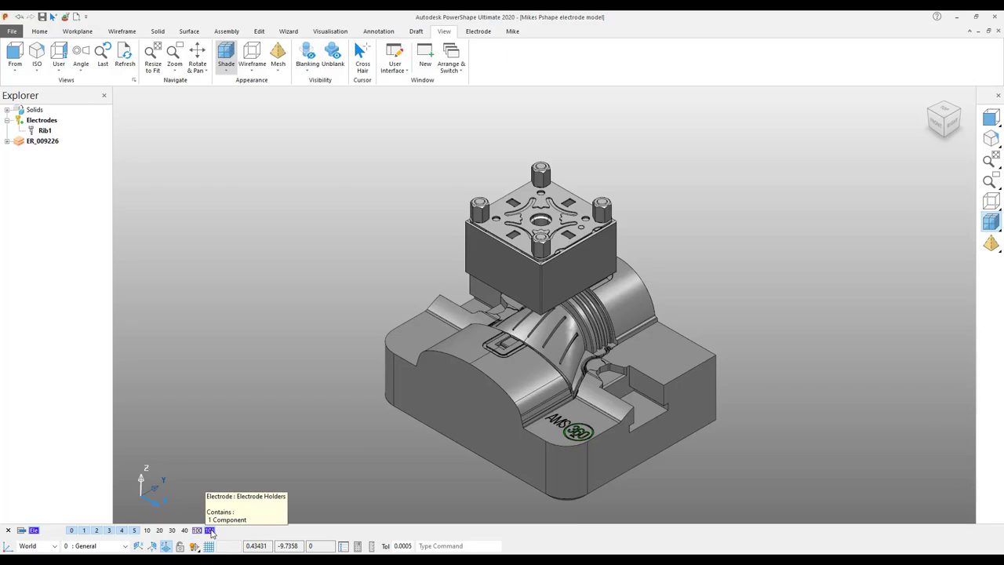
left_click(211, 530)
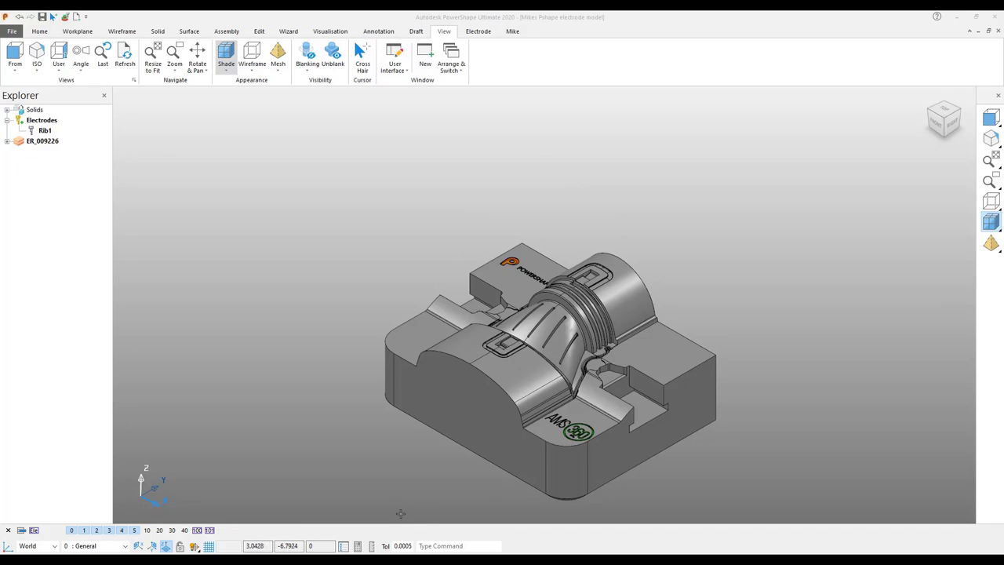
mouse_move(317, 322)
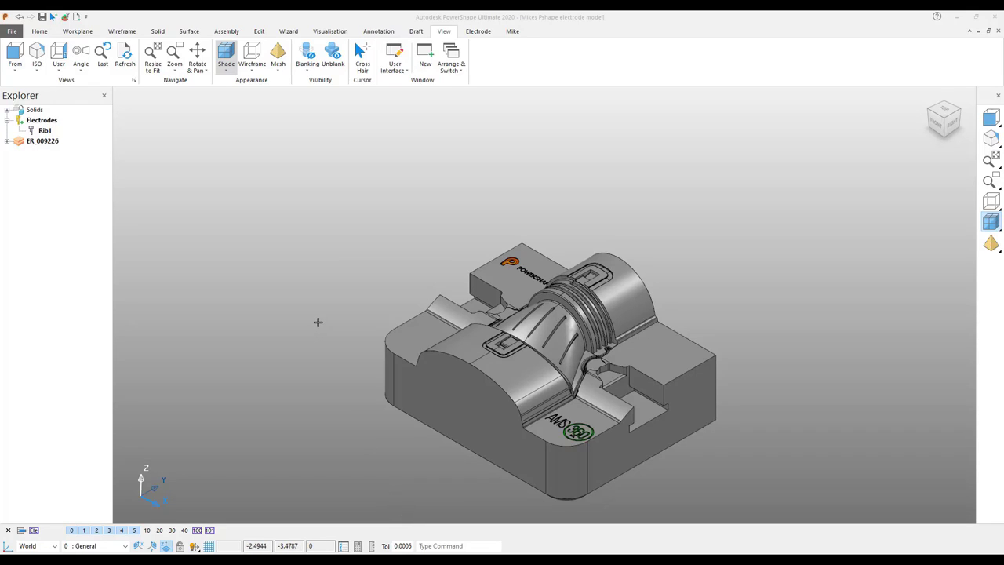
mouse_move(227, 128)
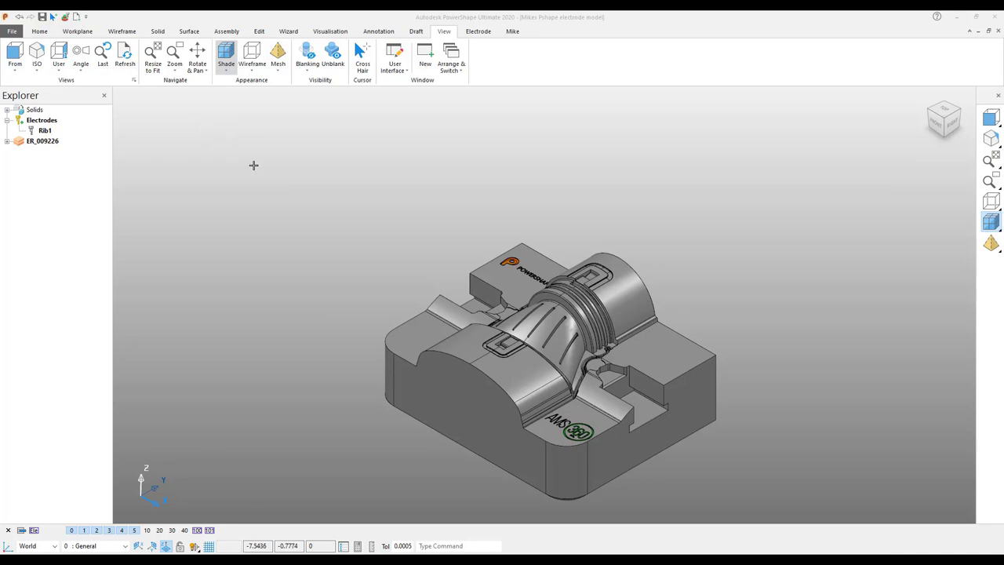
mouse_move(282, 205)
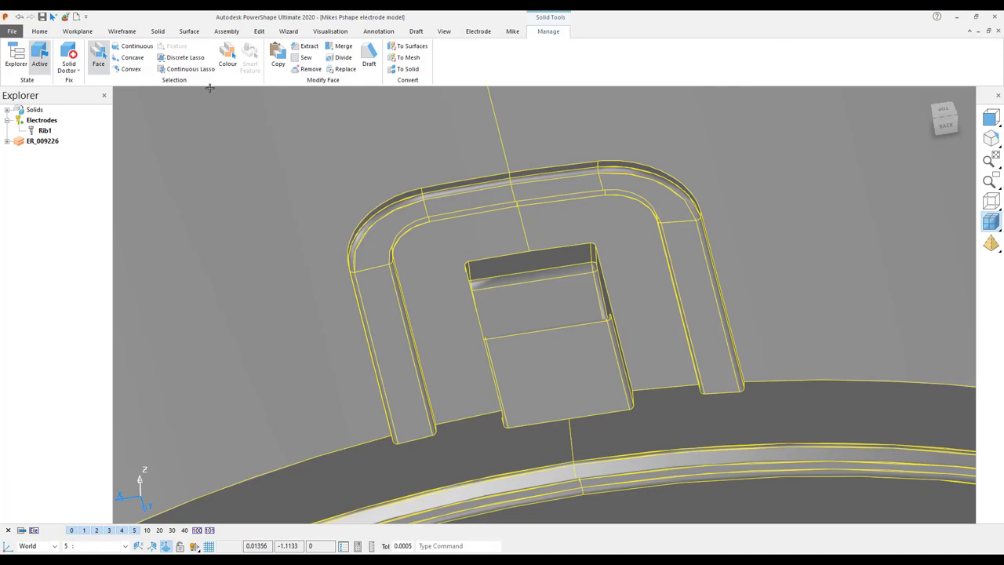
mouse_move(137, 45)
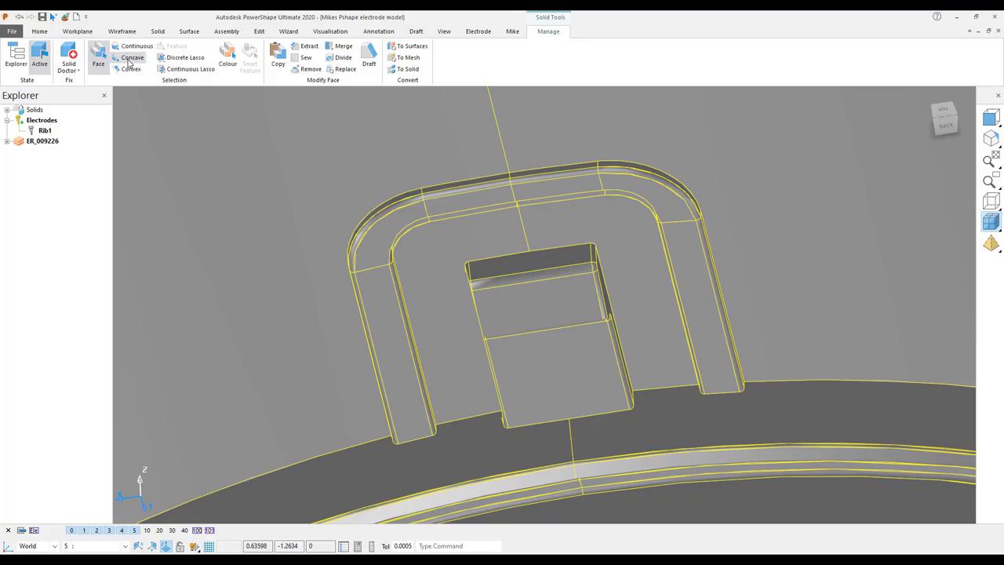
Enable concave face picking and select the U-shaped groove and square pocket faces.
left_click(520, 304)
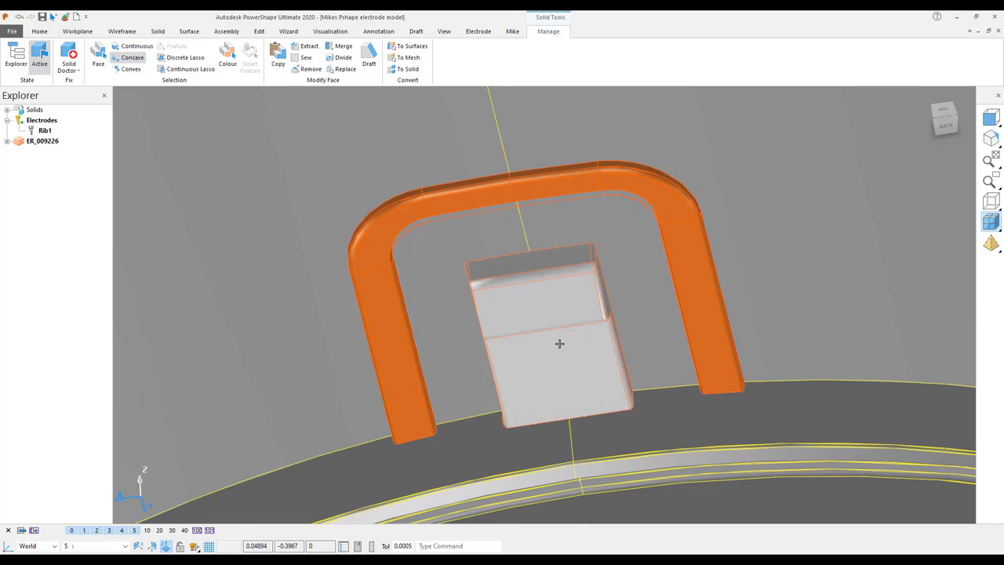
left_click(559, 344)
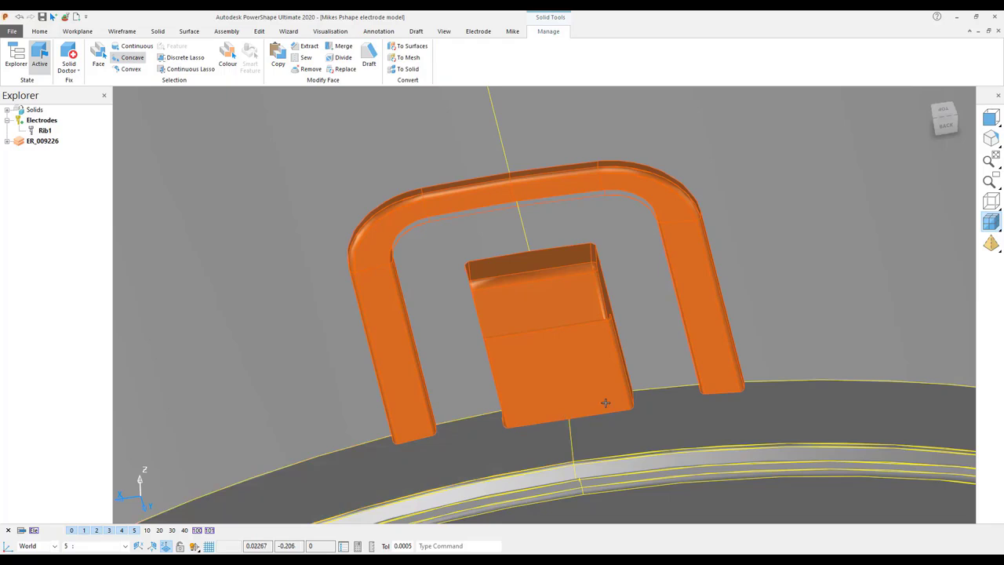
mouse_move(572, 280)
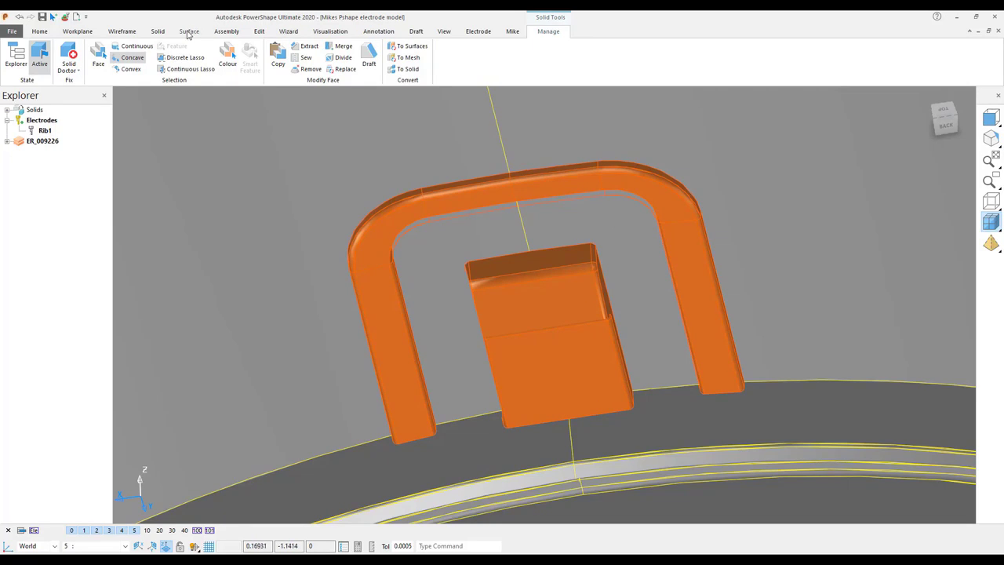
Build a 0.7 × 0.7 × 0.7 solid core from the selected faces with Boolean on.
left_click(158, 31)
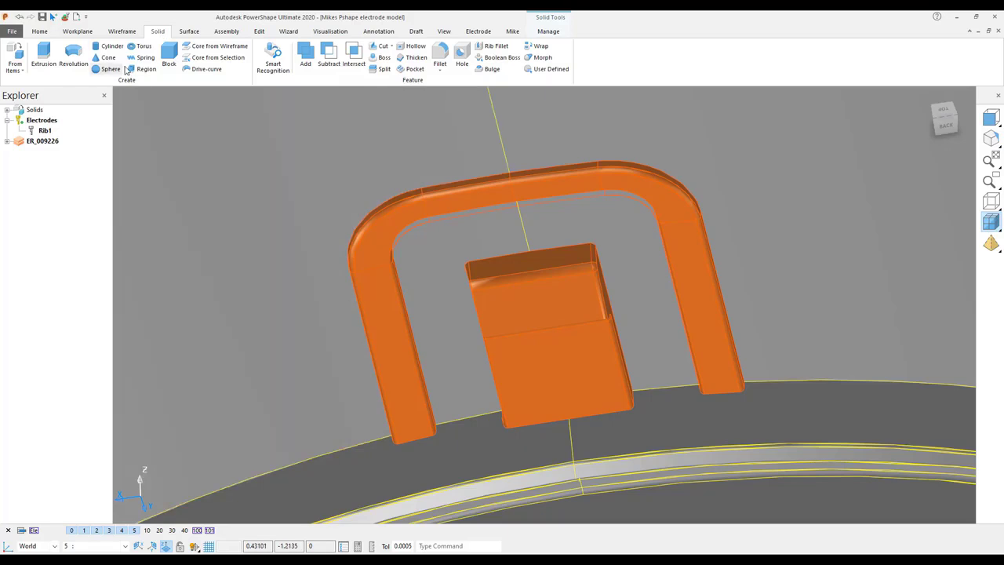
mouse_move(329, 178)
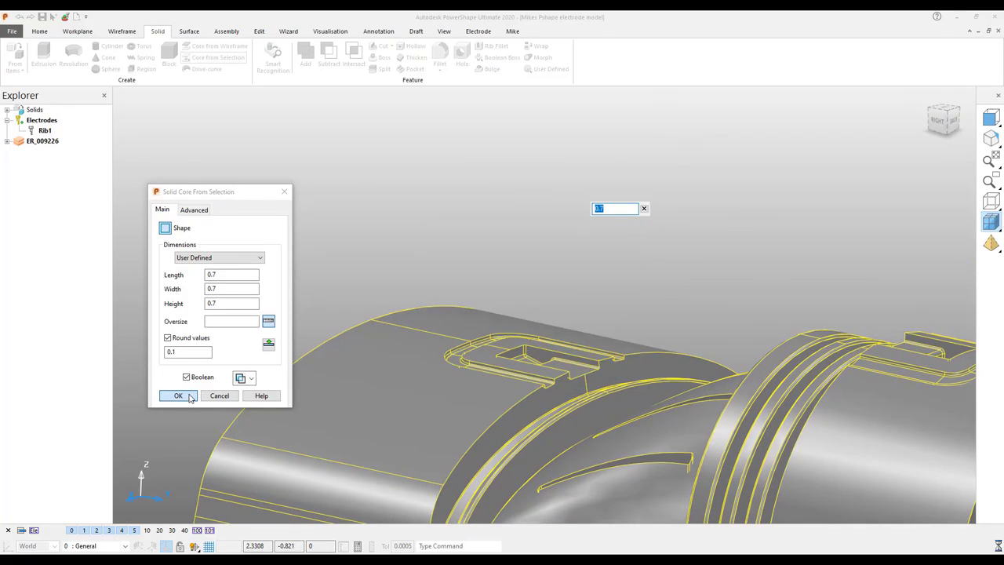
left_click(179, 395)
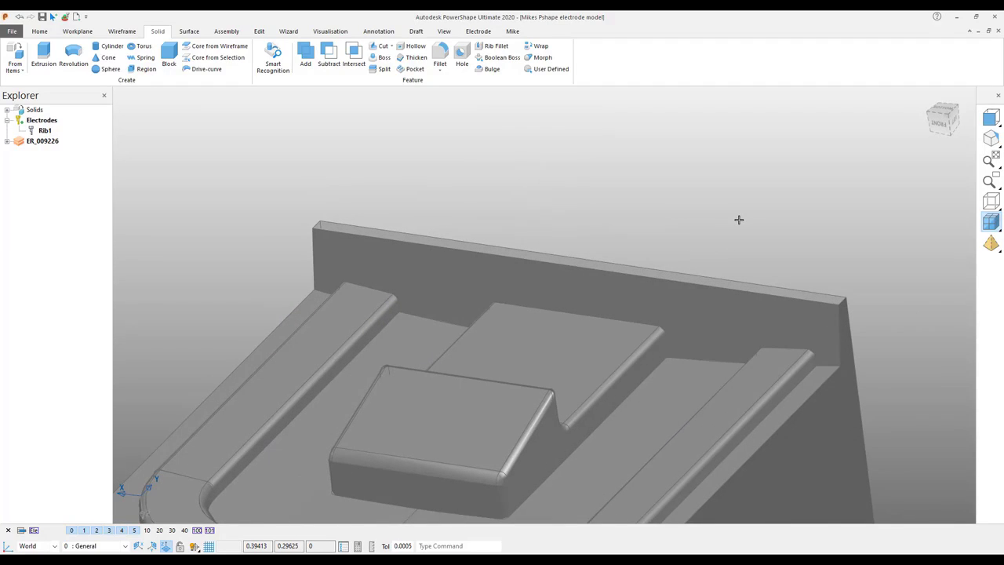
Replace the raised left section of the core's back wall with the right wall face.
left_click(626, 295)
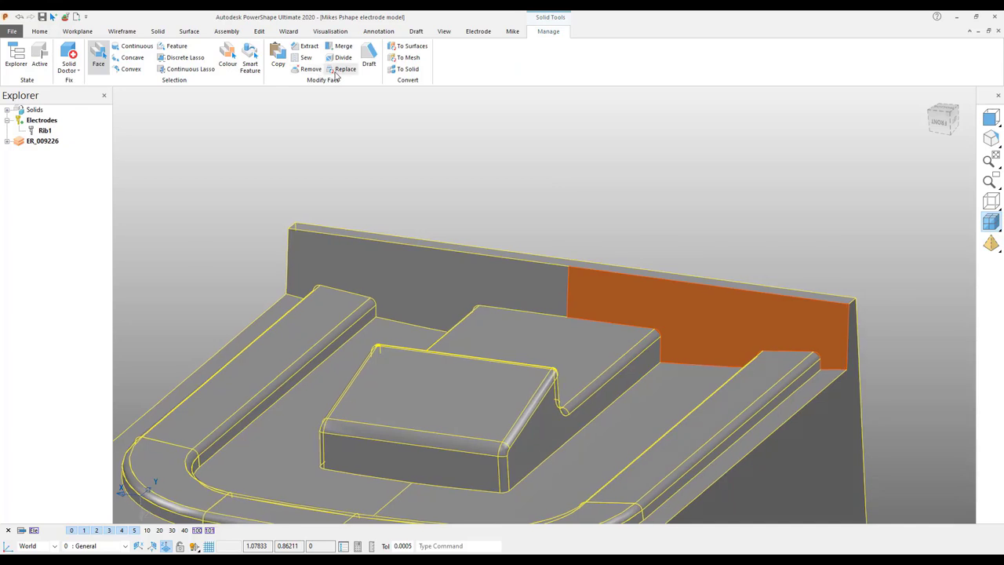
left_click(346, 69)
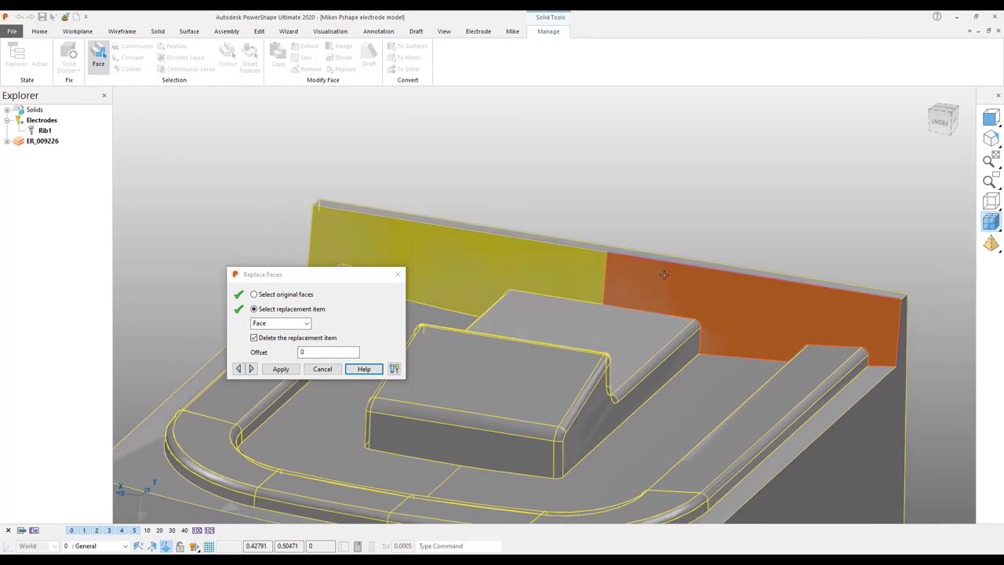
left_click(280, 369)
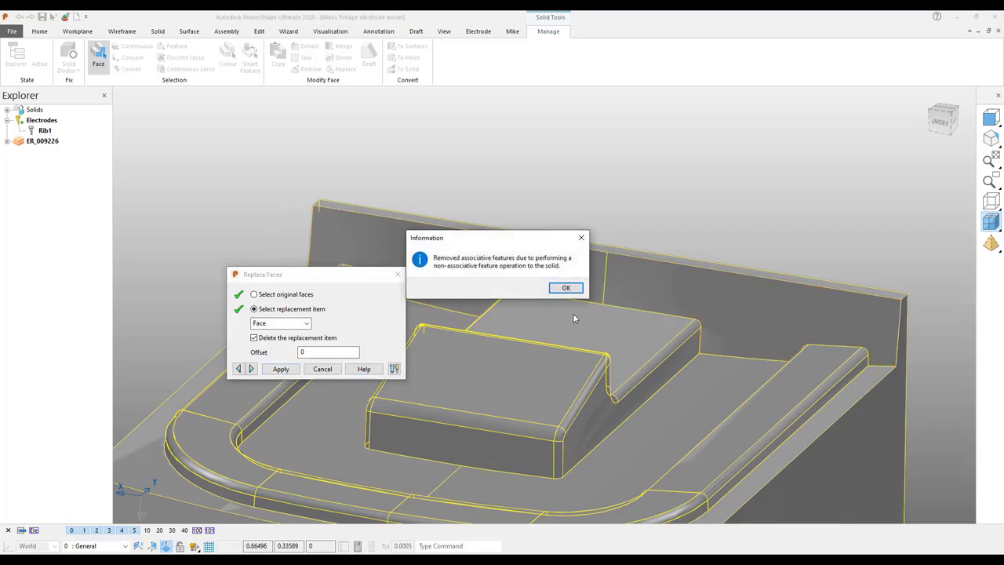
left_click(566, 287)
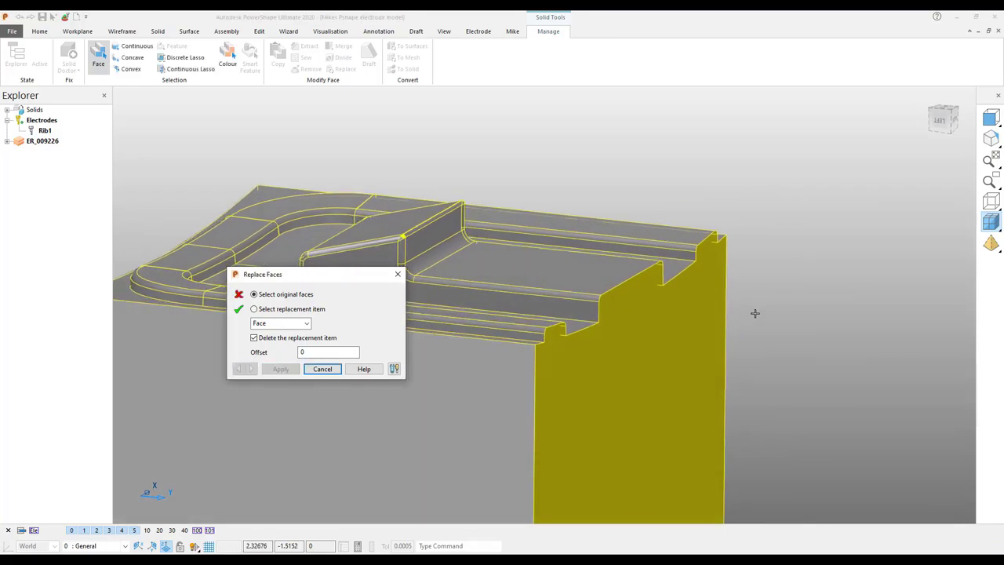
left_click(322, 369)
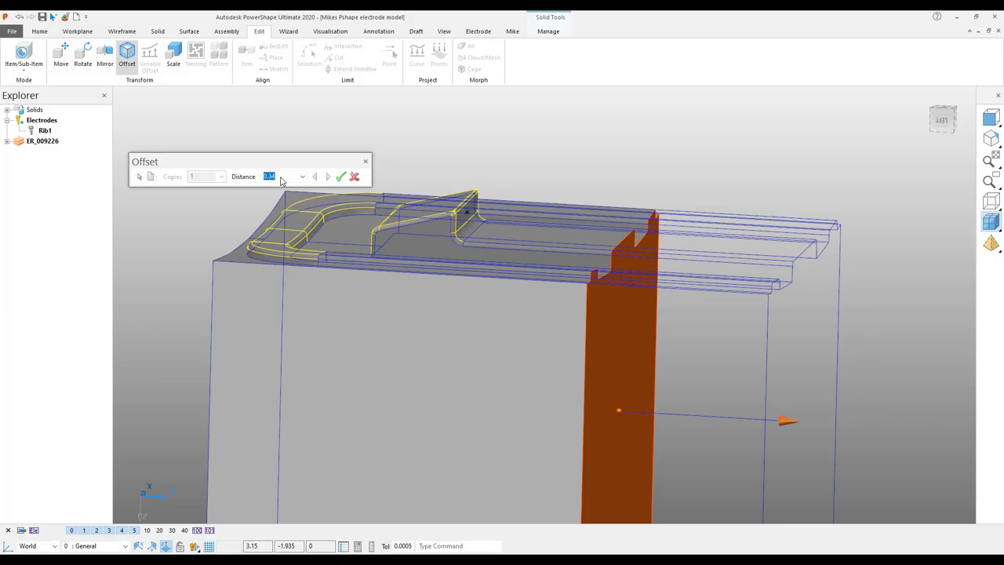
Enter a 0.05 offset distance for the side face and accept it.
type("0.5")
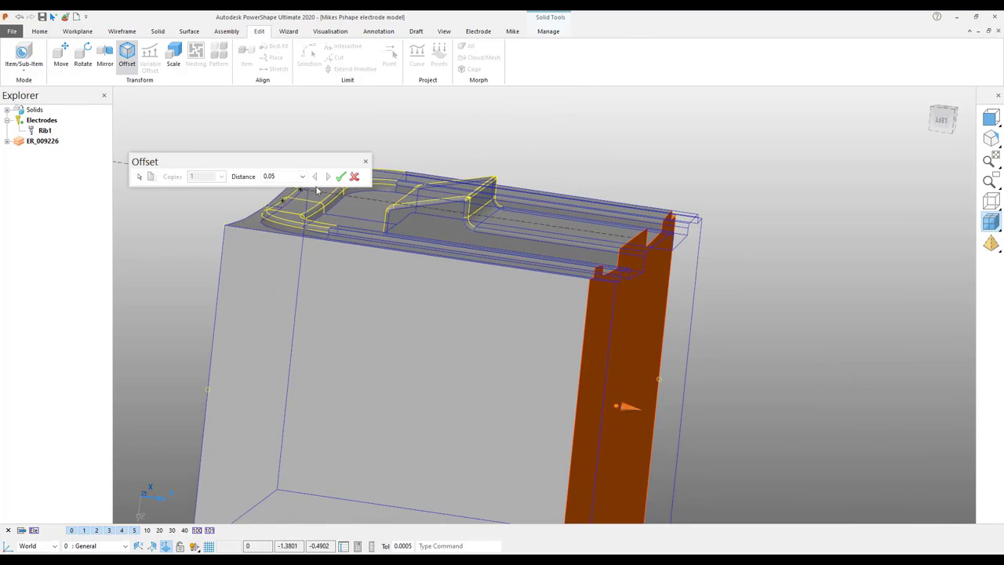
left_click(315, 176)
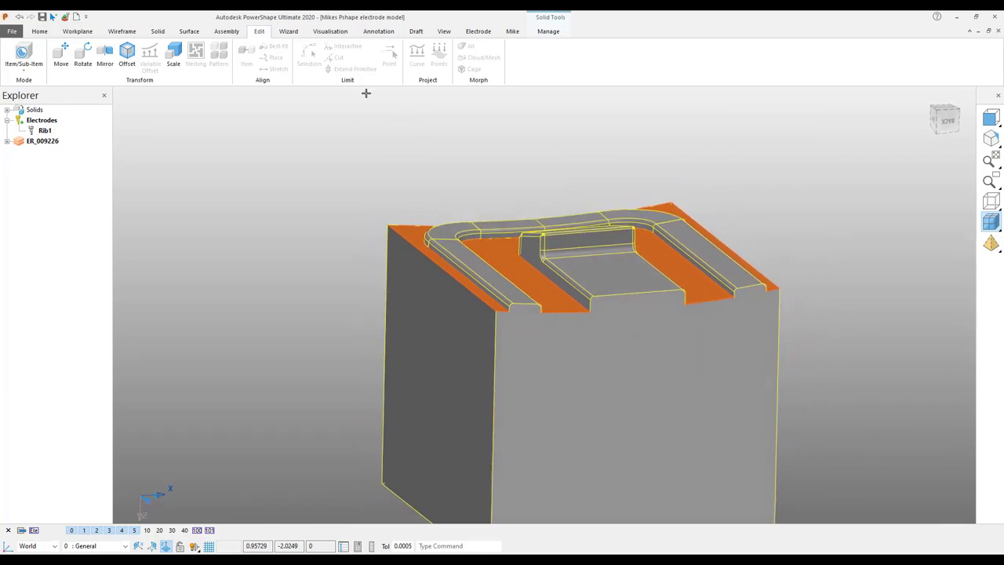
Offset the core's flat top ledge faces down by 0.1, leaving the U-shaped rib proud.
left_click(126, 55)
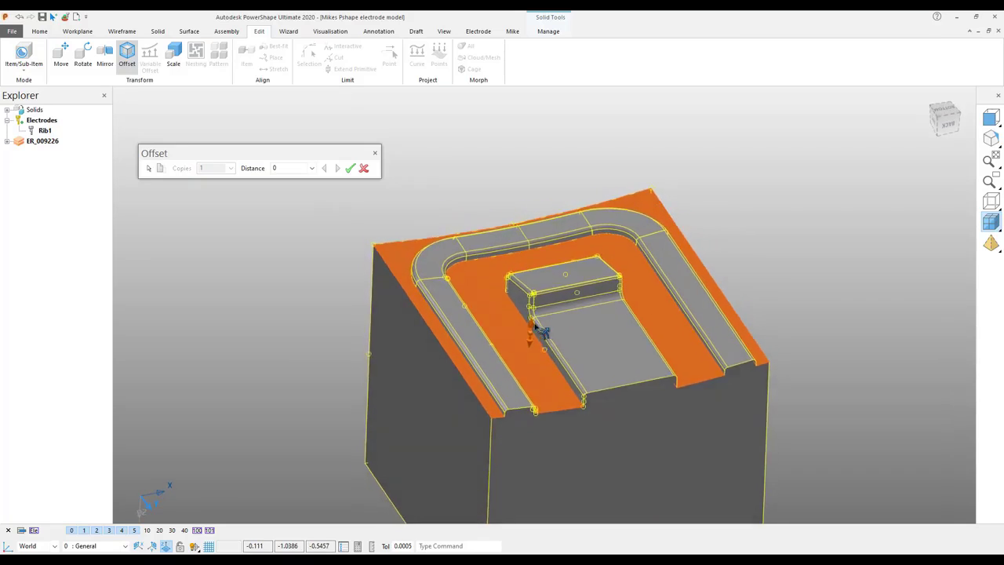
left_click_drag(534, 329, 526, 285)
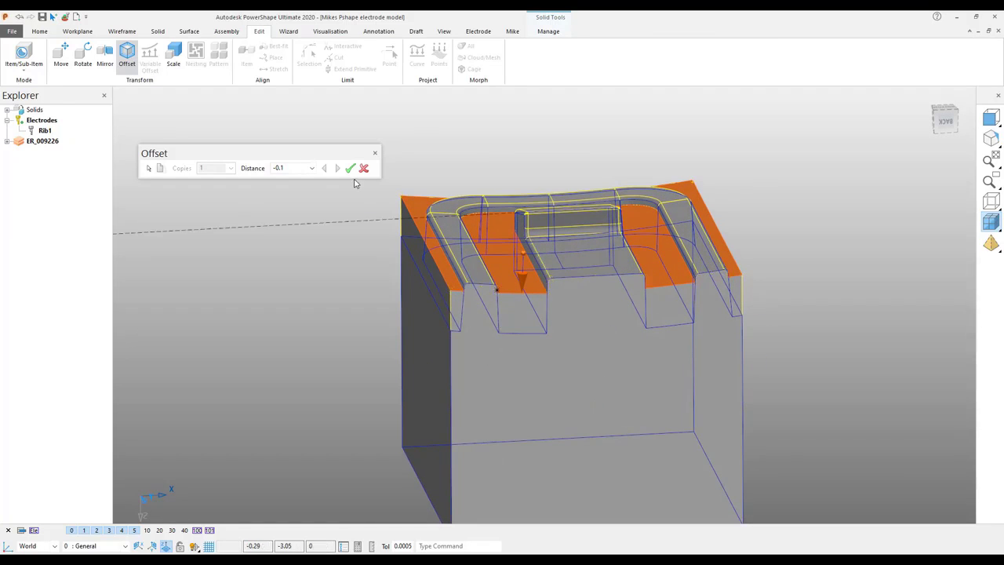
left_click(325, 168)
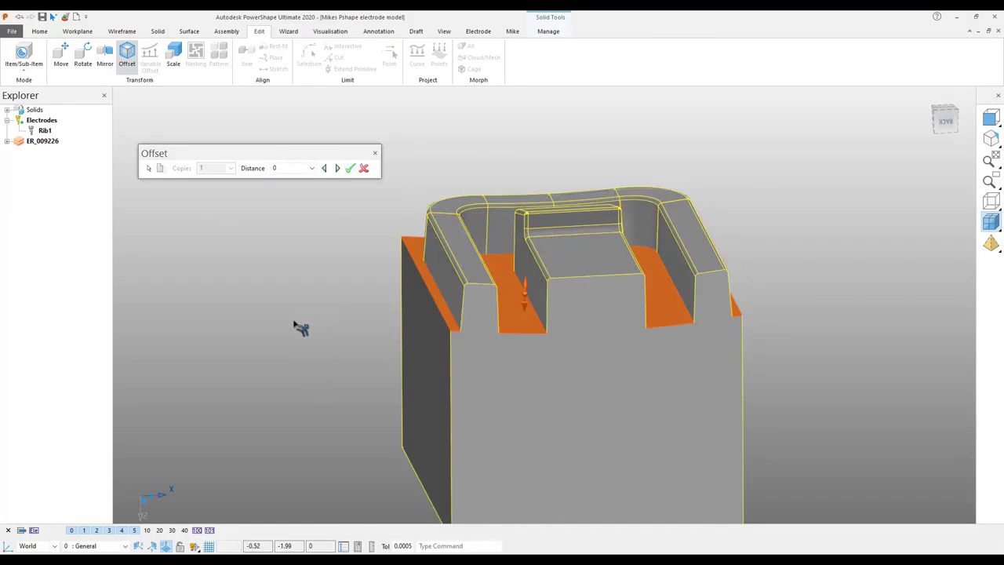
left_click(350, 168)
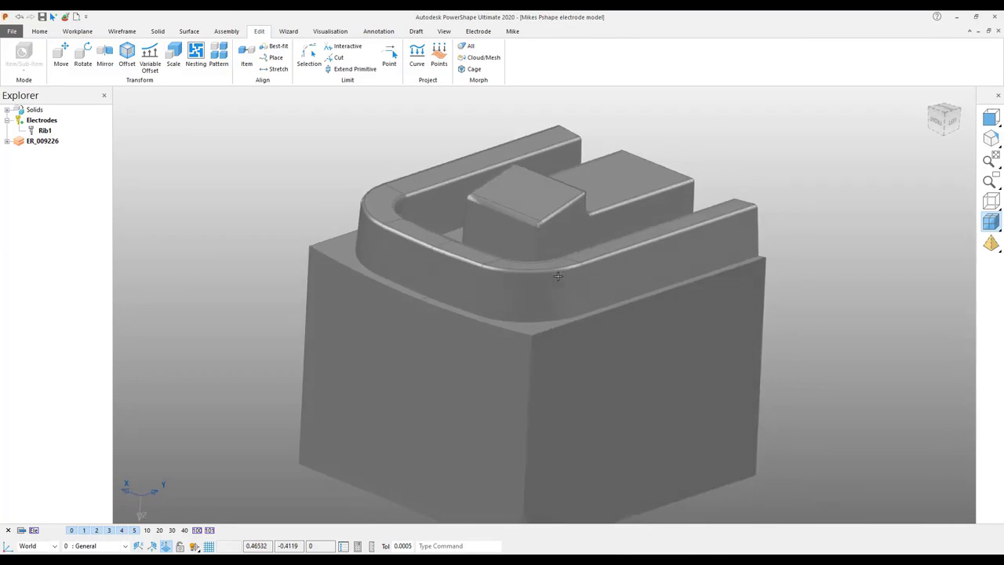
left_click_drag(558, 276, 621, 337)
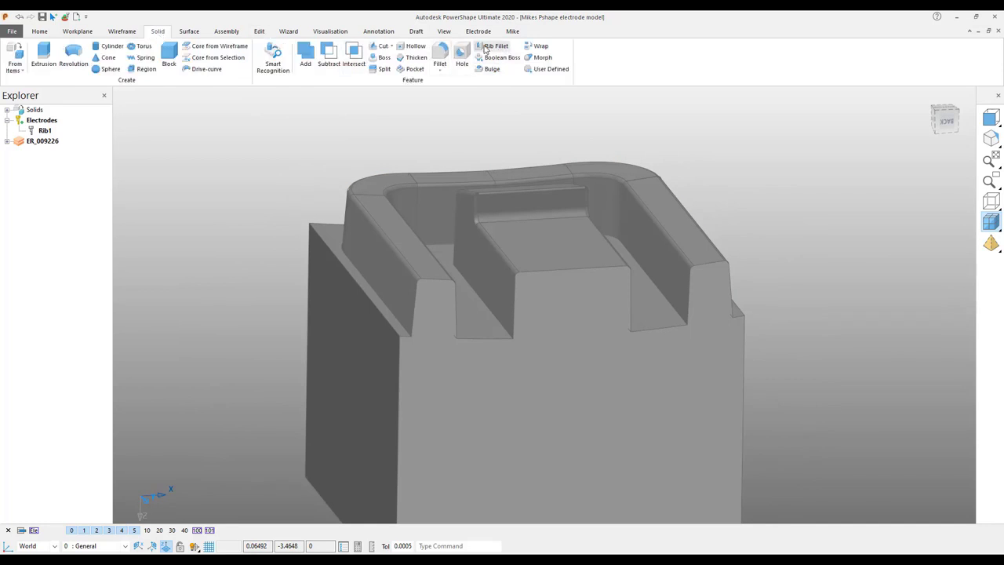
Fillet the rib's lower inside edges with a 0.02 radius.
left_click(439, 57)
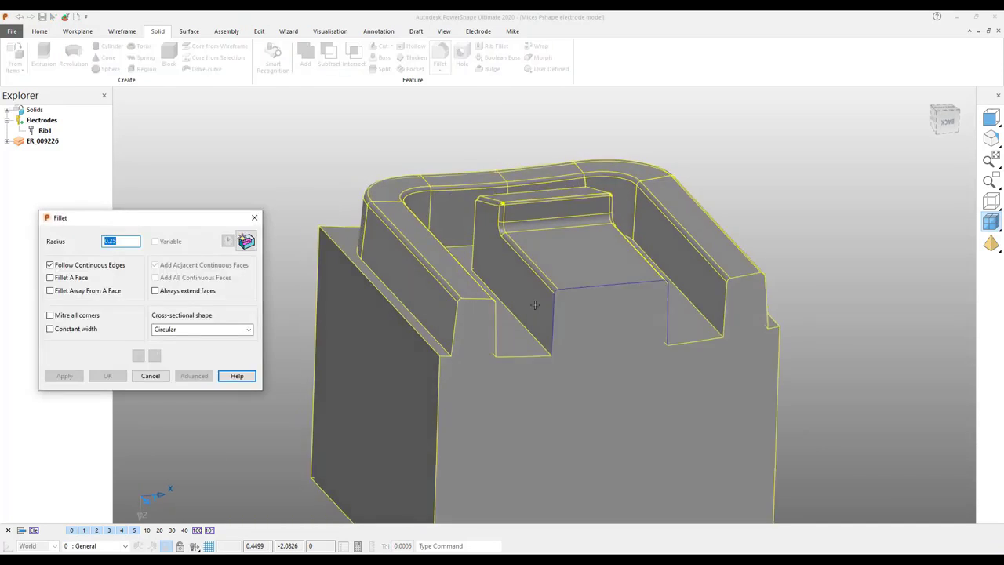
left_click_drag(534, 306, 722, 322)
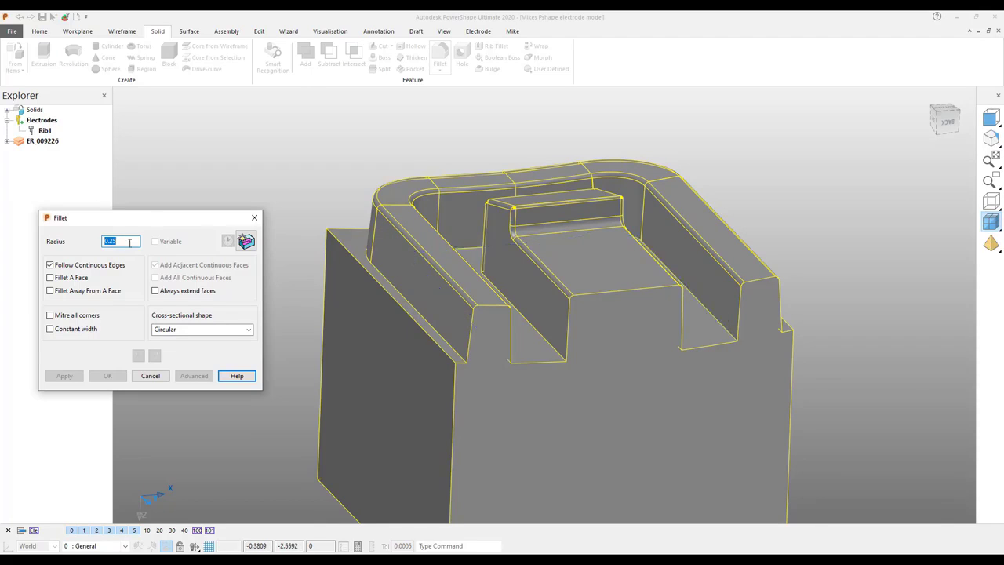
type(".02")
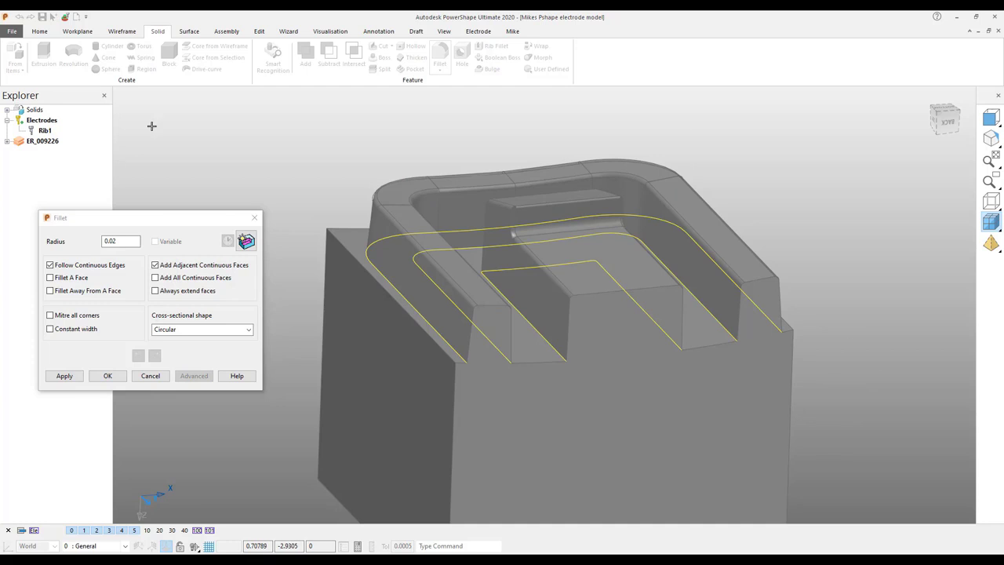
left_click(64, 376)
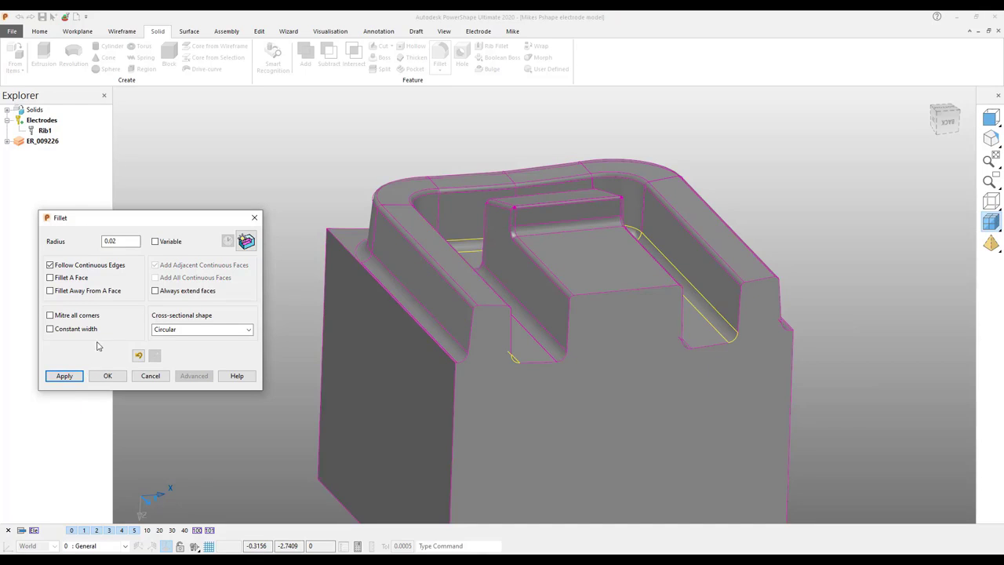
left_click(107, 375)
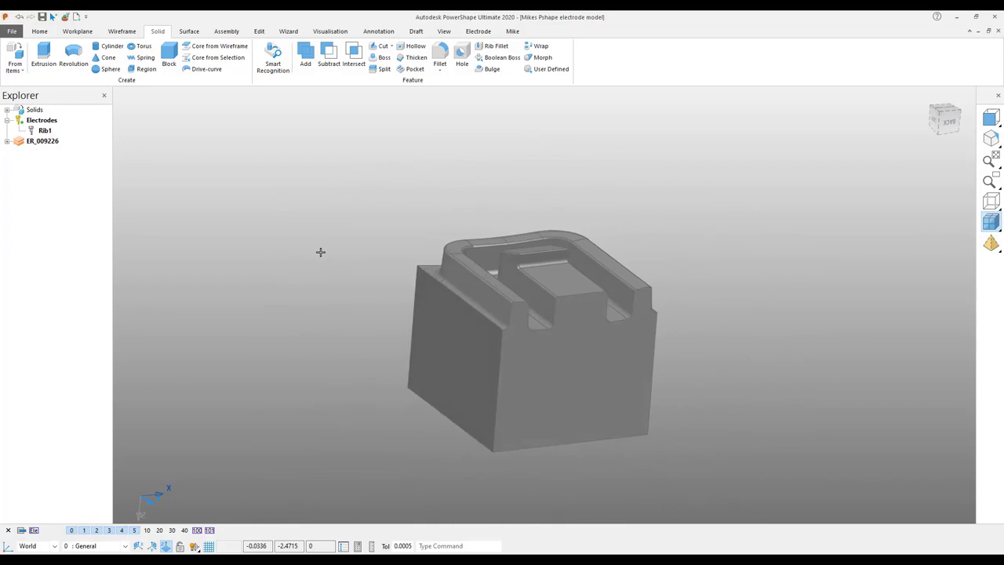
Select the block electrode solid on the mould and launch Electrode Create.
left_click_drag(533, 337, 510, 314)
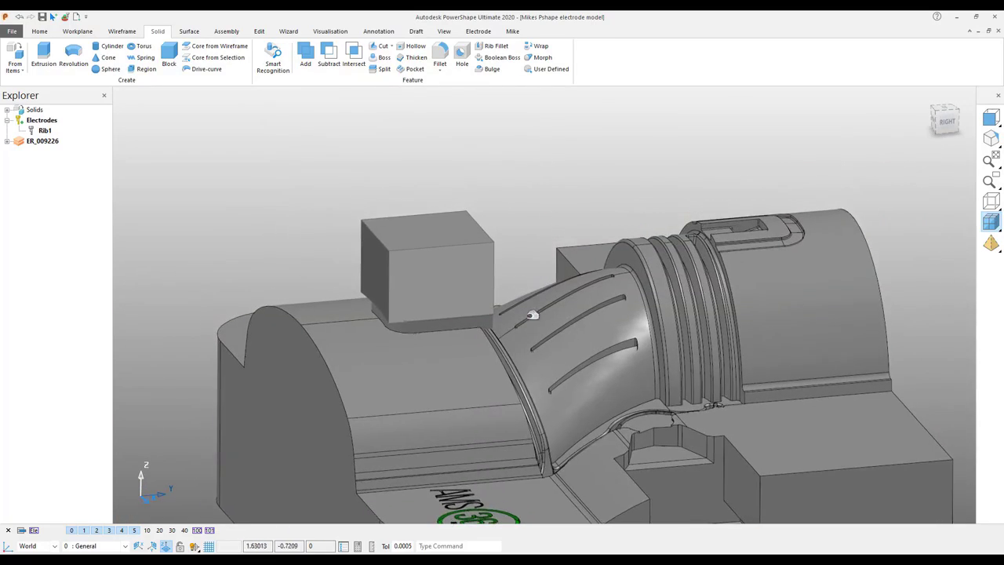
left_click(427, 275)
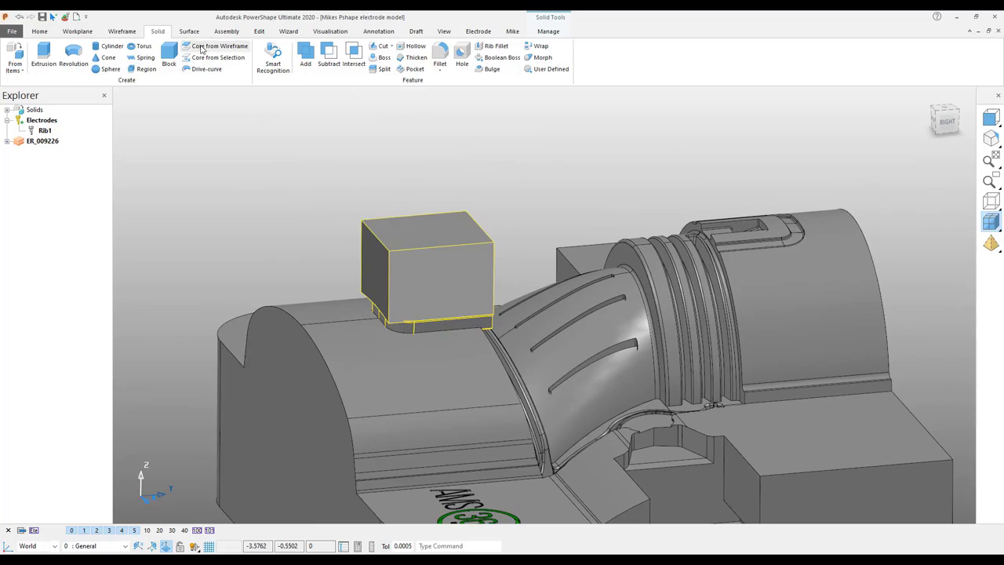
mouse_move(289, 35)
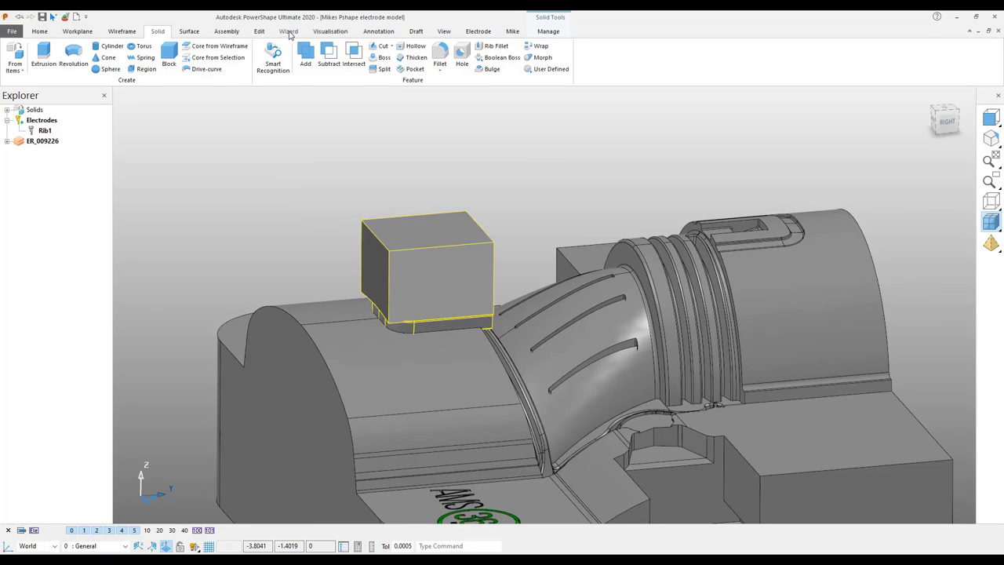
left_click(288, 32)
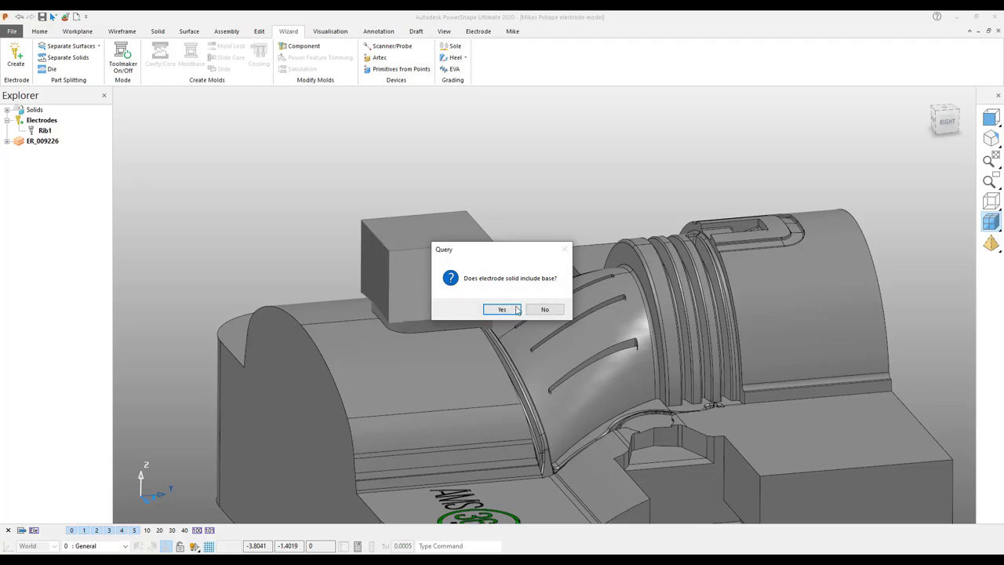
Confirm the solid includes a base and accept the 1.25 × 1 blank with 0.2 base.
left_click(502, 308)
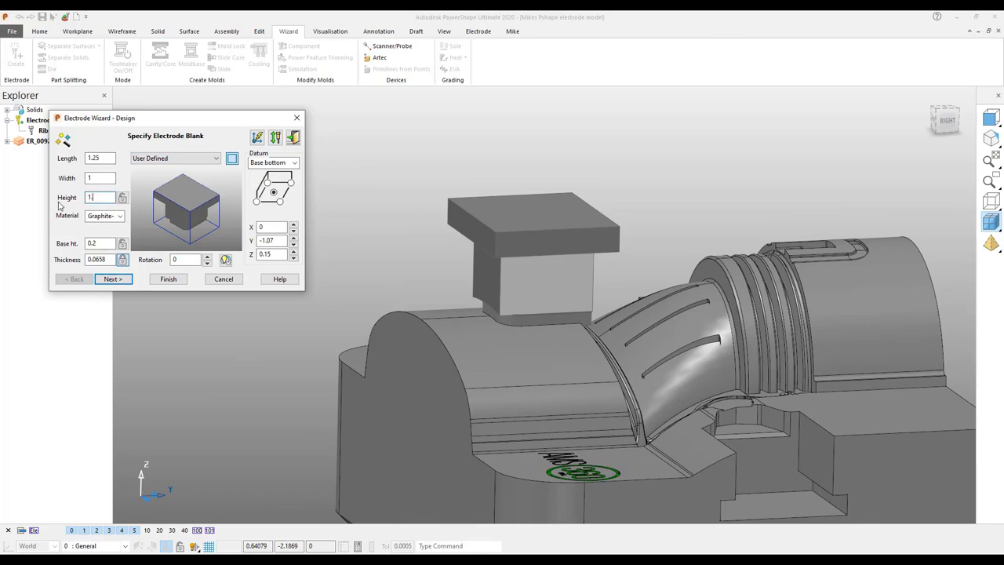
left_click(113, 278)
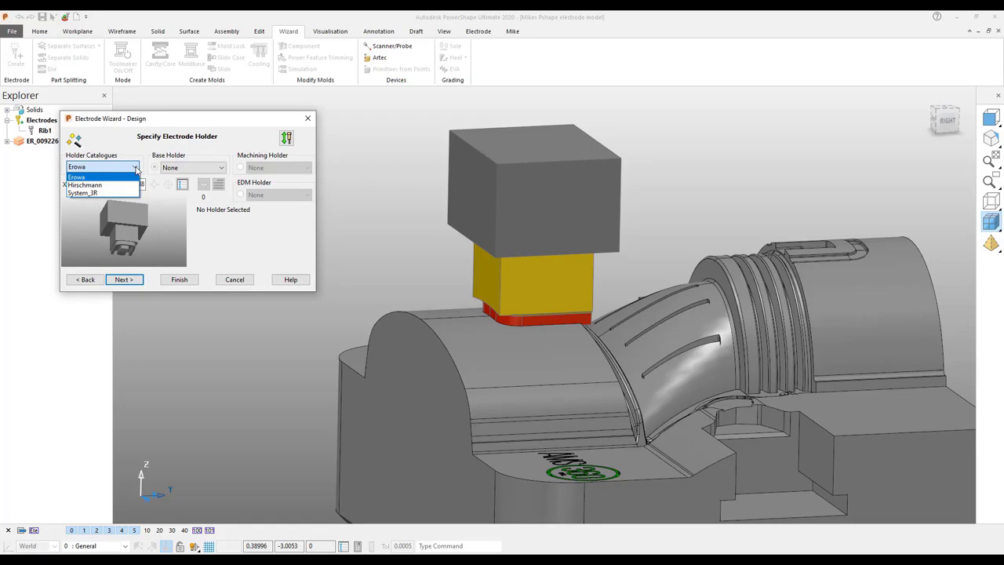
Mount the electrode on the Erowa ER_009226 base holder and run the approach simulation.
left_click(77, 166)
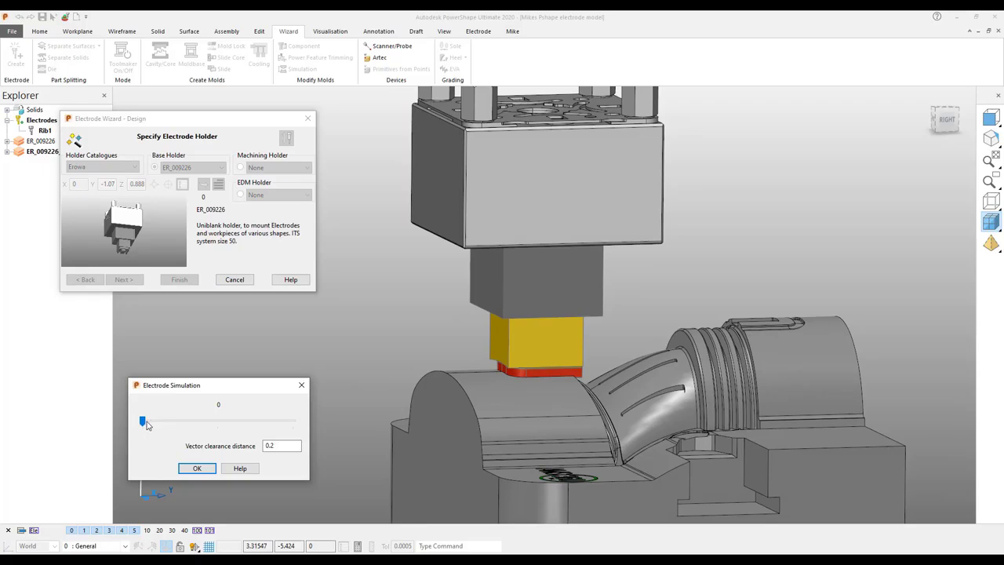
left_click_drag(142, 421, 173, 421)
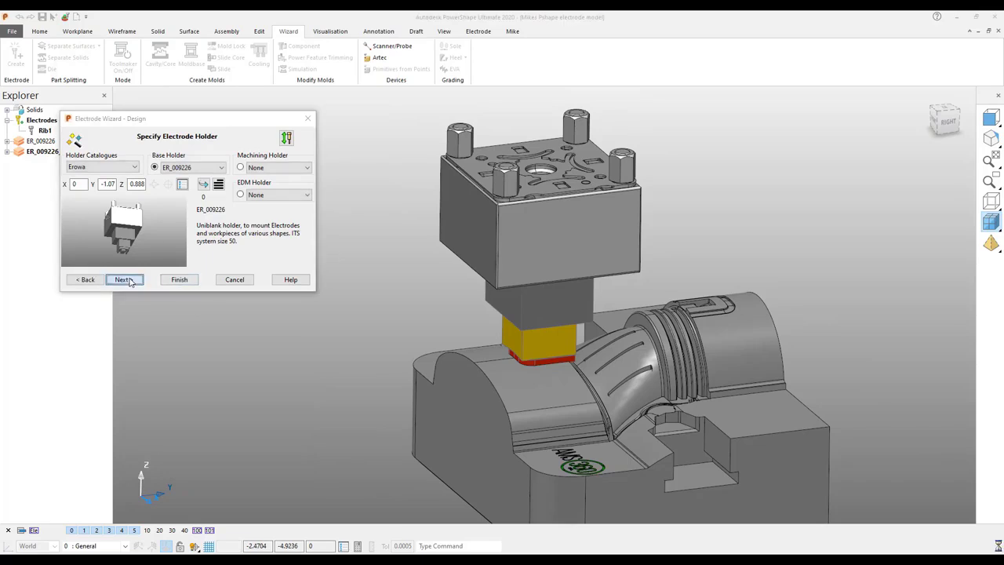
left_click(124, 279)
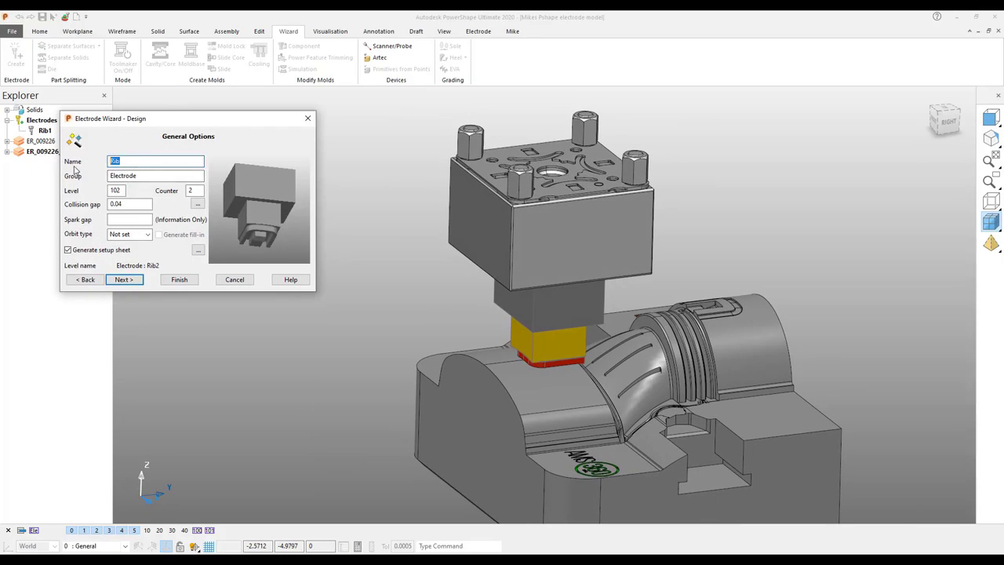
Name the electrode Clip 1 on level 200.
type("CLip")
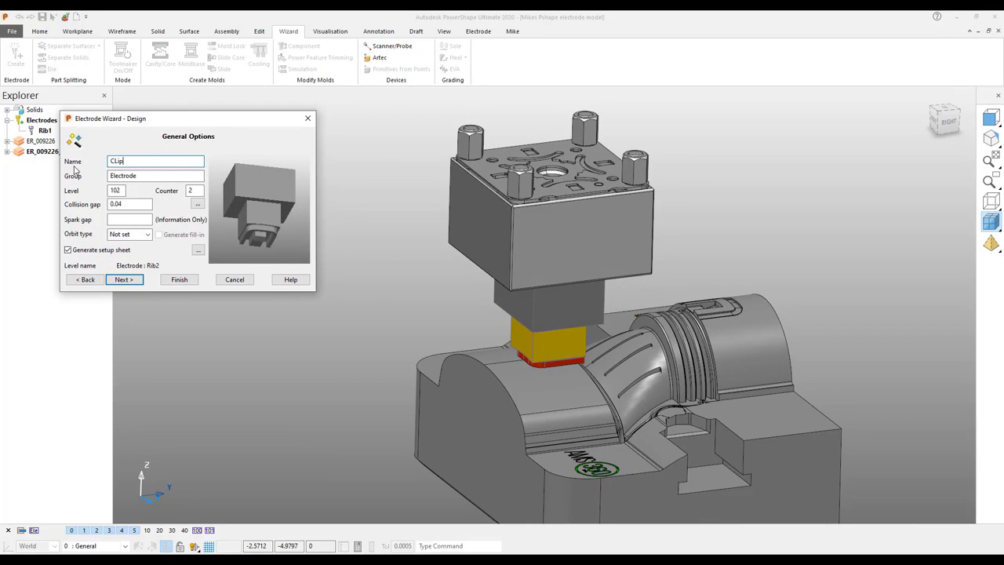
key("BackSpace")
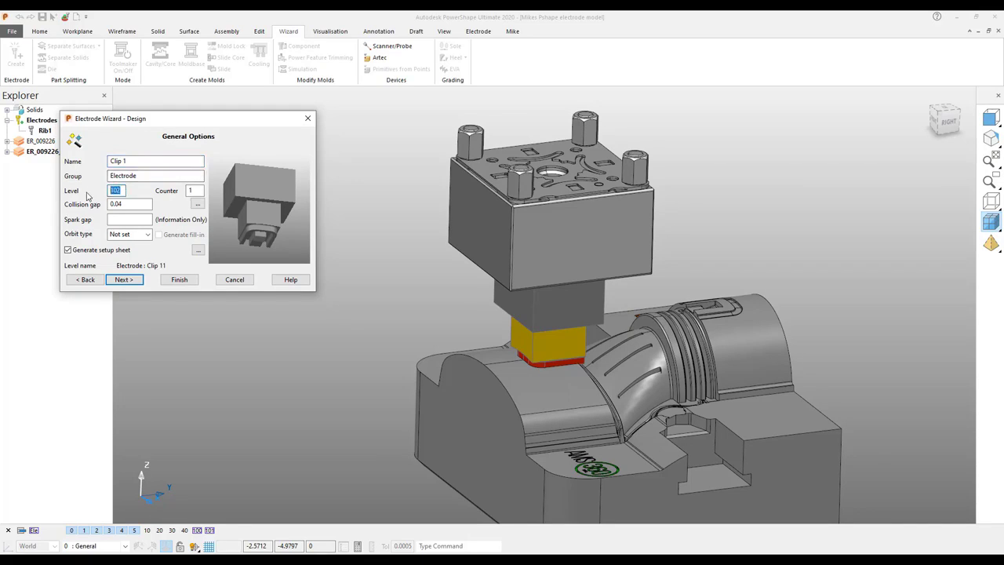
type("200")
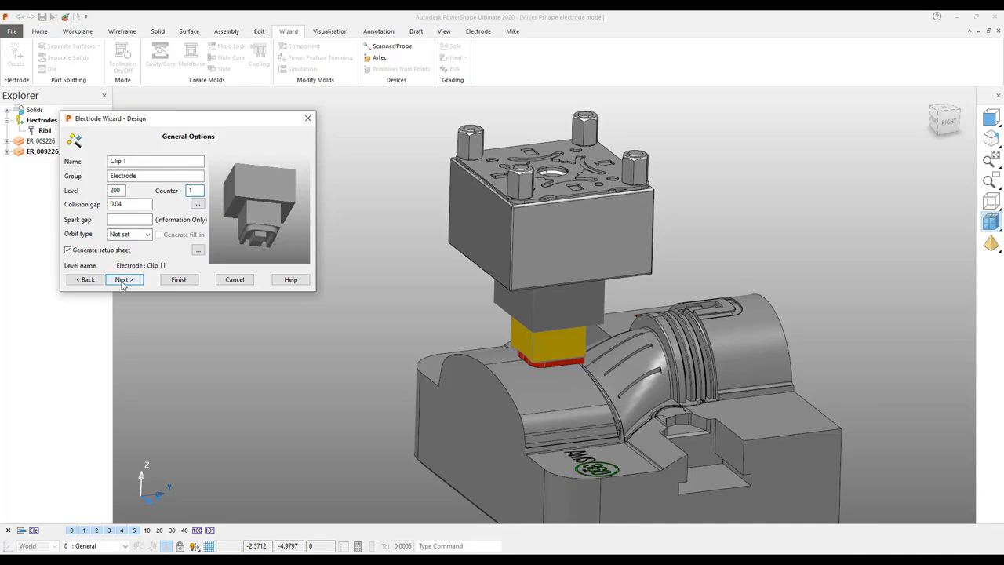
left_click(123, 279)
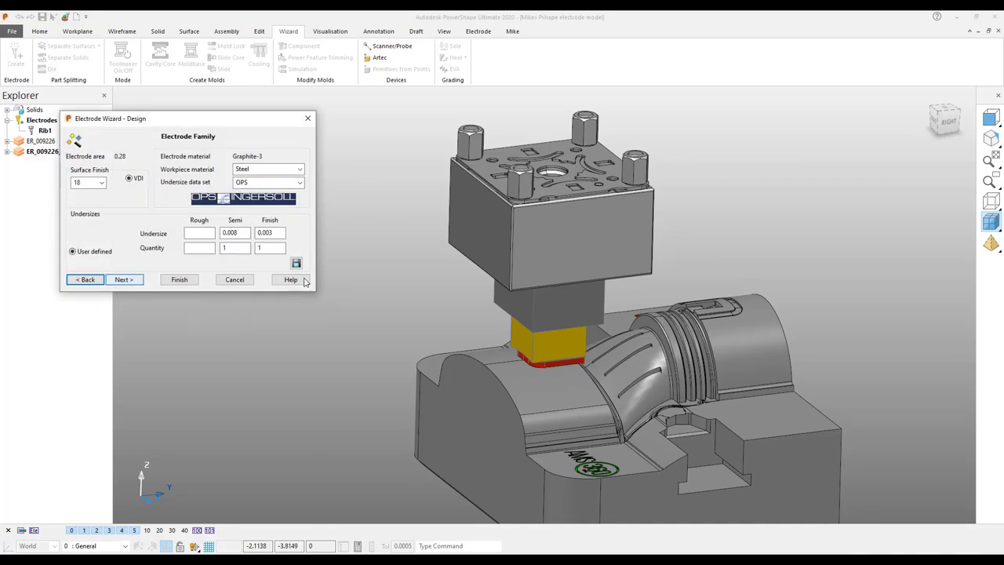
Set semi-finish quantity to 0, keeping one 0.003 finish electrode.
triple_click(235, 232)
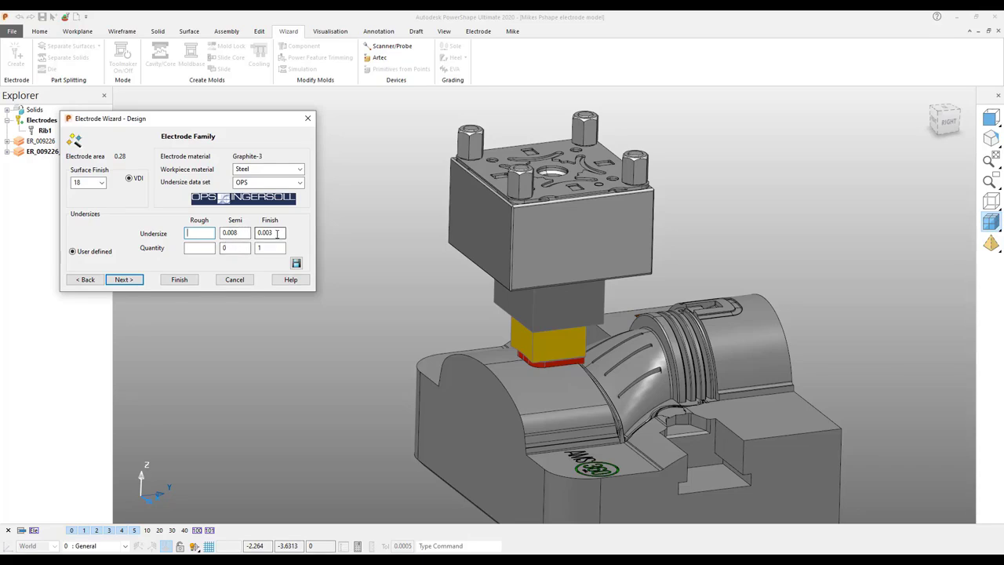
mouse_move(271, 248)
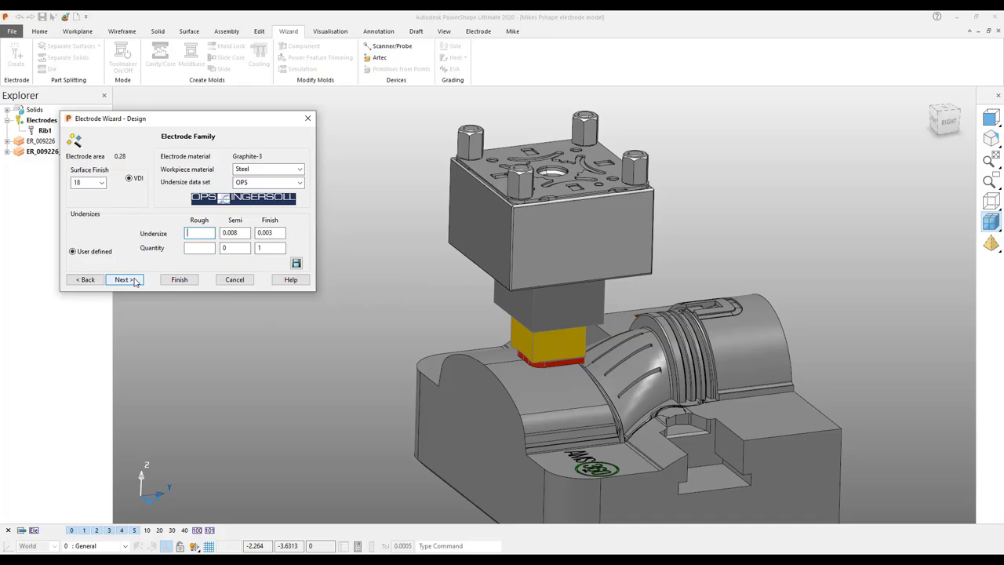
left_click(123, 280)
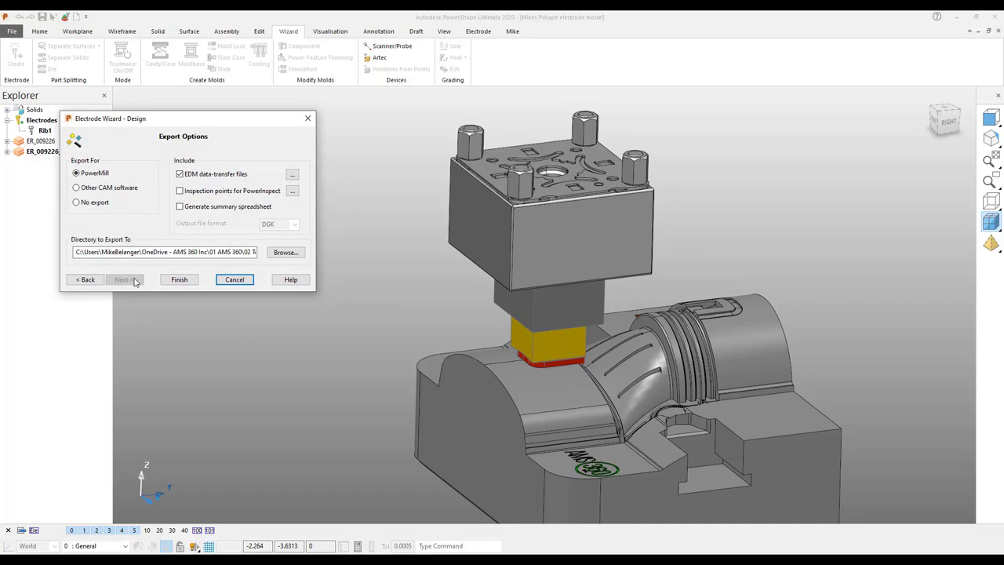
Finish the wizard and overwrite the existing electrode archive to export Clip 11.
left_click(179, 279)
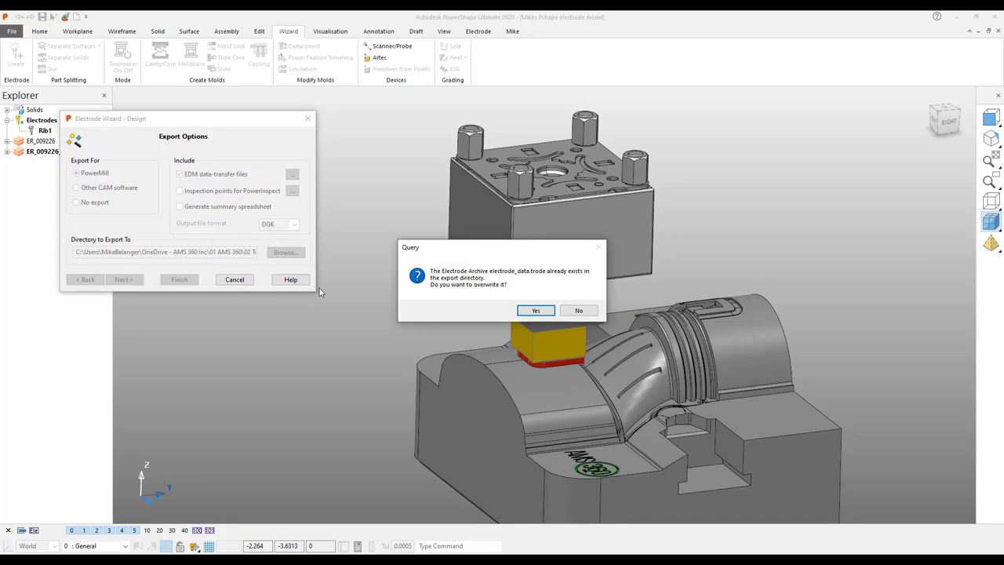
left_click(535, 310)
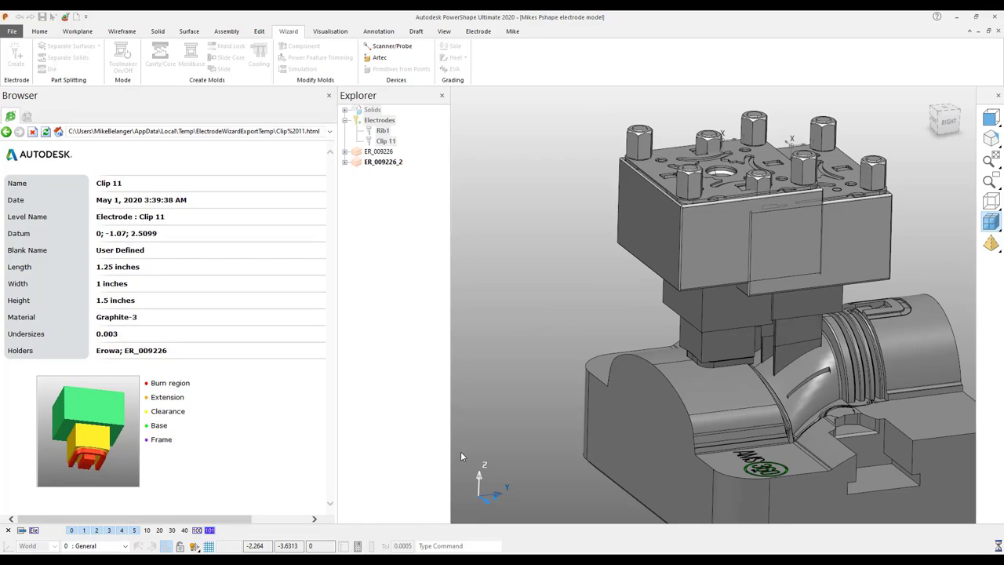
left_click(385, 141)
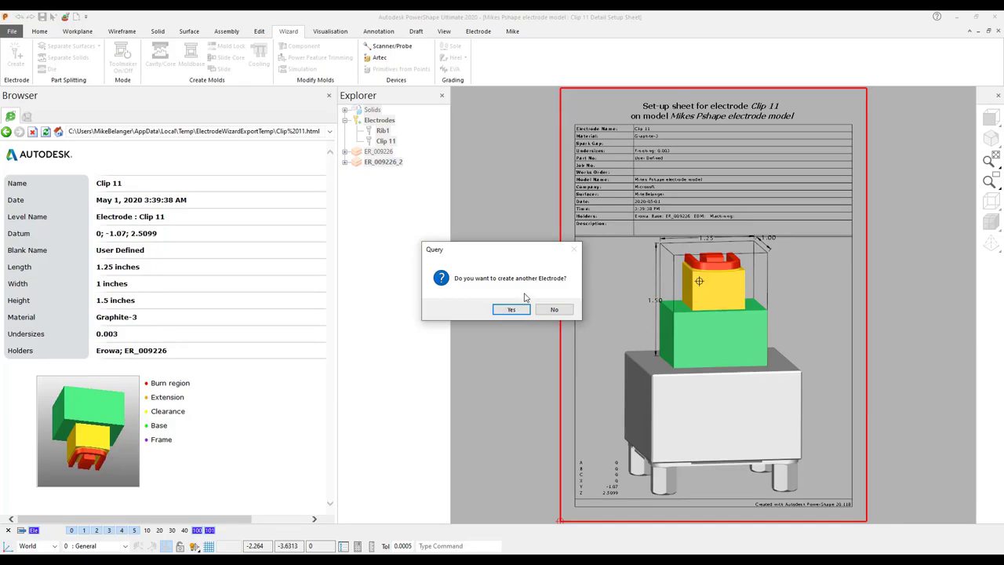
Decline another electrode, close the details browser, and switch back to the main mould window.
left_click(554, 308)
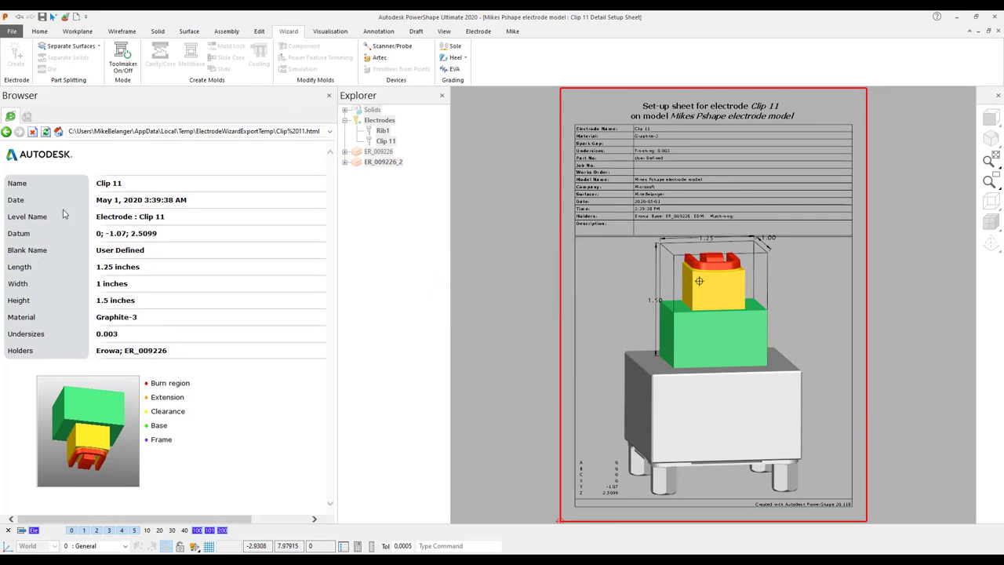
left_click(329, 95)
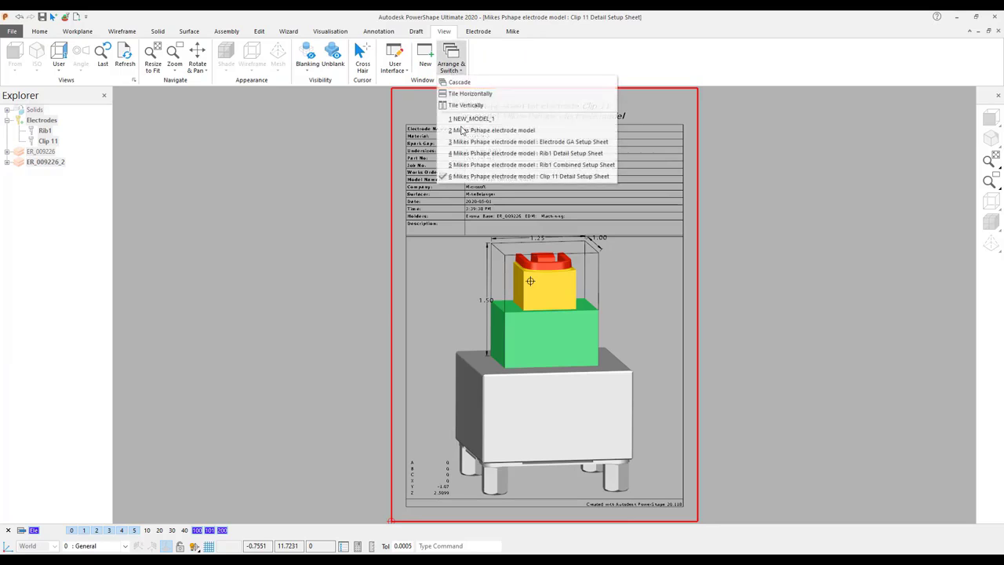
mouse_move(470, 171)
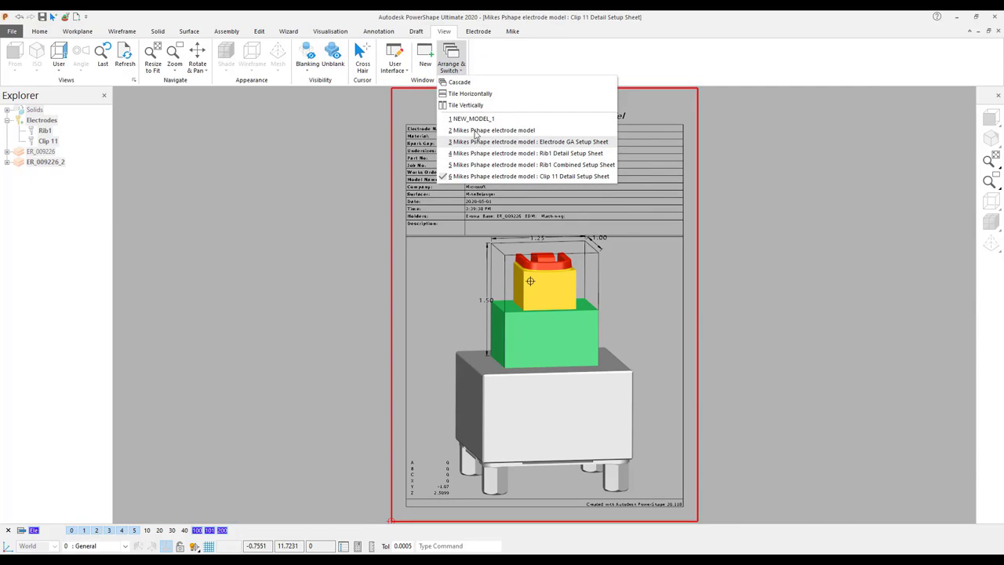
left_click(495, 131)
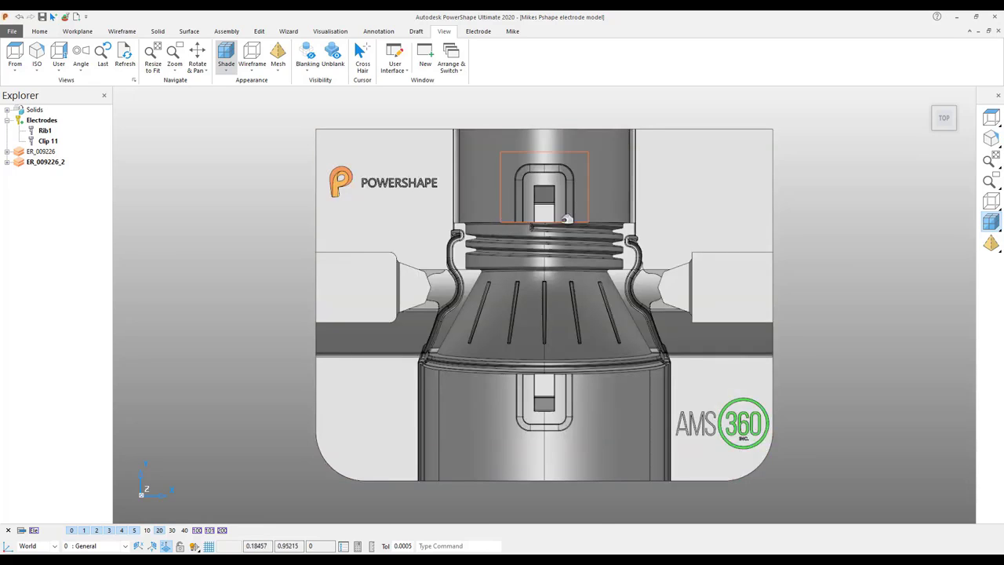
Build a solid core with zero spark gap from the rectangle outline above the mould.
left_click(251, 64)
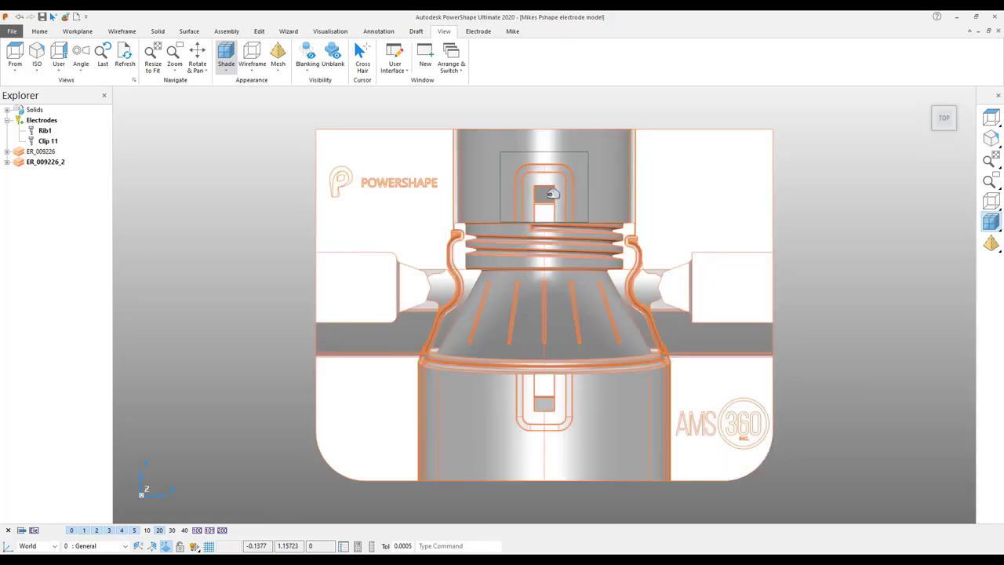
left_click_drag(541, 306, 565, 192)
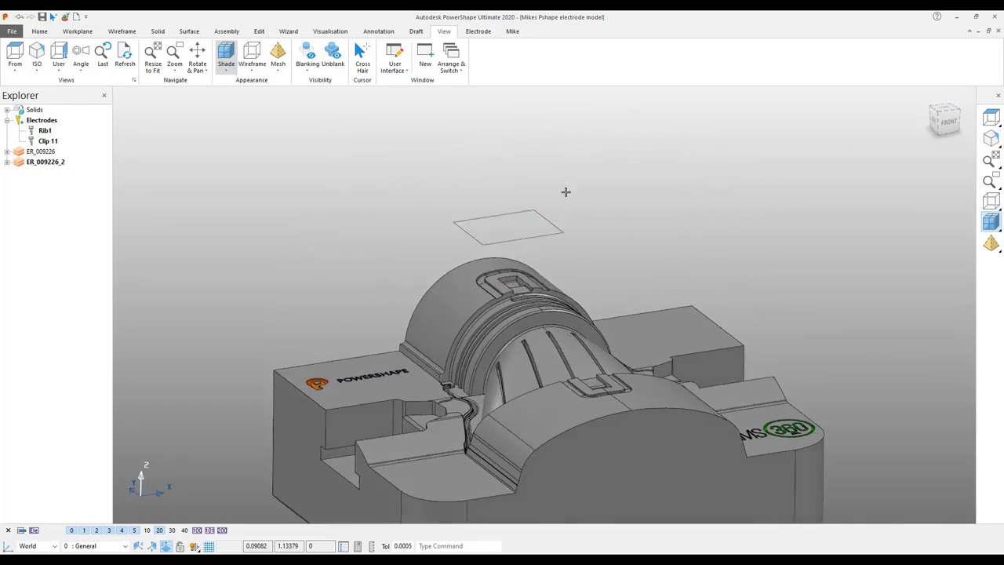
left_click(510, 228)
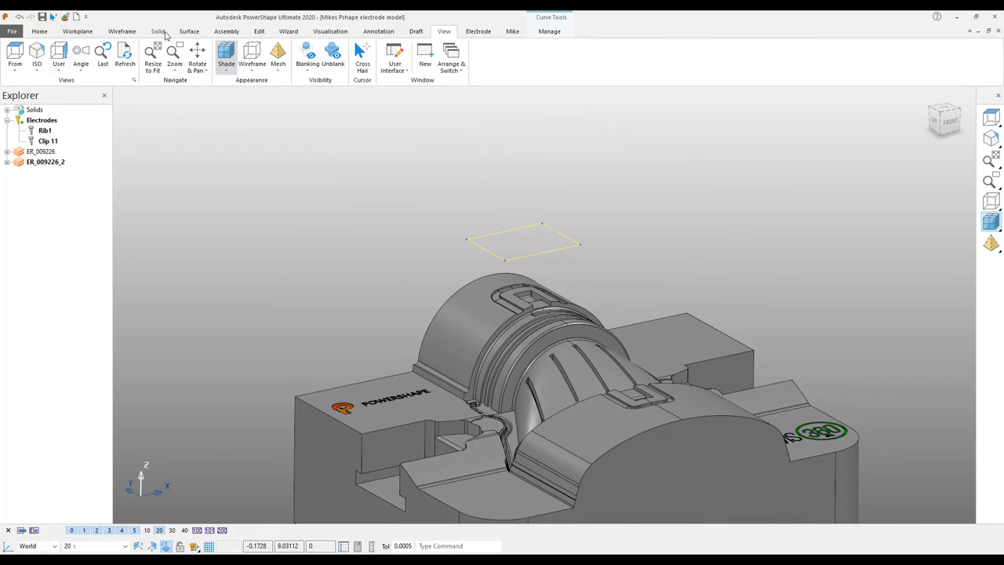
left_click(157, 31)
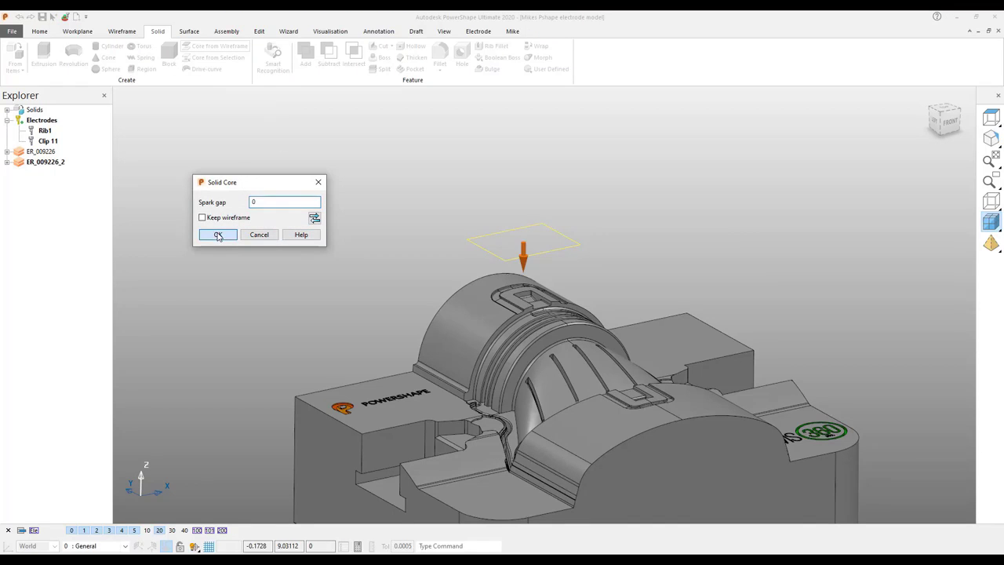
left_click(218, 235)
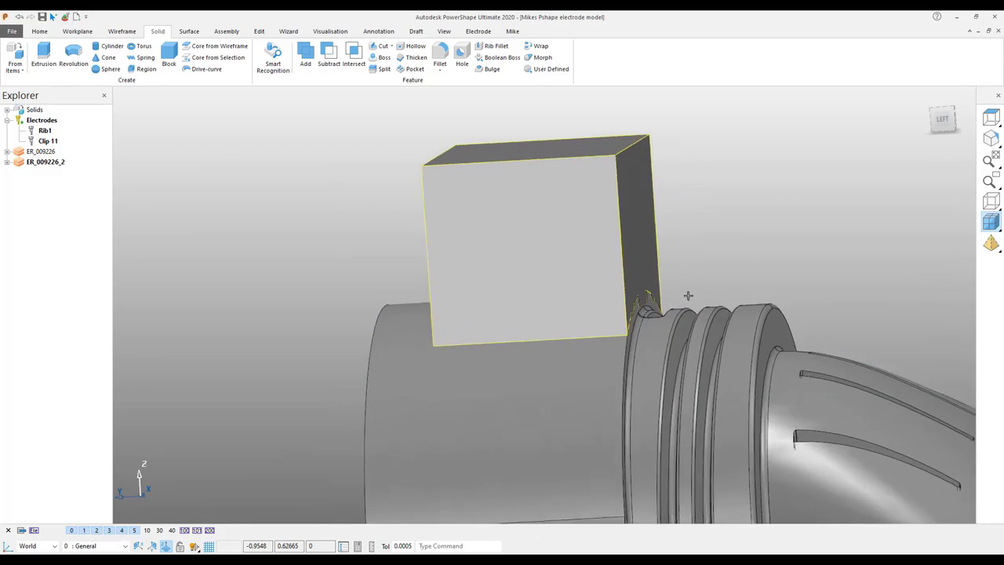
left_click_drag(688, 296, 754, 250)
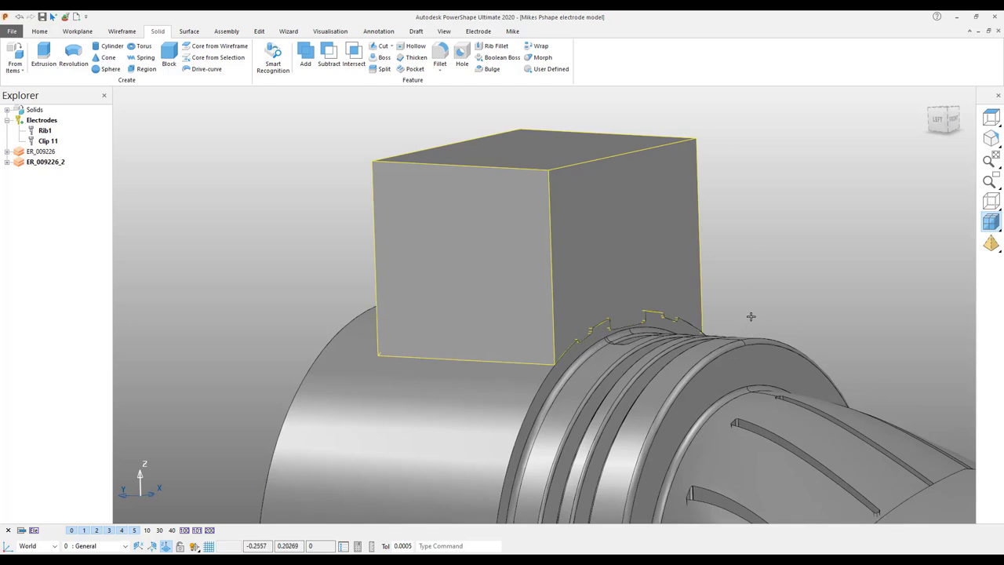
left_click_drag(751, 316, 677, 205)
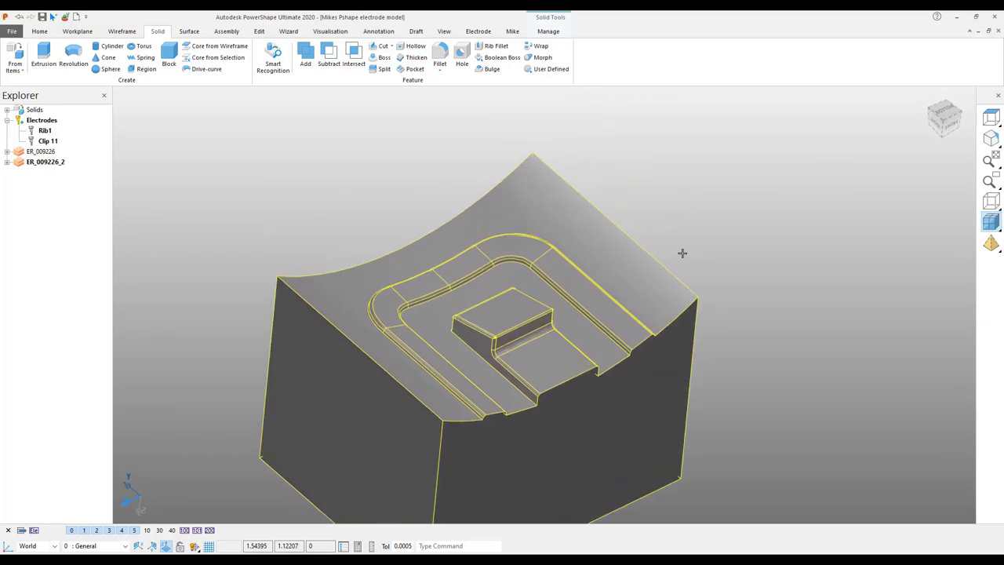
Move the core's curved top faces up by 0.1 along Z.
left_click_drag(683, 252, 734, 291)
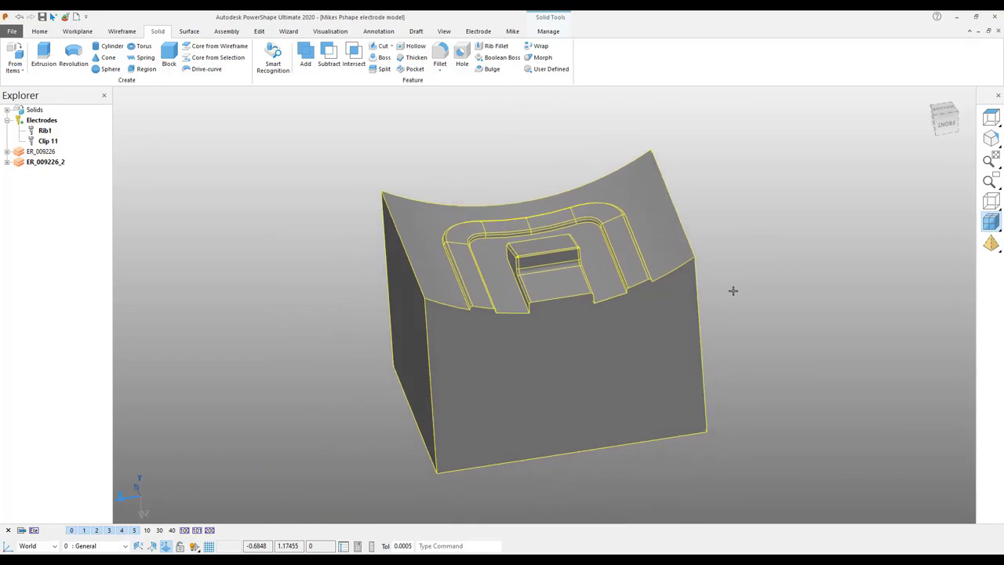
left_click(677, 310)
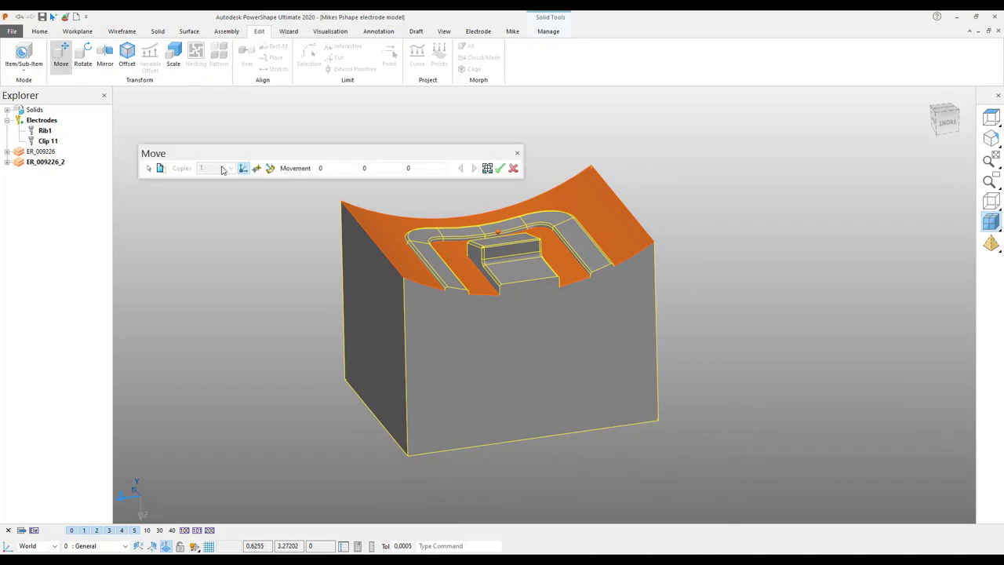
left_click(381, 168)
type(".1")
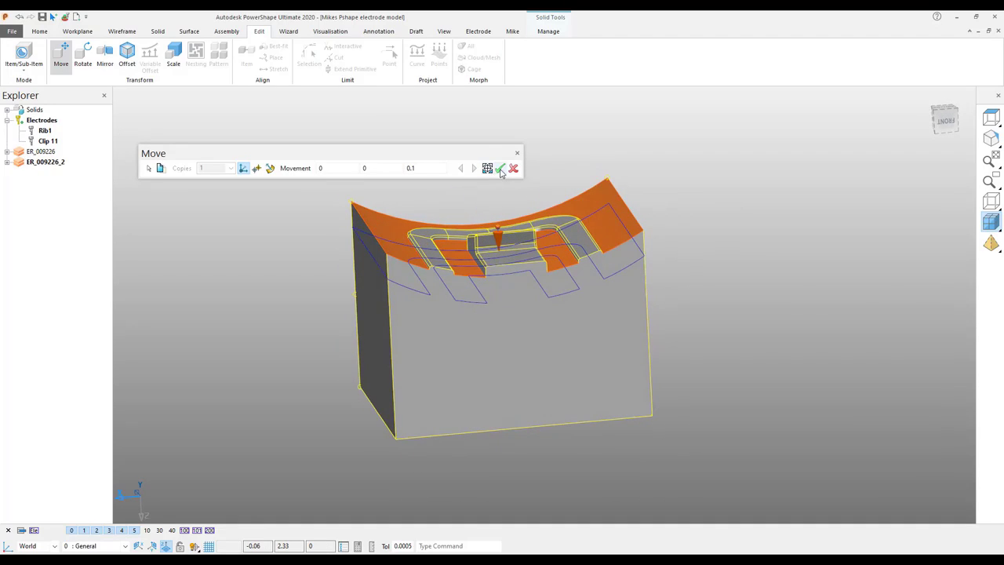
left_click(500, 168)
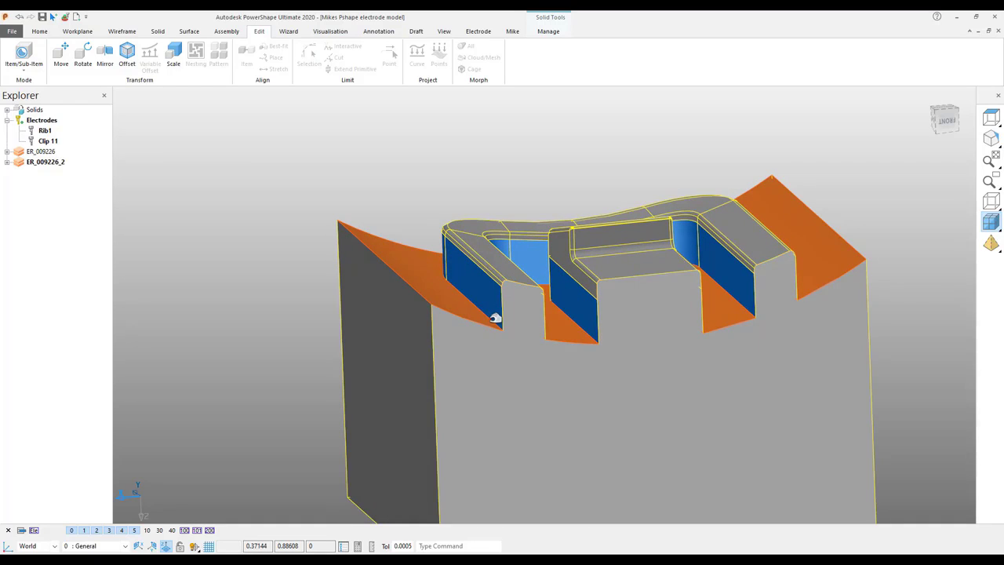
mouse_move(529, 267)
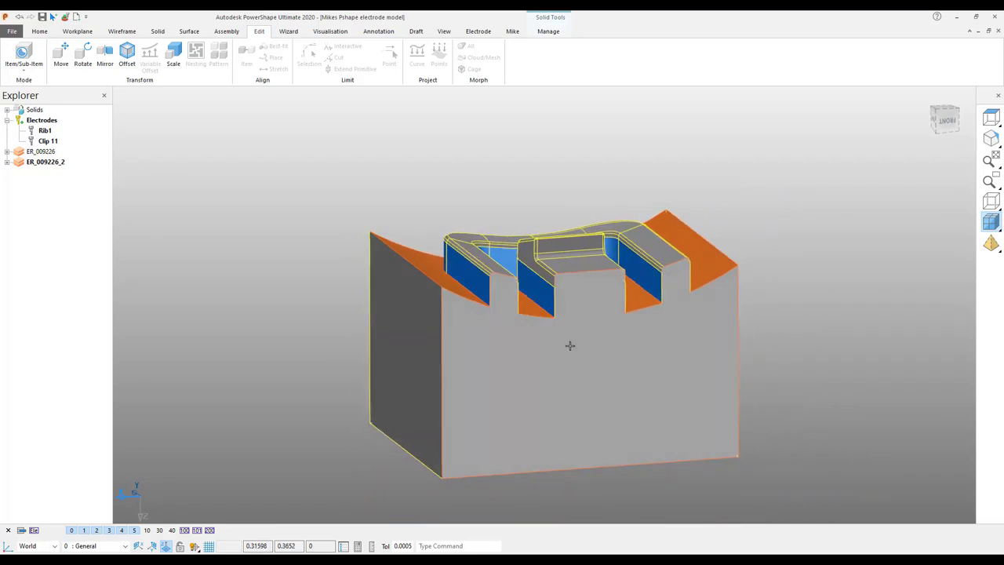
left_click_drag(571, 346, 613, 382)
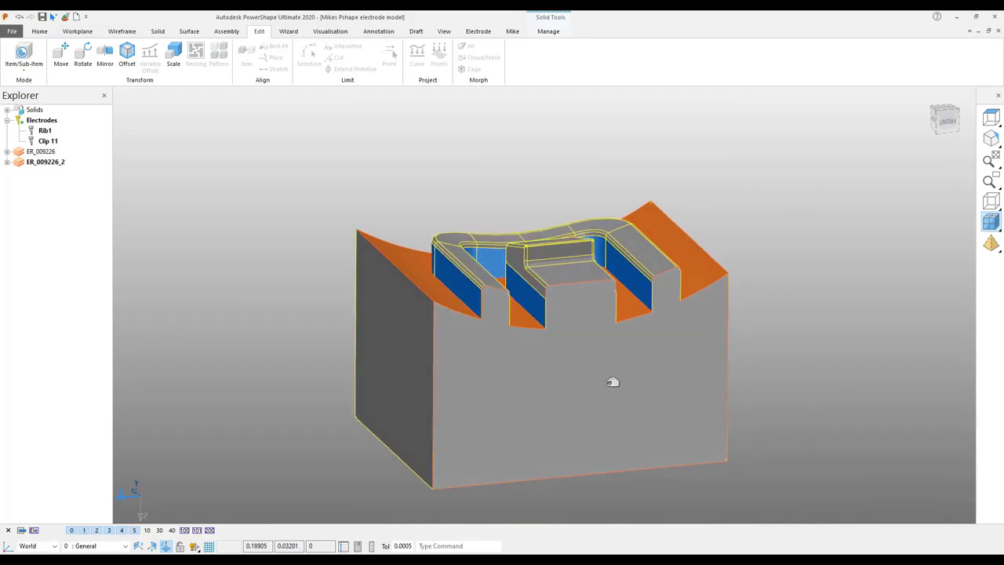
left_click_drag(612, 382, 642, 338)
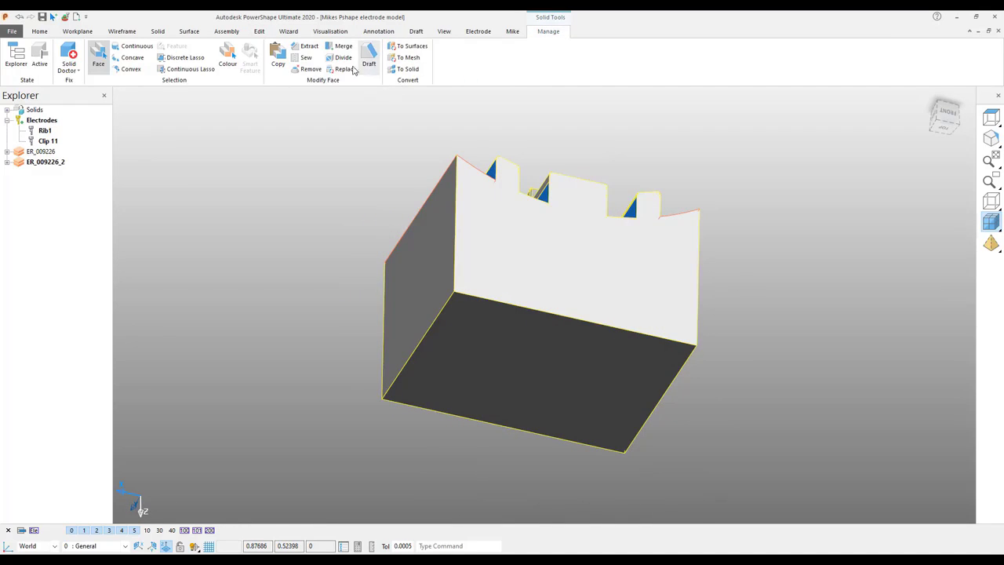
Replace the core's curved slot-bottom faces with a flat face at -0.4 offset.
left_click(344, 70)
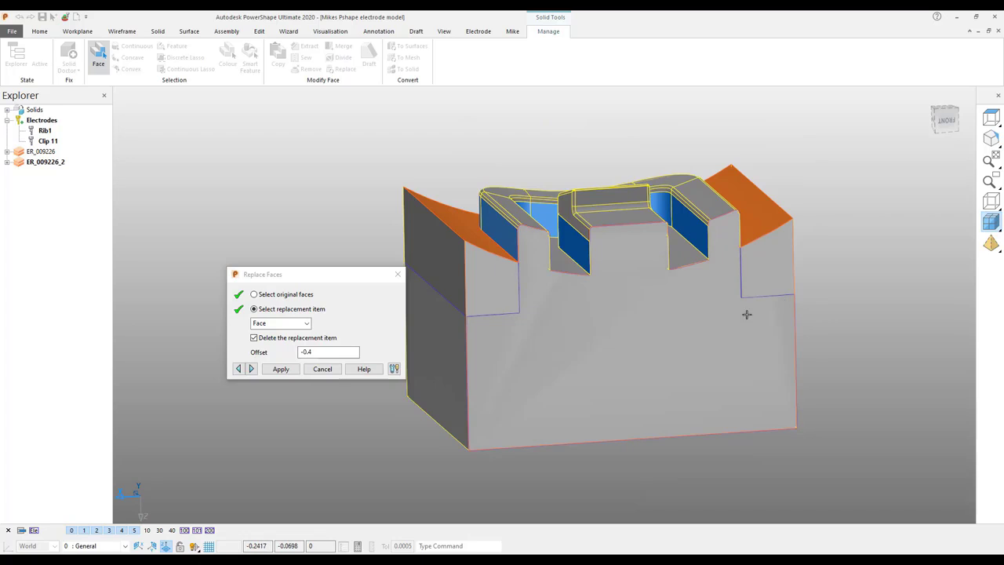
left_click(280, 369)
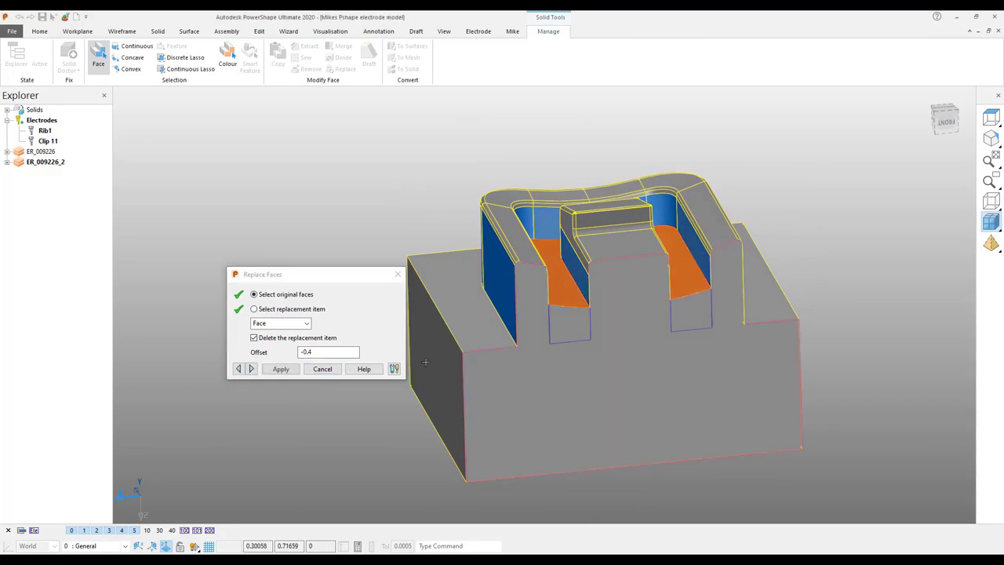
left_click(280, 369)
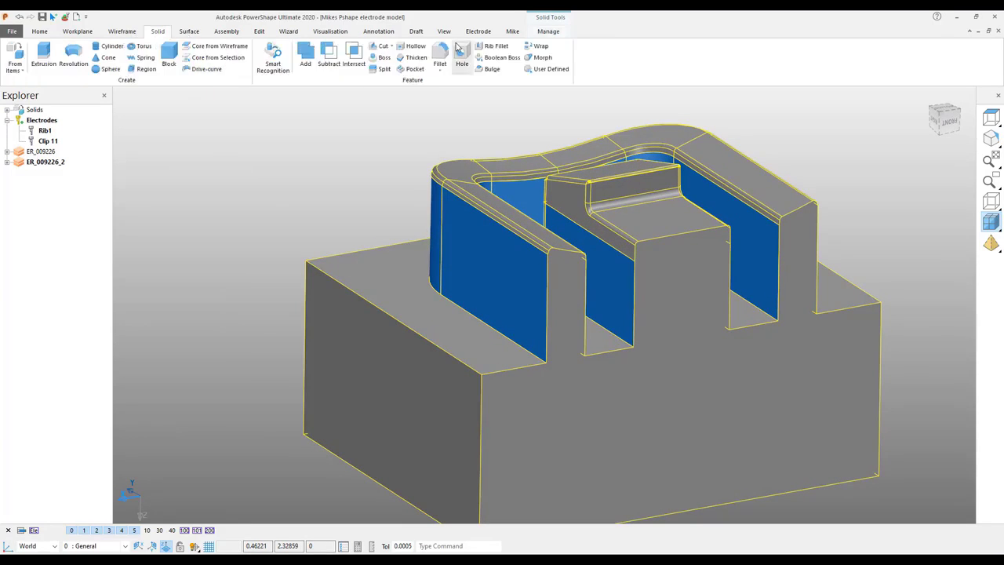
Fillet the lower edges where the clip walls meet the base with radius 0.02.
left_click(441, 57)
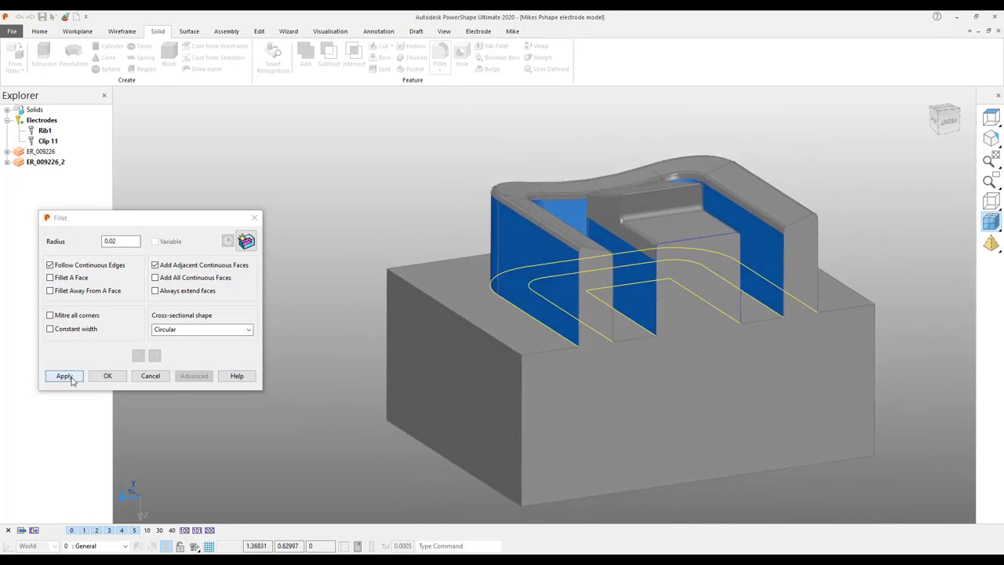
left_click(64, 376)
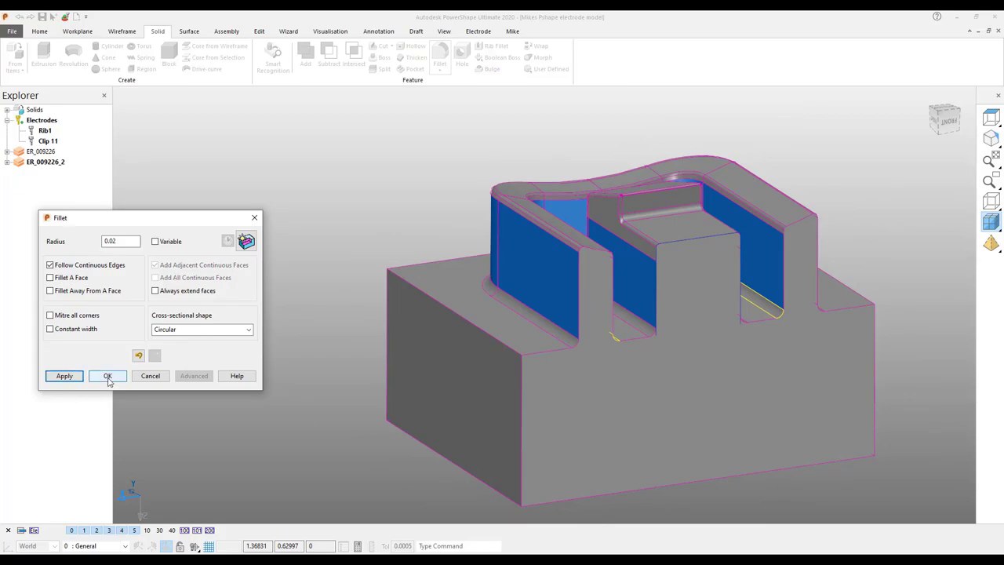
left_click(107, 376)
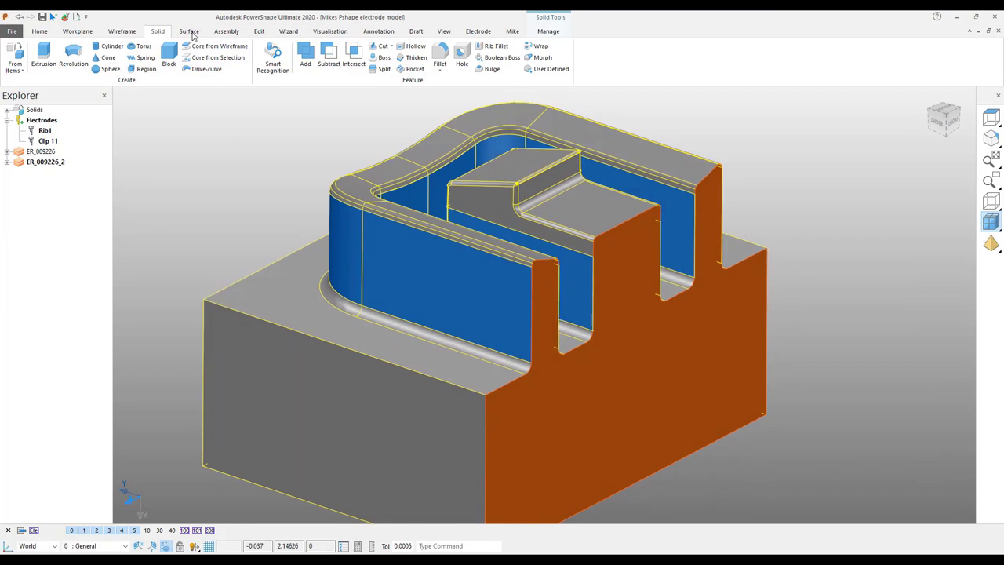
Move the core's orange end face -0.05 along Y.
left_click(259, 32)
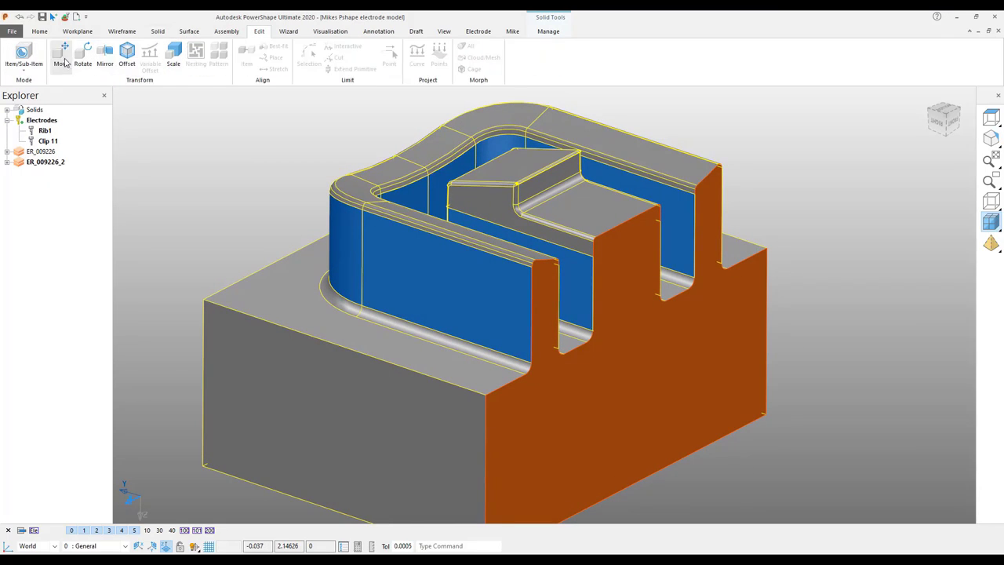
left_click(60, 55)
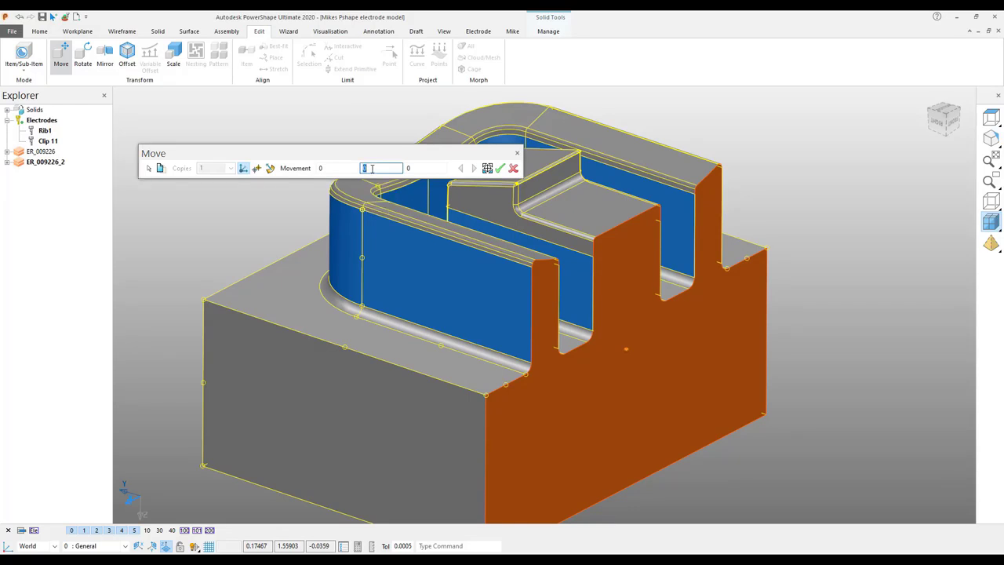
type("-4")
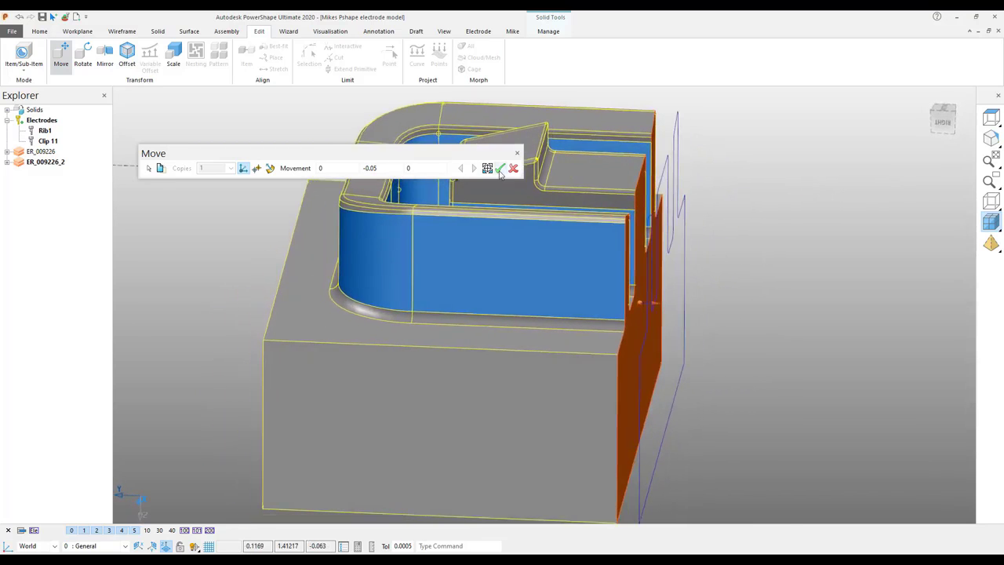
left_click(473, 168)
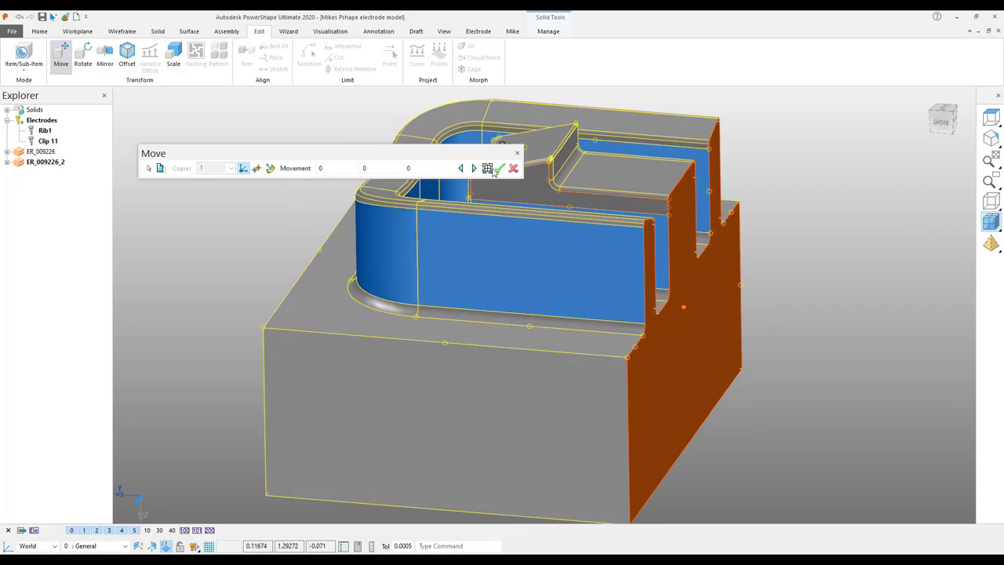
left_click(499, 168)
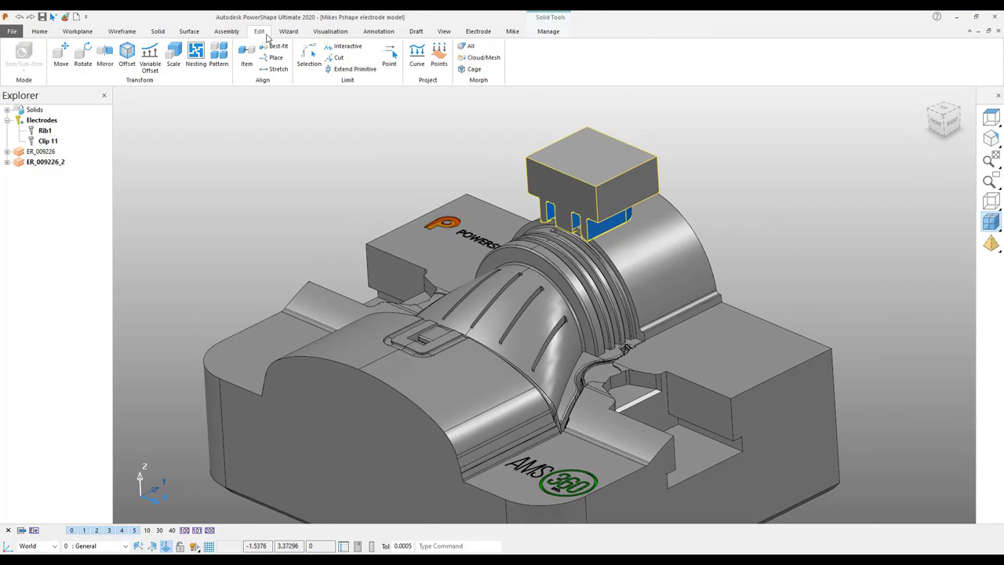
Start the Electrode Wizard for the clip core with a 1.2 × 1.1 × 1.5 blank.
left_click(288, 32)
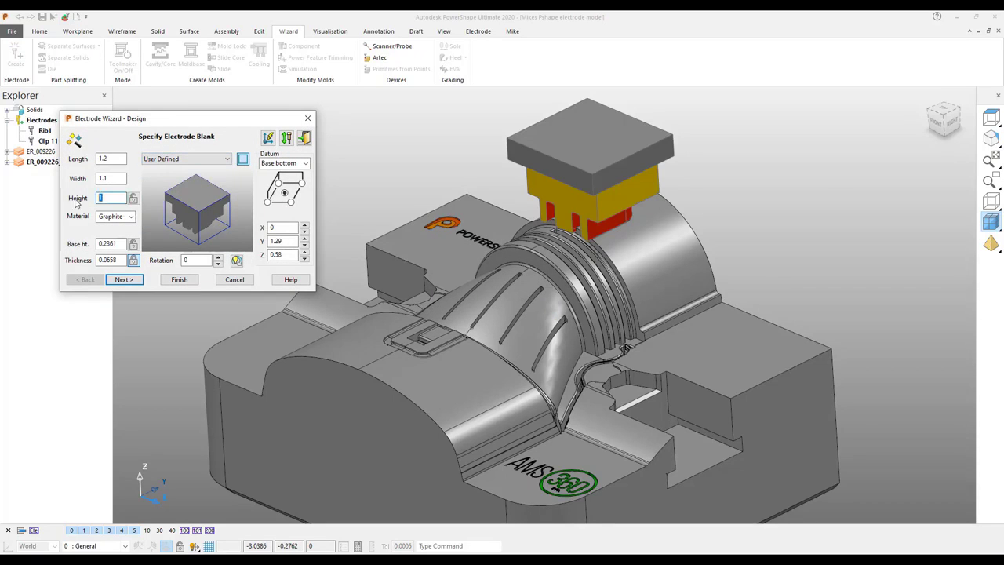
type("1.5")
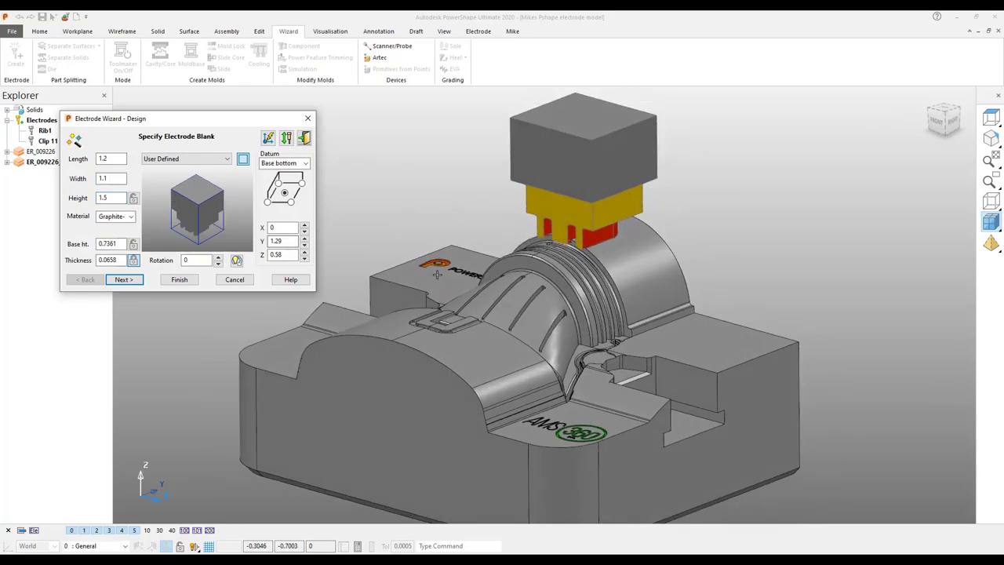
left_click(123, 280)
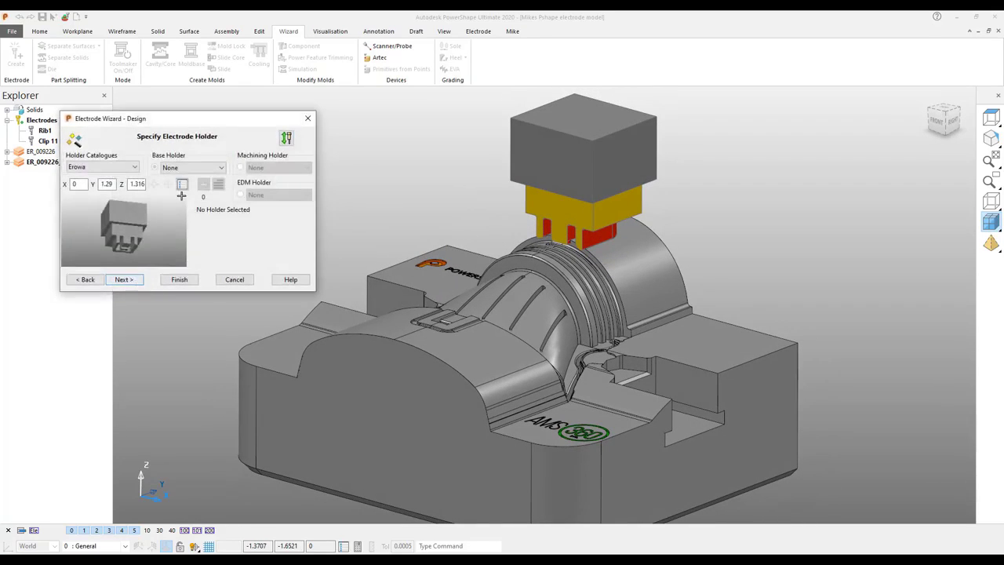
Mount the new electrode on the Erowa ER_009226 base holder.
left_click(222, 167)
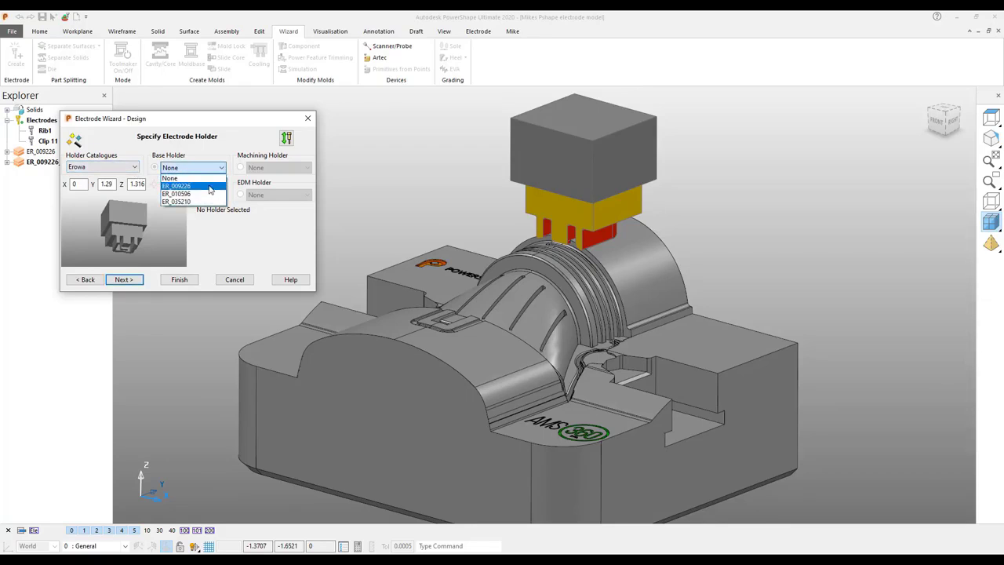
left_click(176, 186)
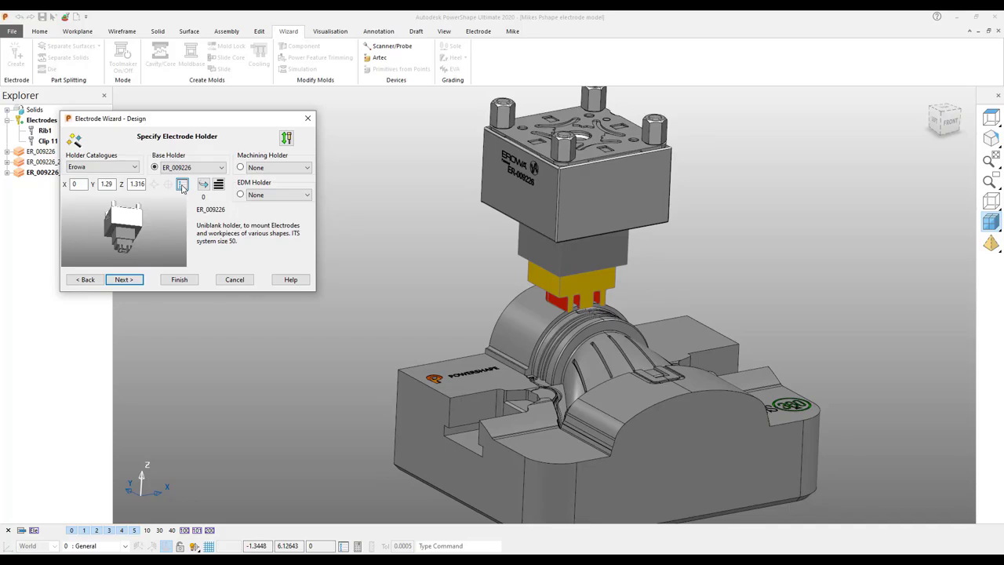
mouse_move(182, 184)
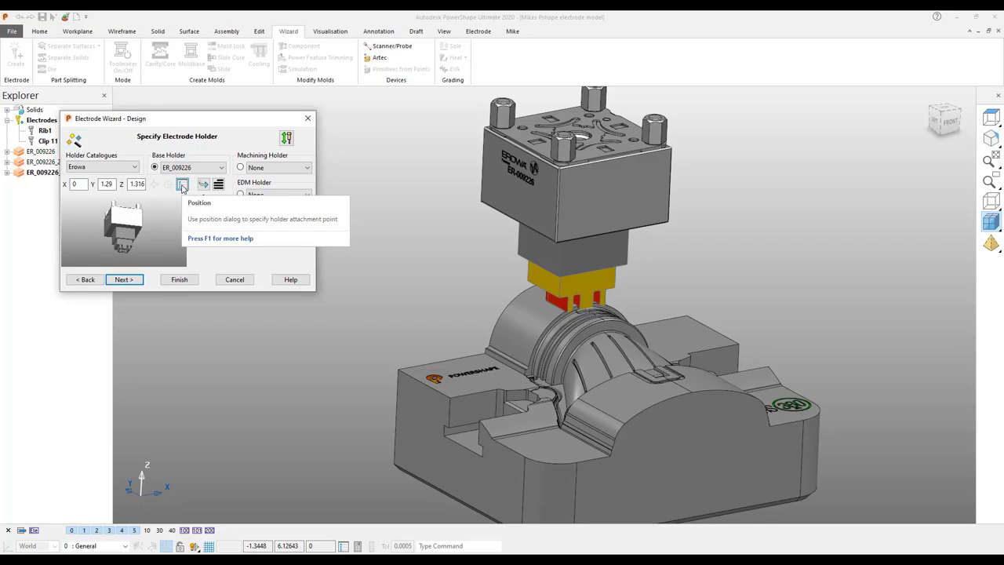
mouse_move(124, 280)
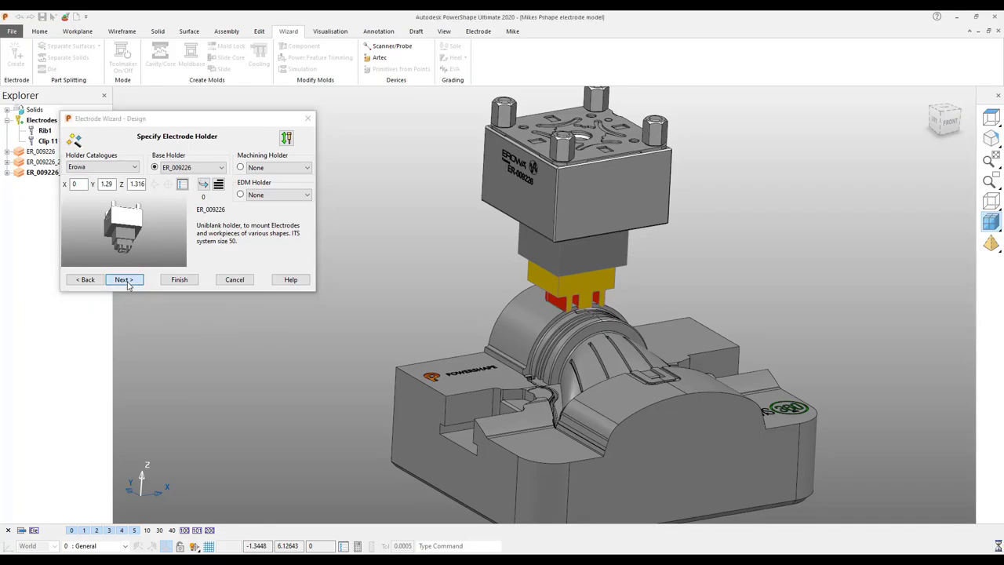
left_click(123, 279)
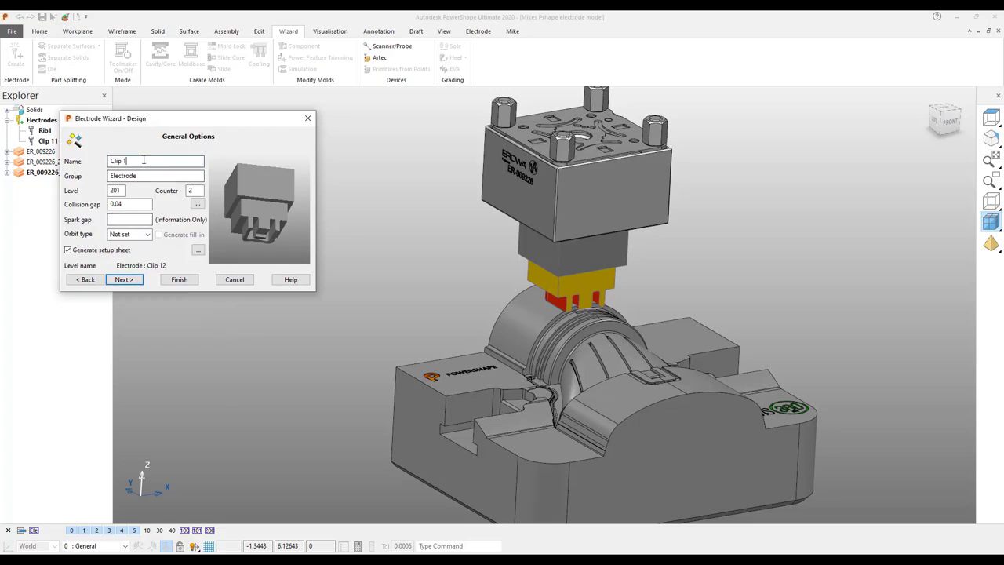
Name the electrode Clip 21, finish the wizard, and overwrite the existing trode archive.
type("Clip 2")
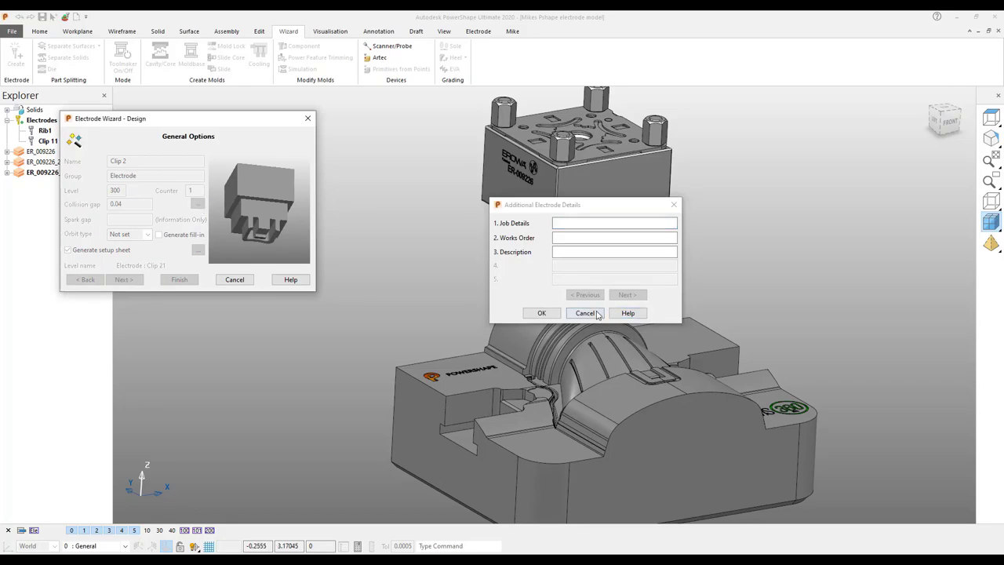
left_click(585, 313)
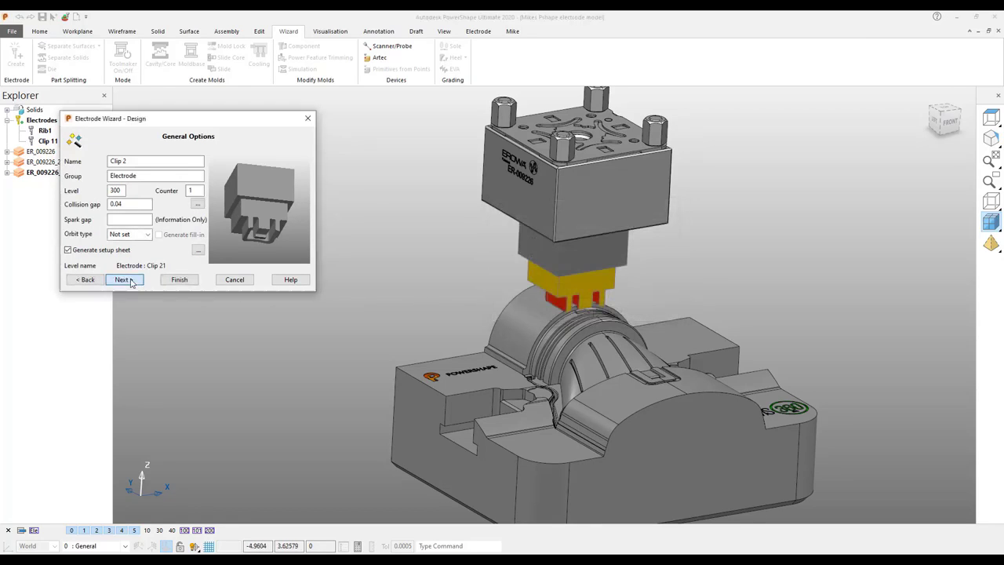
left_click(122, 279)
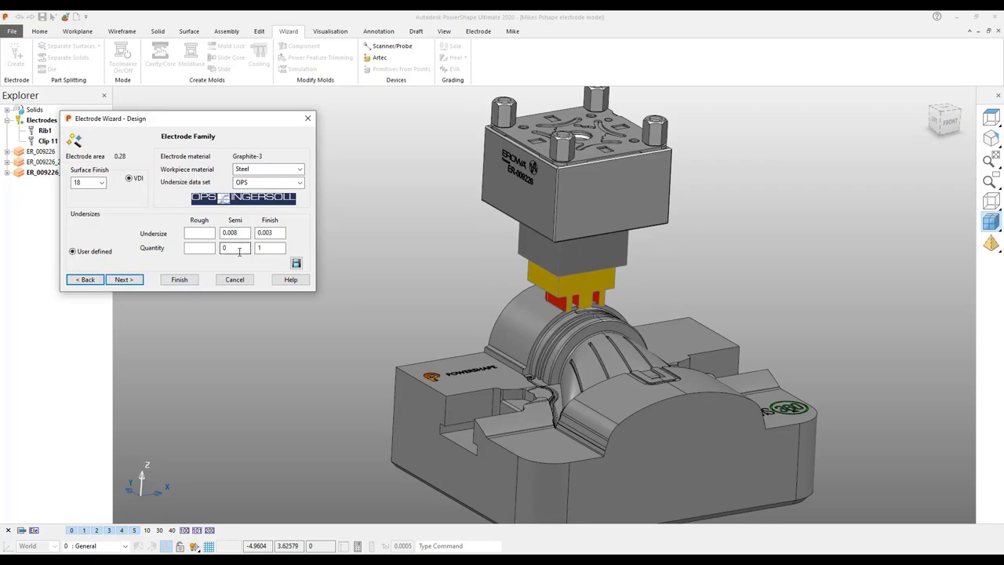
left_click(123, 279)
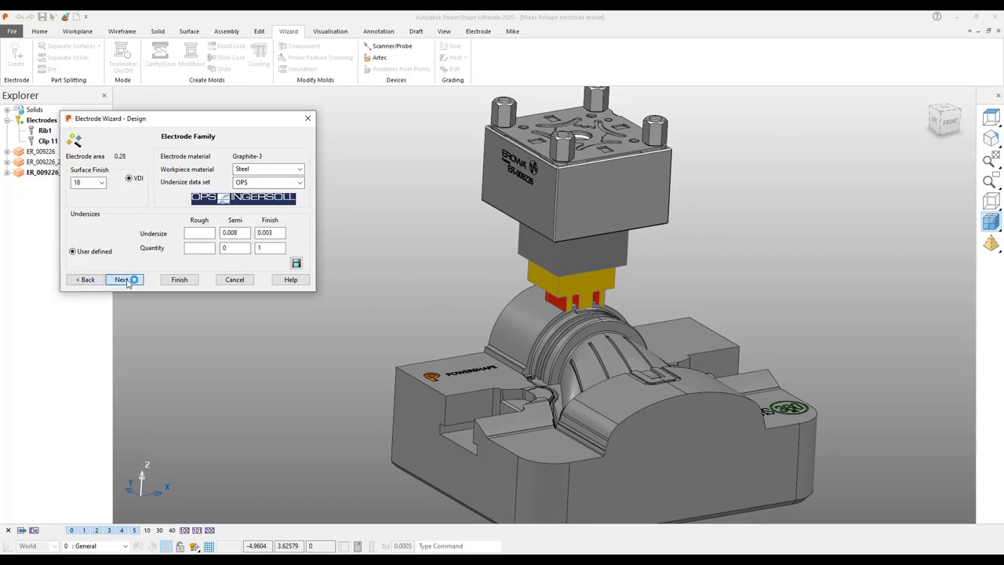
left_click(122, 280)
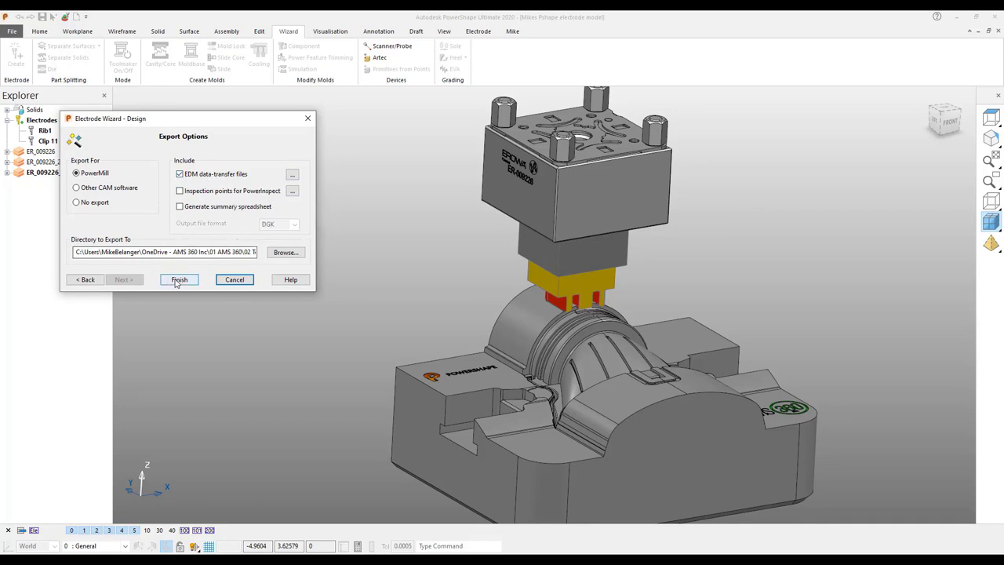
left_click(179, 281)
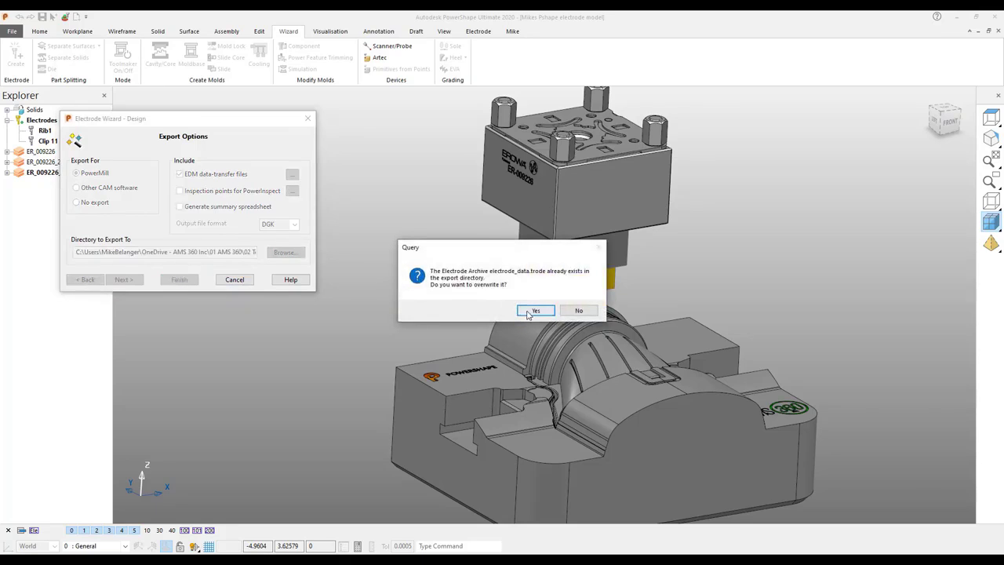
left_click(535, 310)
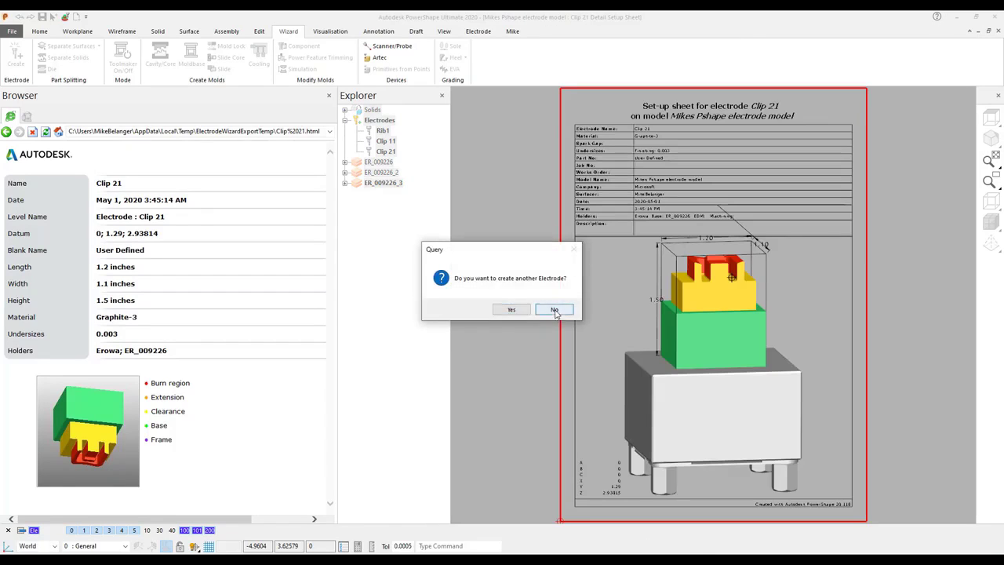
Decline creating another electrode and close the setup sheet browser panel.
left_click(554, 309)
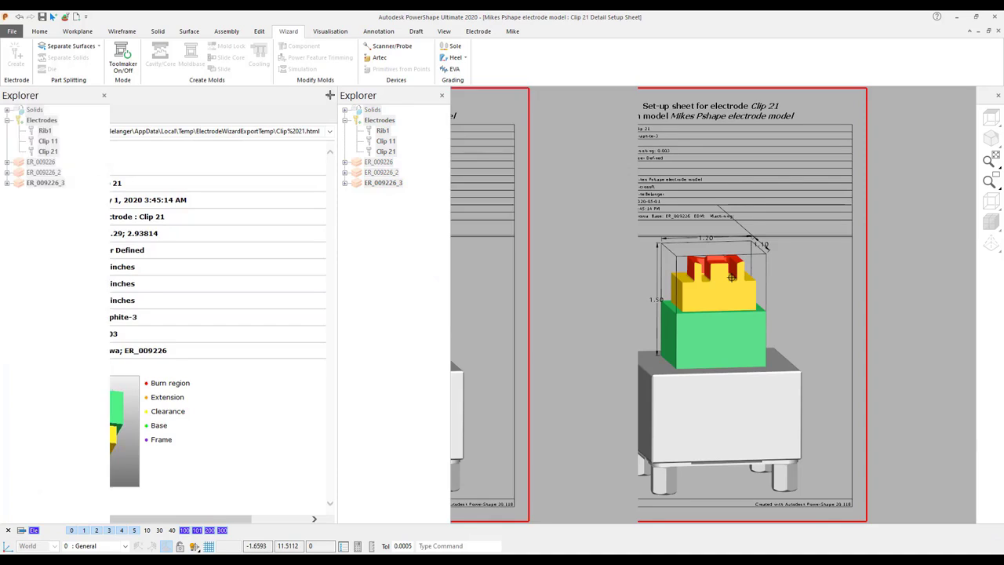
left_click(441, 95)
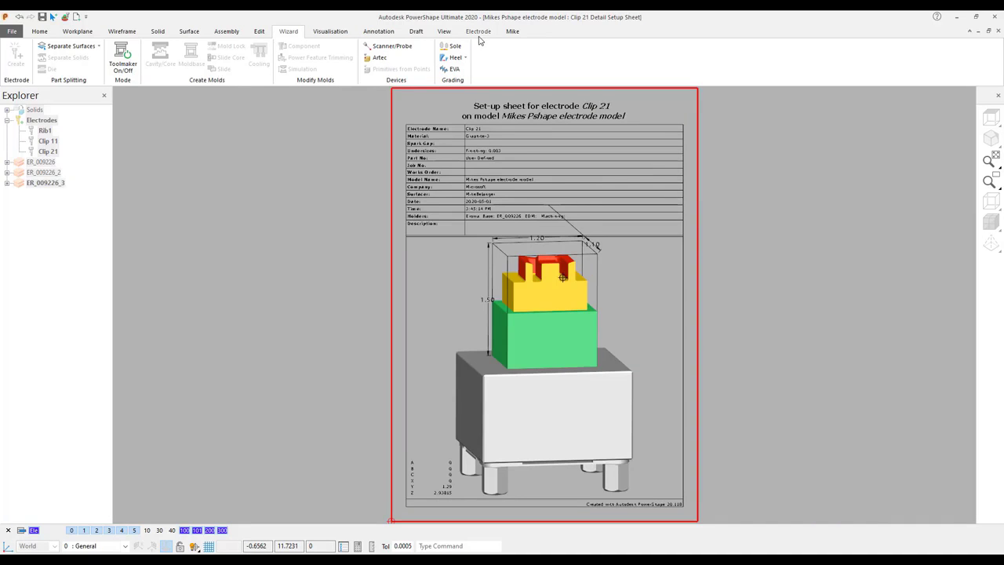
left_click(444, 31)
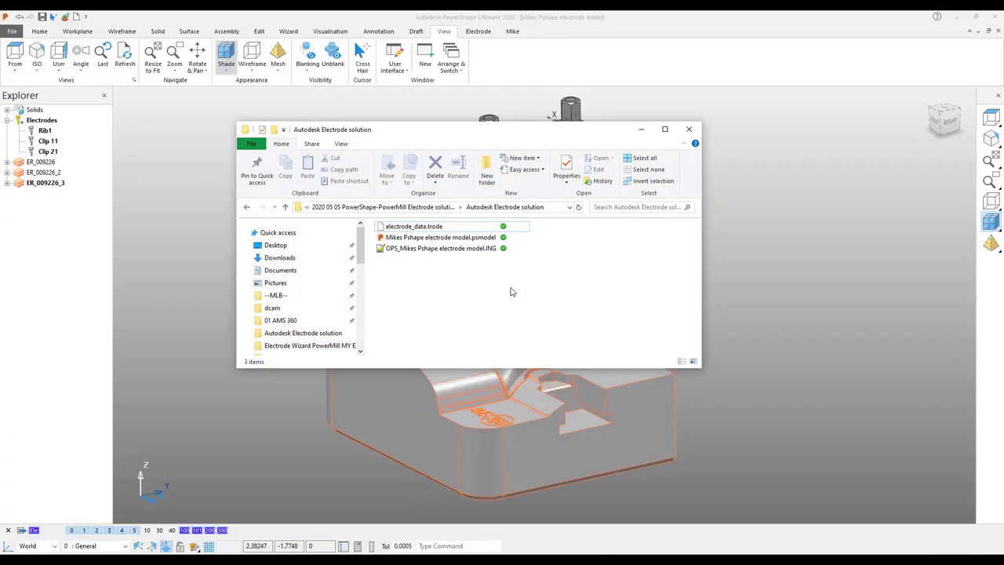
Open the OPS electrode-model .ING file from the Autodesk Electrode folder in Notepad++.
left_click(441, 248)
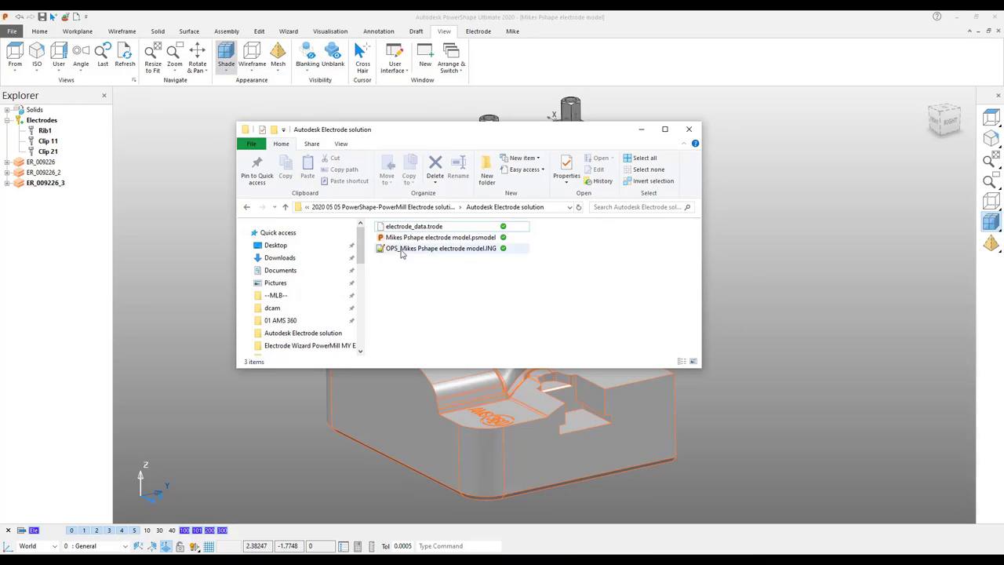
mouse_move(414, 226)
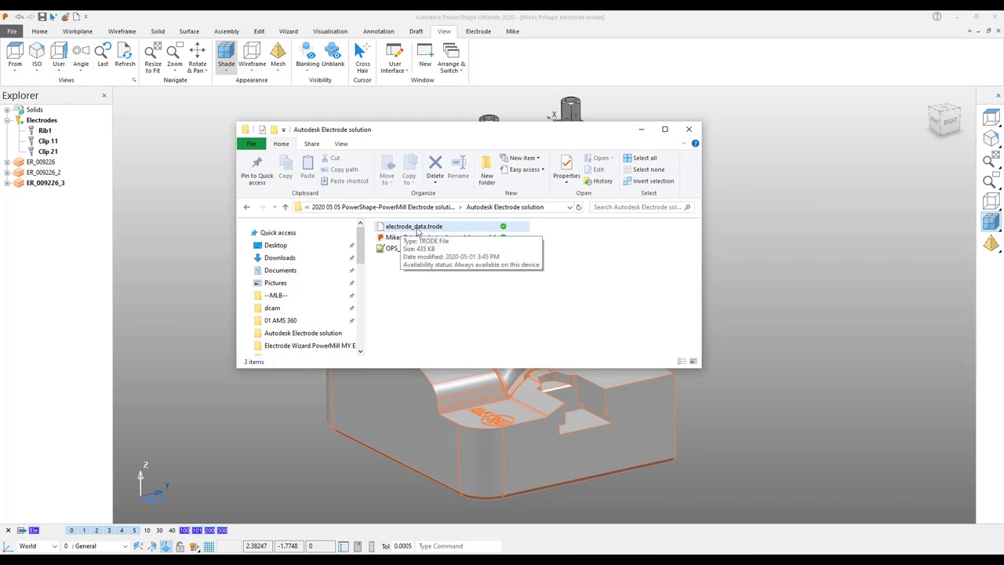
mouse_move(437, 233)
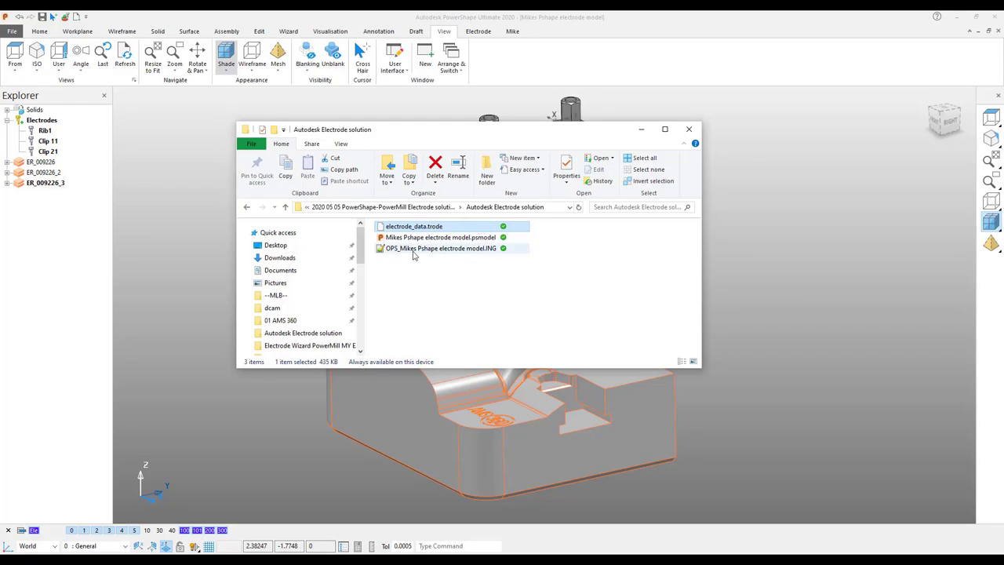
left_click(441, 248)
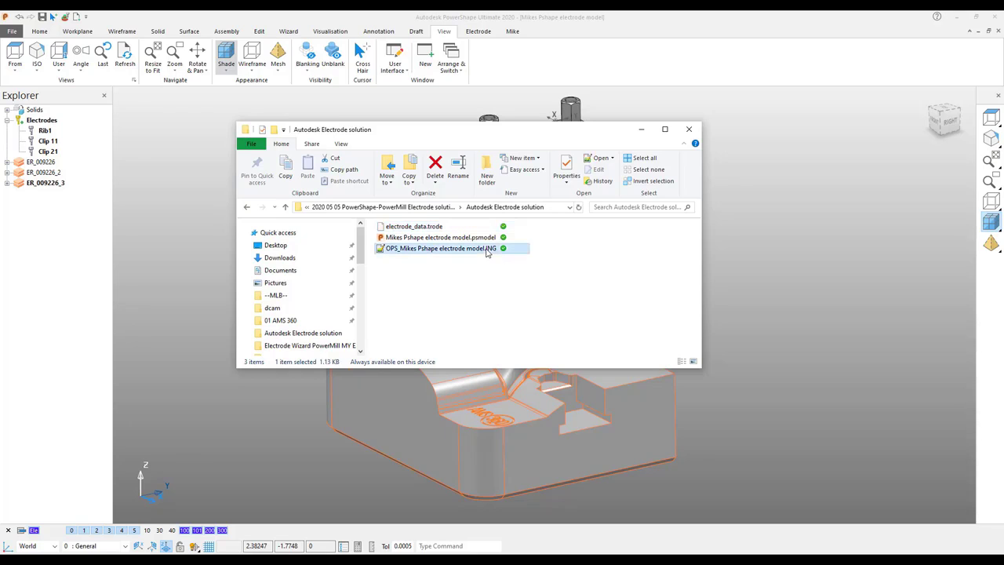
mouse_move(481, 251)
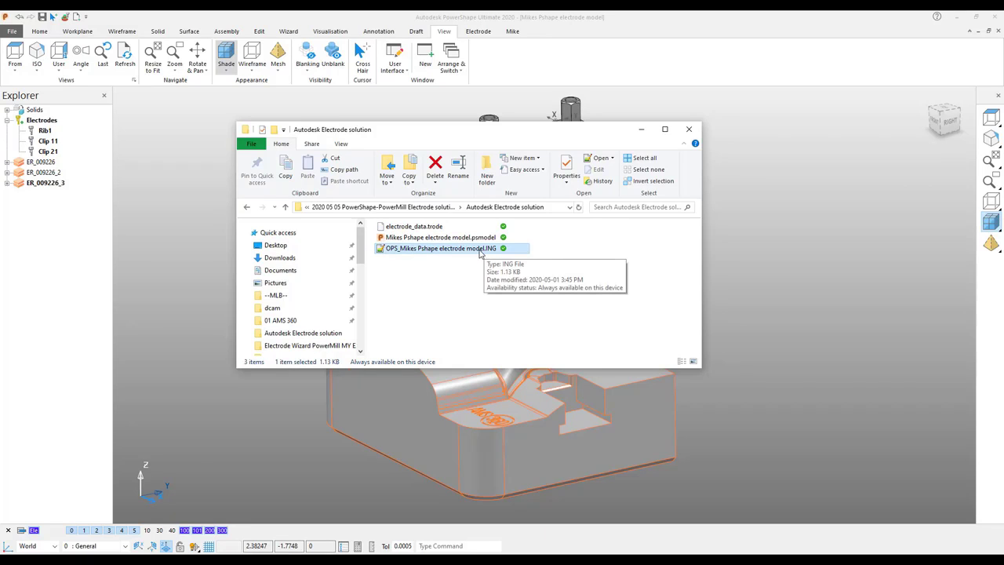
mouse_move(480, 252)
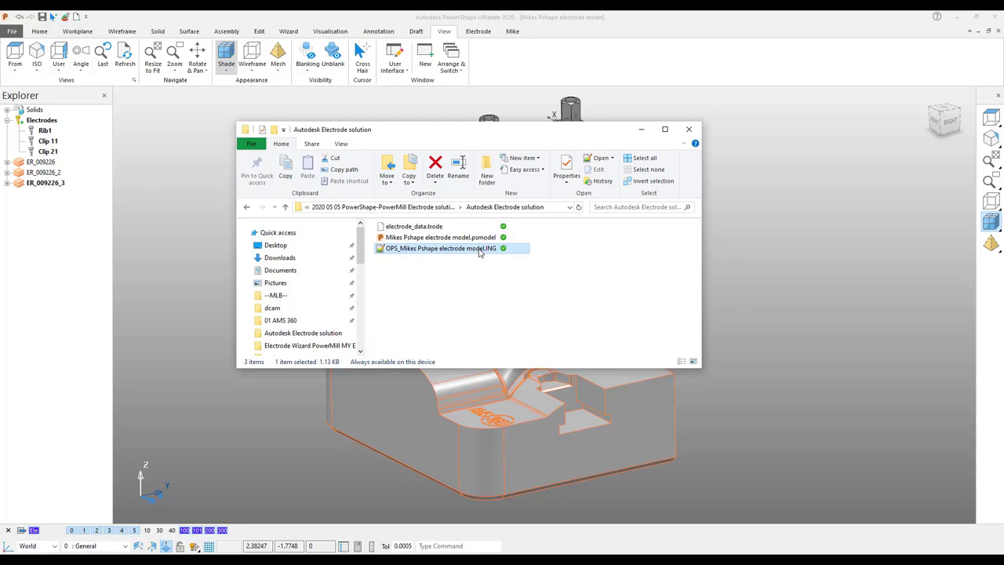
double_click(440, 247)
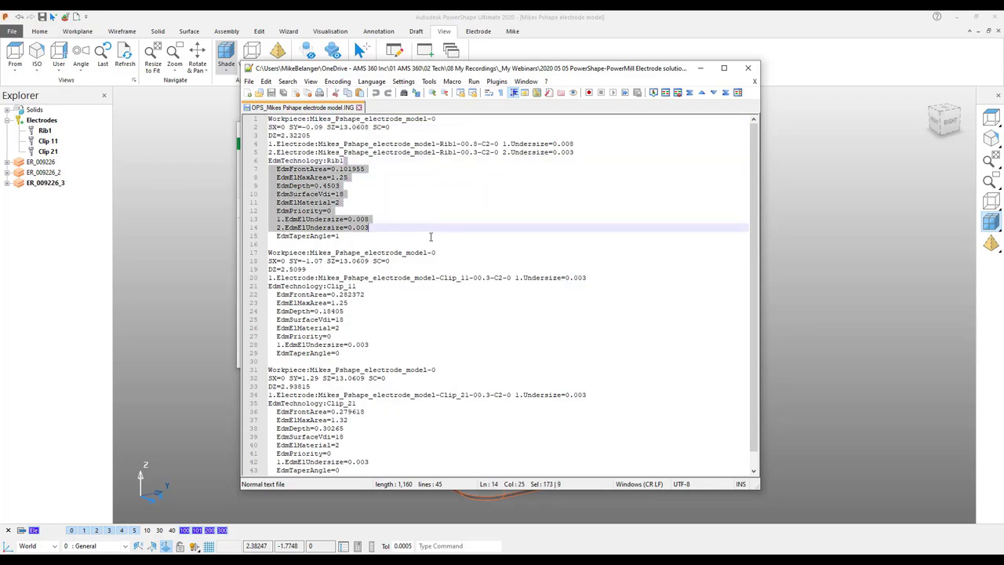
left_click(413, 265)
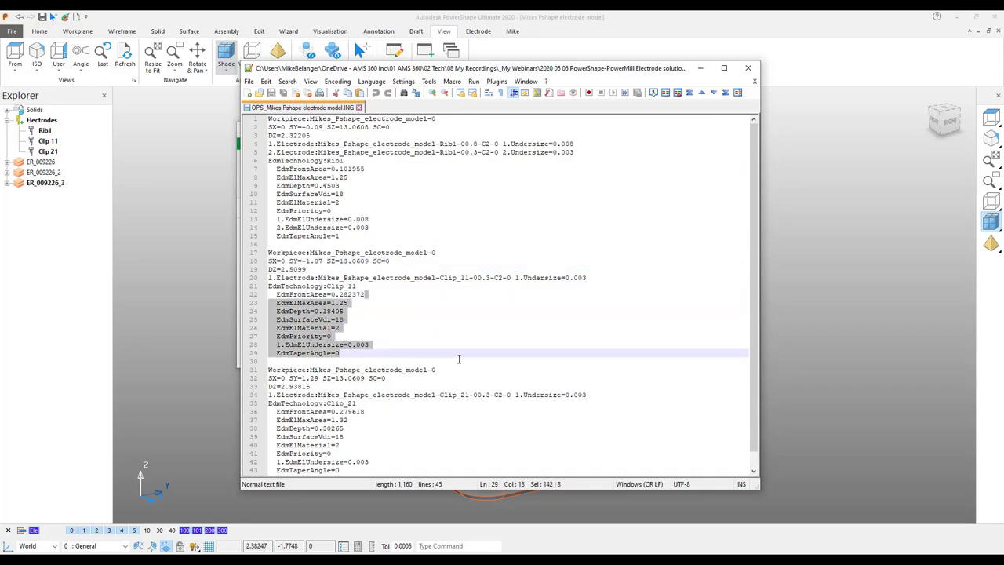
mouse_move(376, 201)
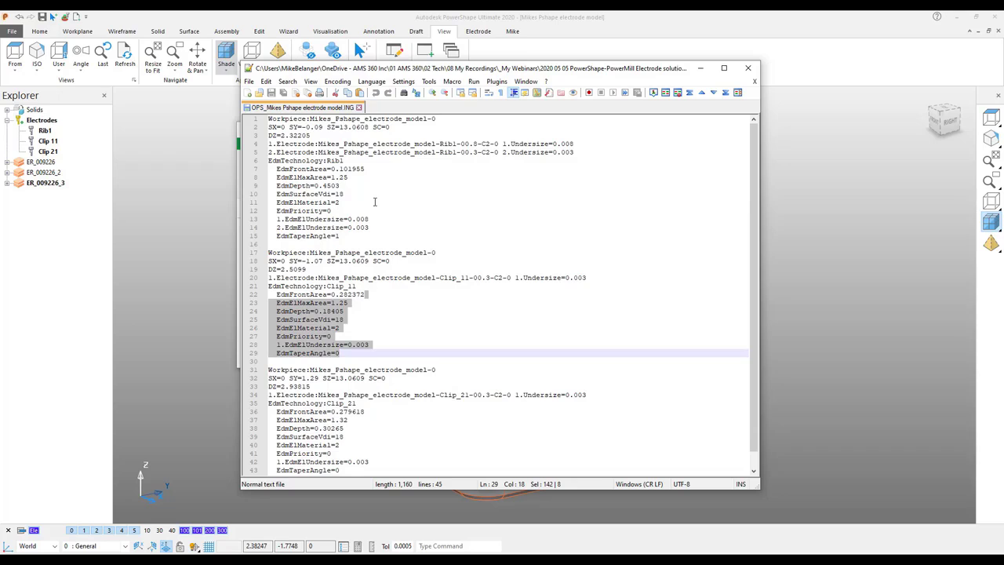
left_click(249, 92)
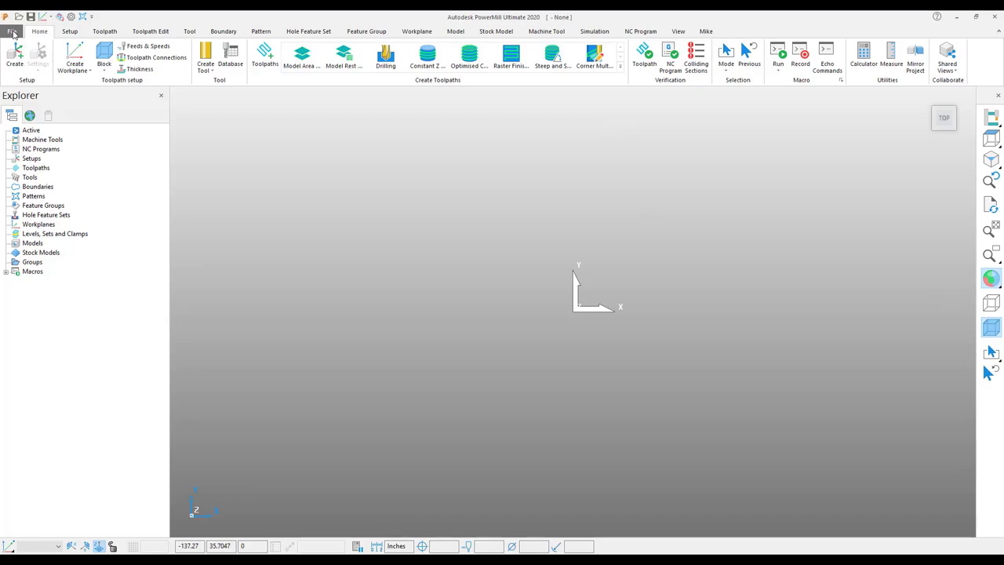
Enable the Electrode Wizard plugin in PowerMill's plugin management settings.
left_click(13, 32)
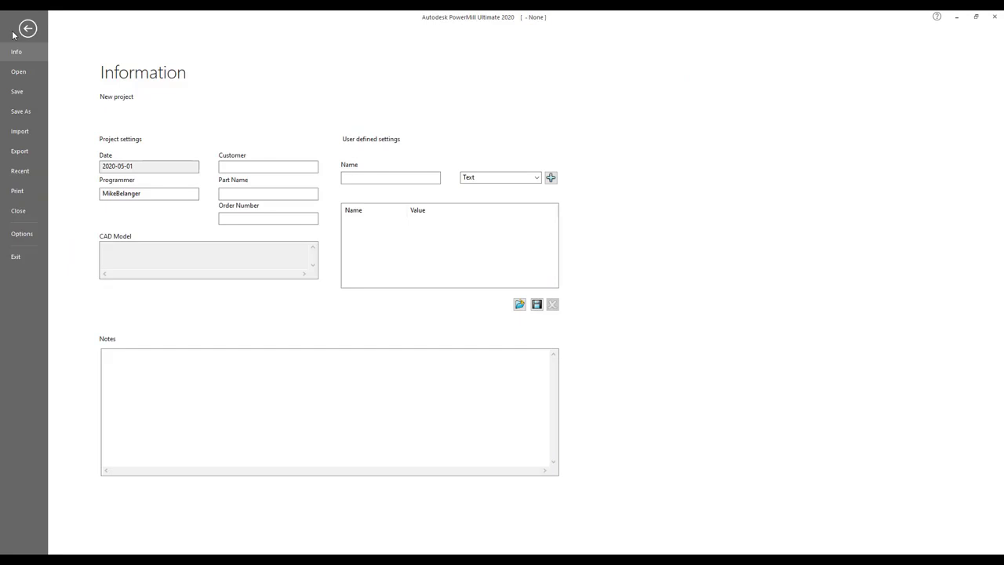
left_click(22, 233)
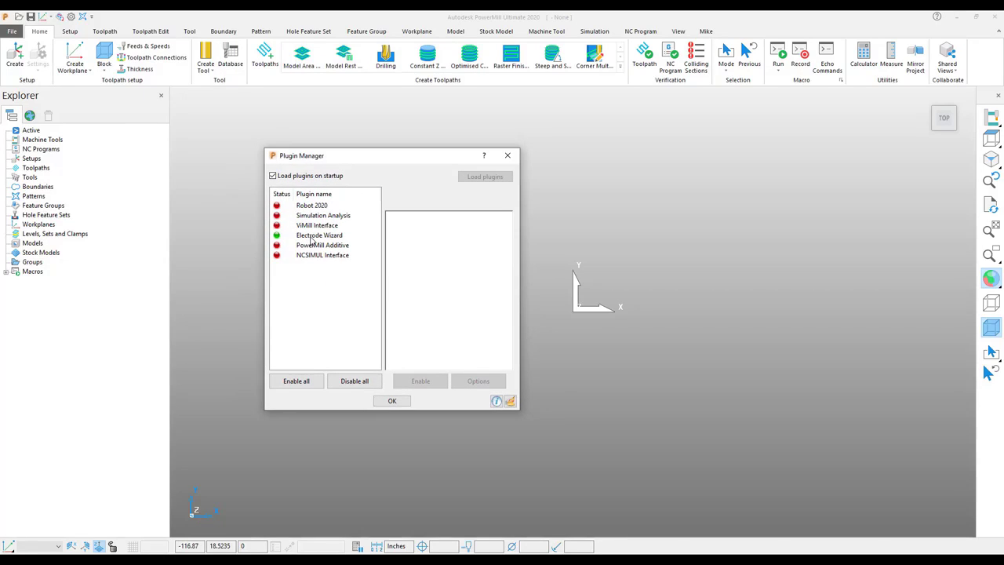
left_click(317, 225)
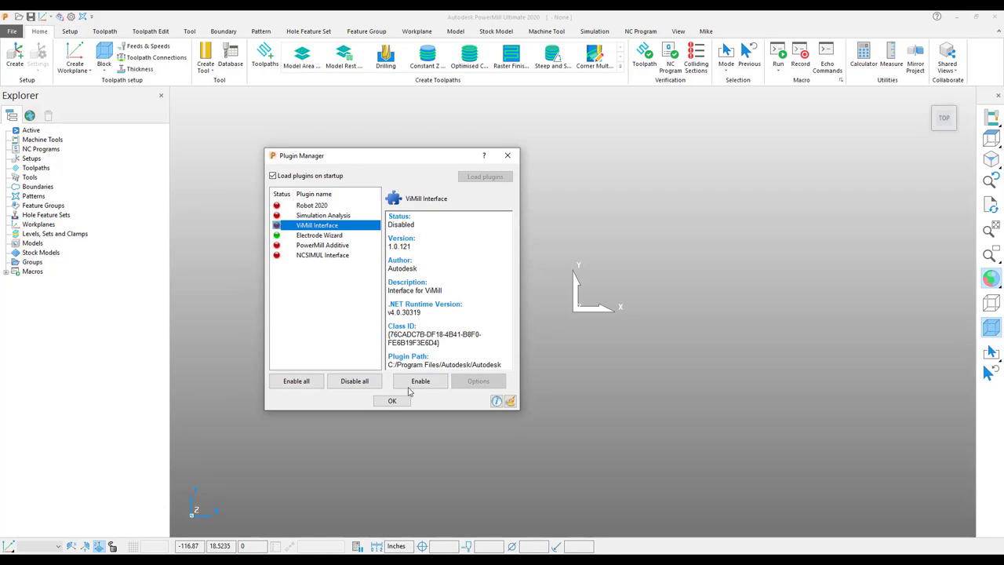
mouse_move(421, 381)
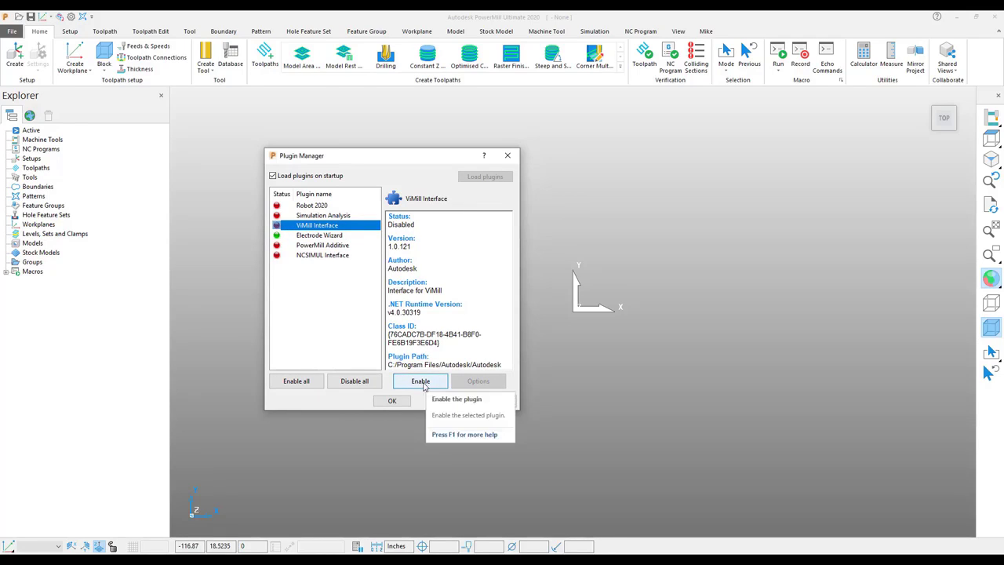
left_click(319, 234)
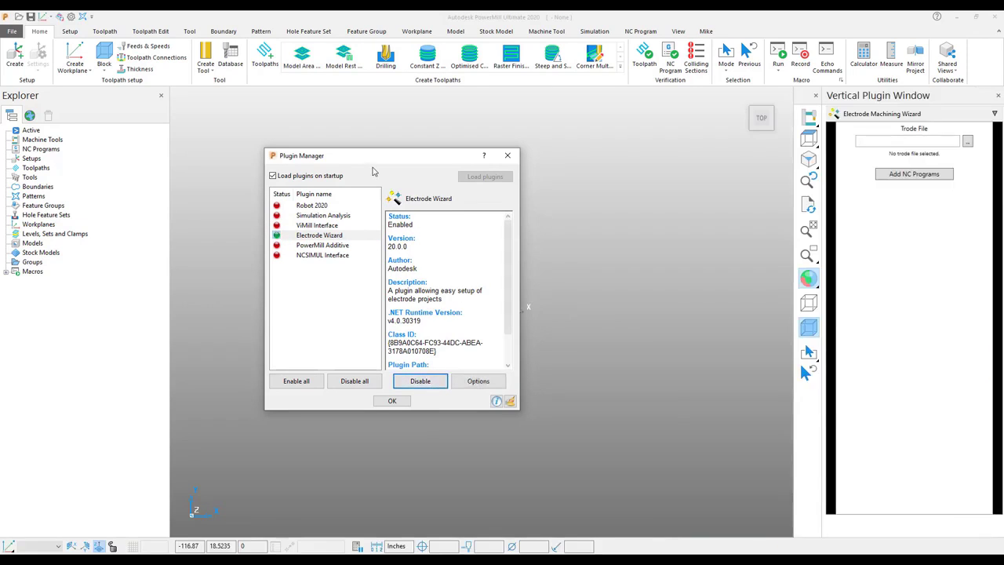
mouse_move(477, 381)
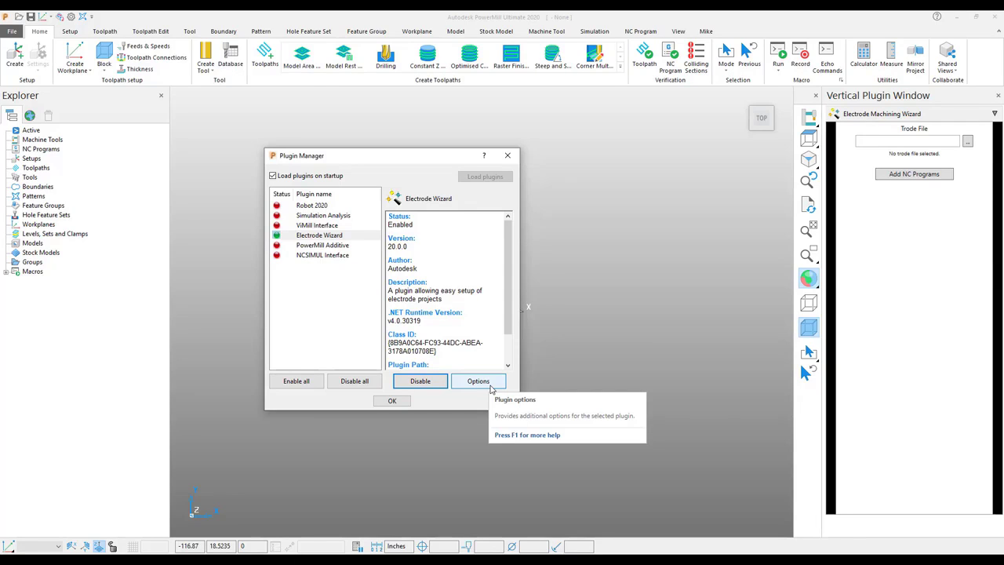
left_click(391, 401)
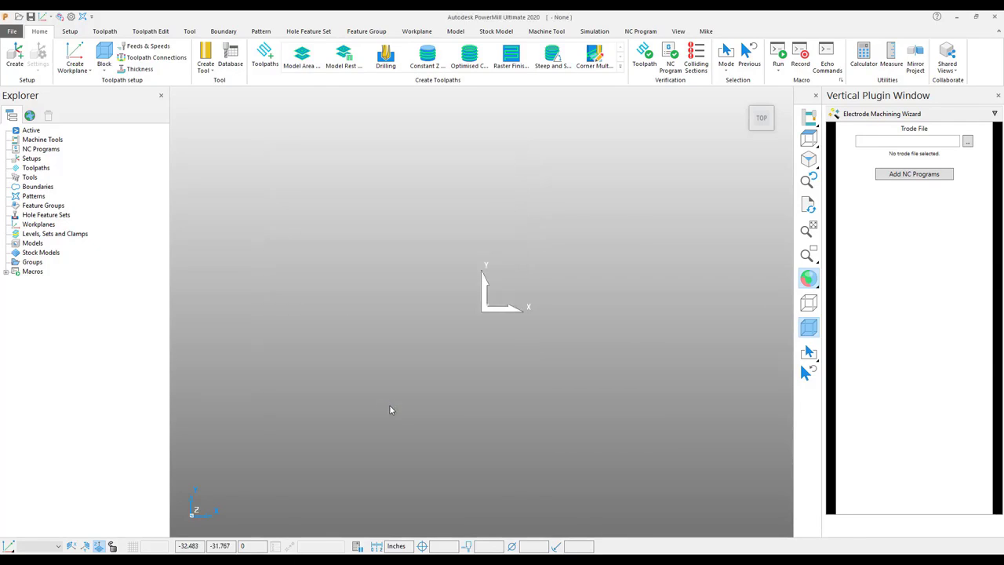
mouse_move(532, 376)
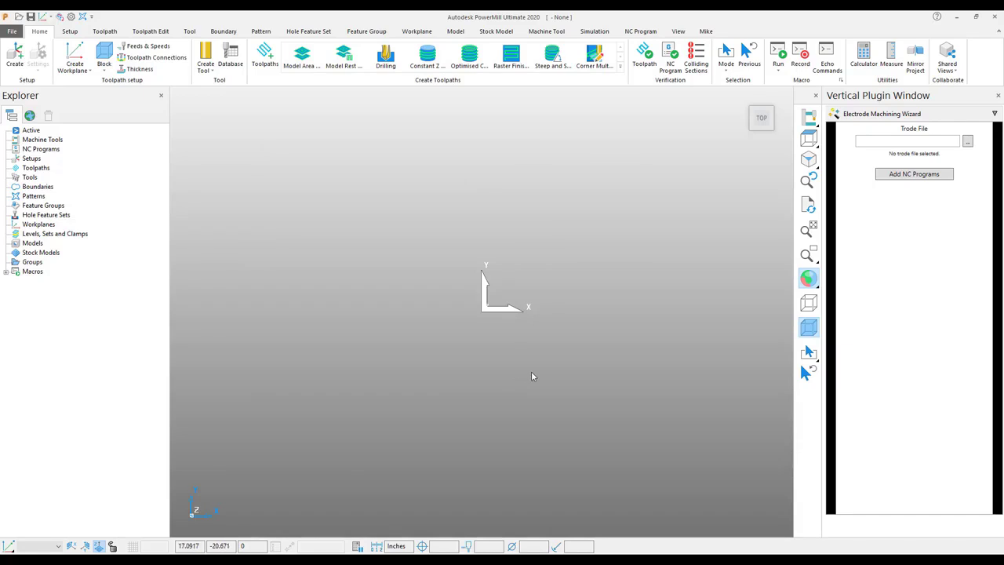
mouse_move(922, 302)
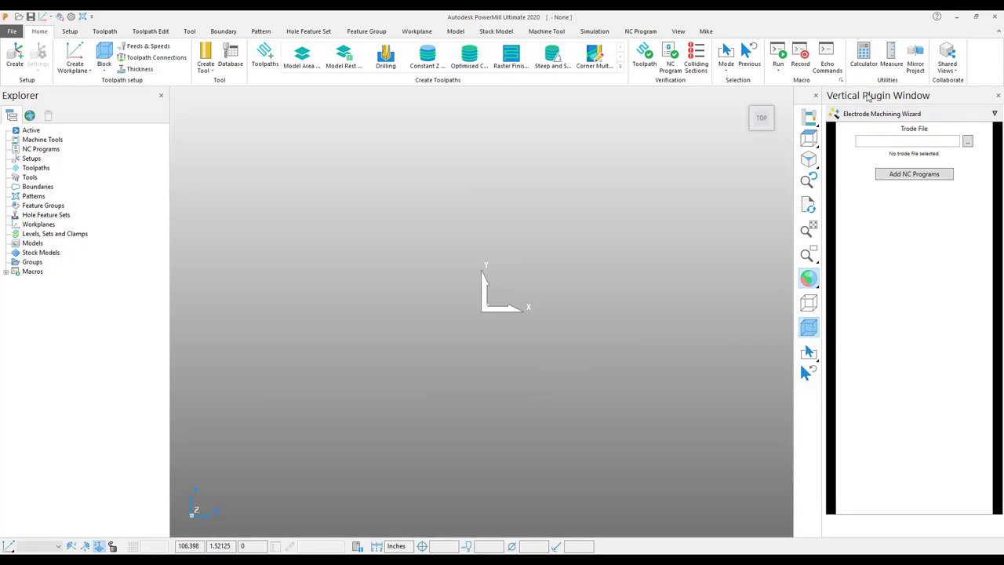
mouse_move(950, 200)
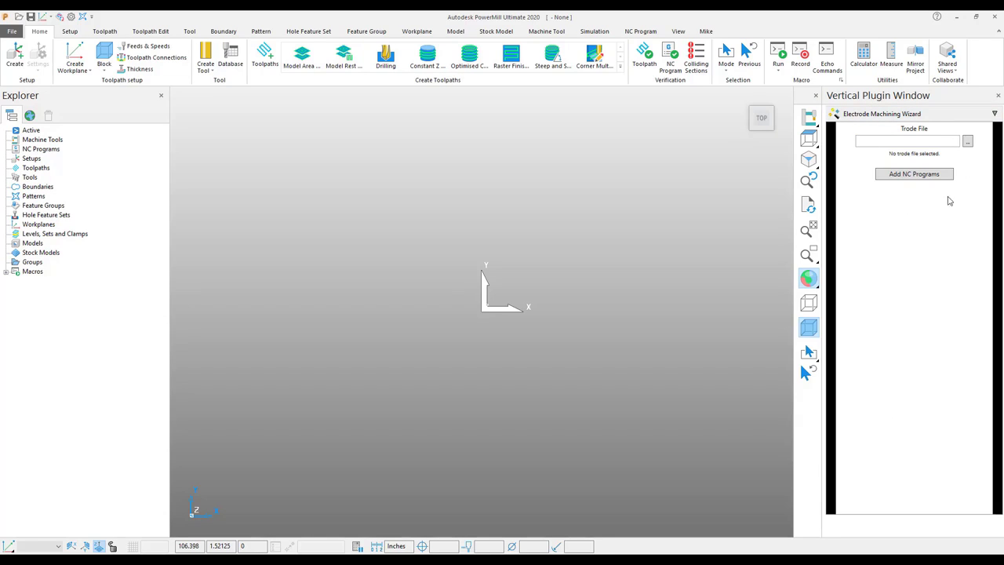
mouse_move(948, 225)
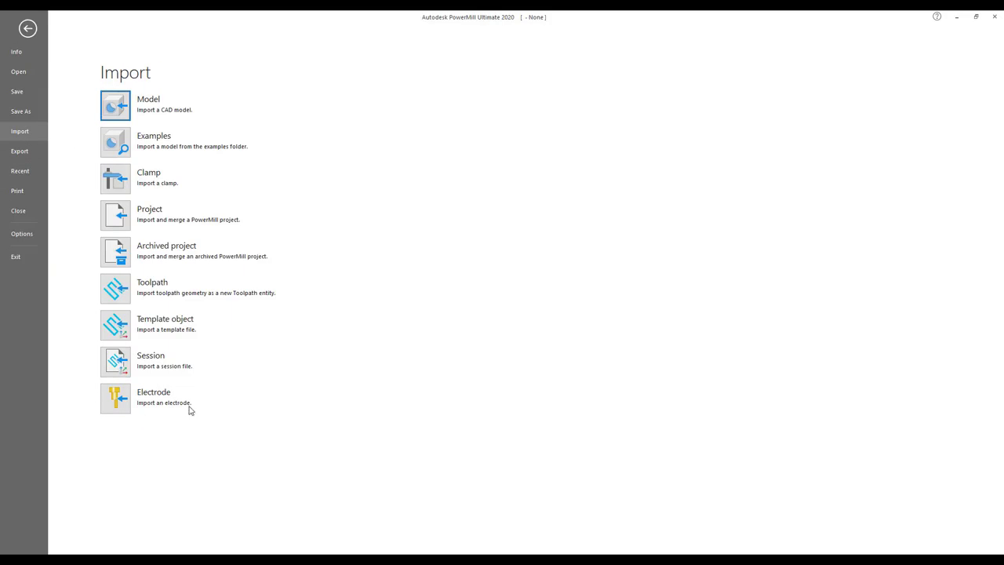
mouse_move(115, 397)
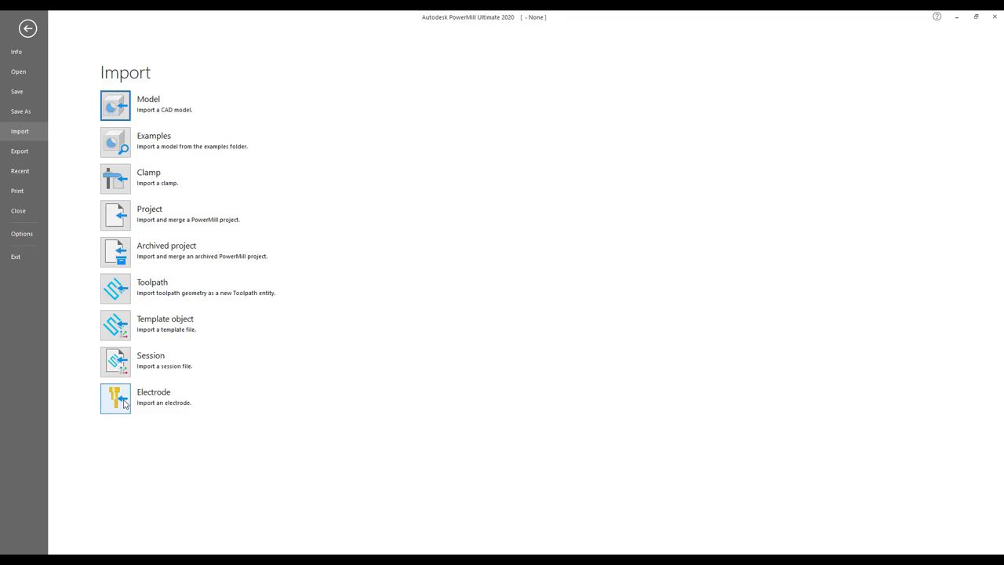
Import the Rib1 electrode from electrode_data.trode via File > Import > Electrode.
left_click(115, 397)
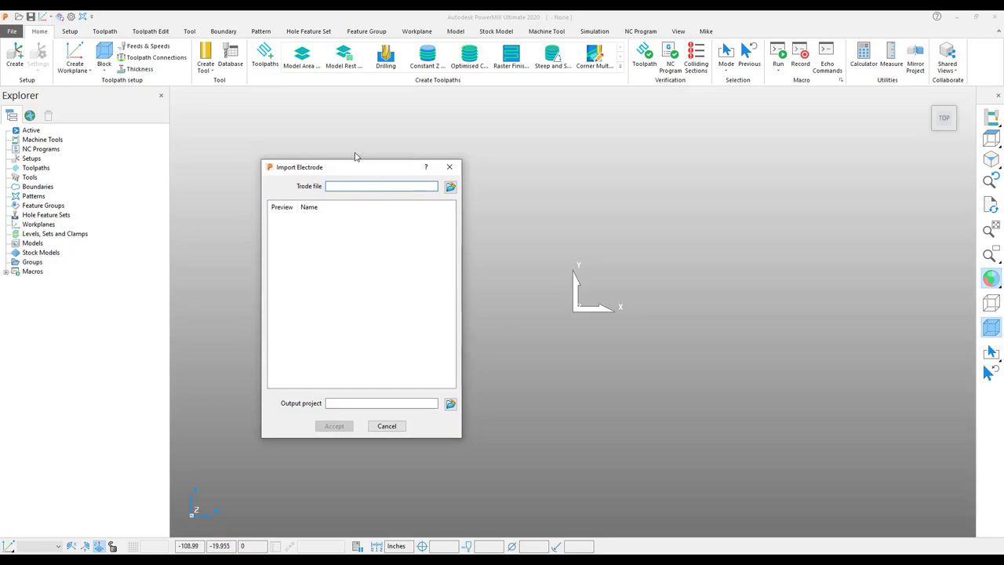
left_click_drag(354, 167, 282, 101)
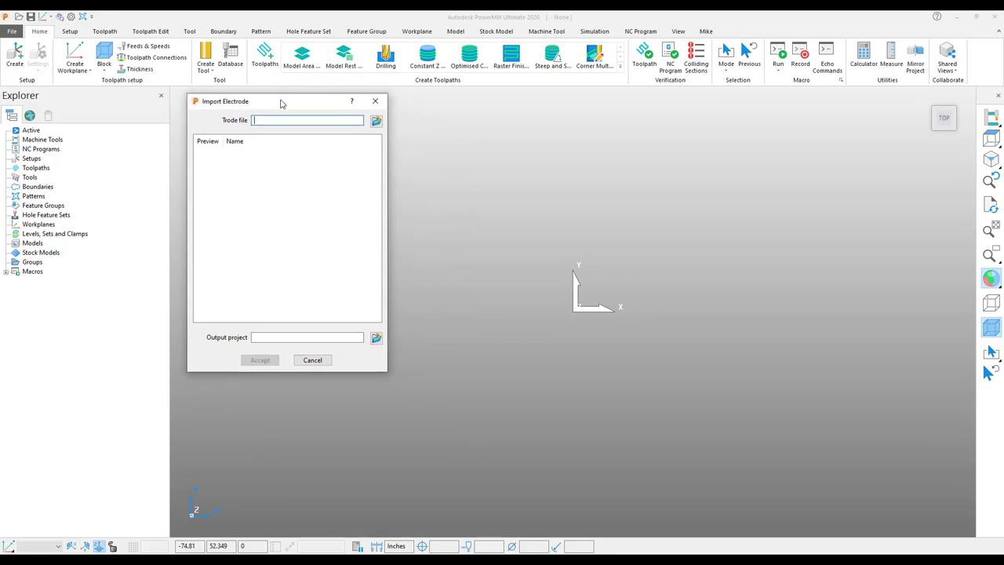
left_click(376, 120)
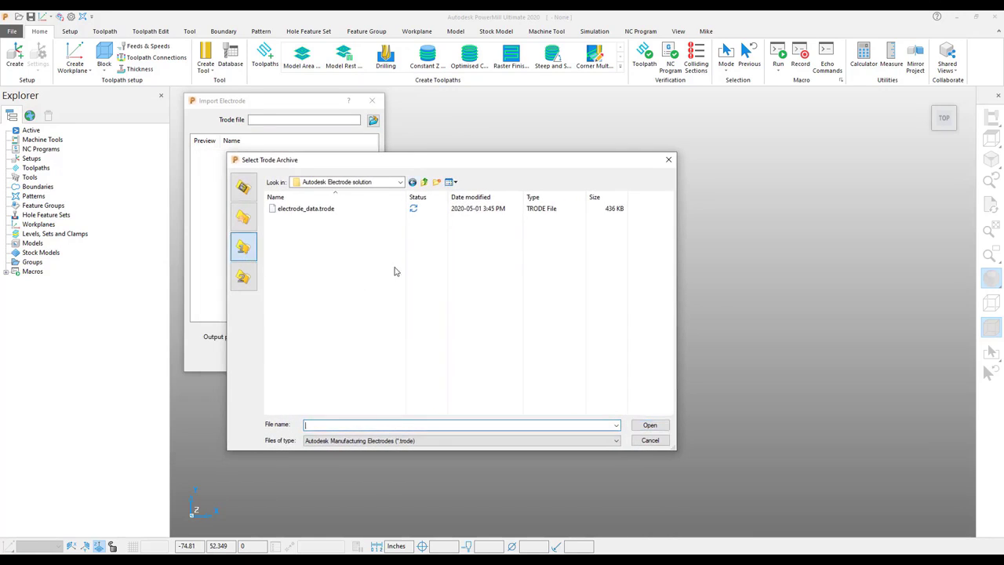
mouse_move(343, 314)
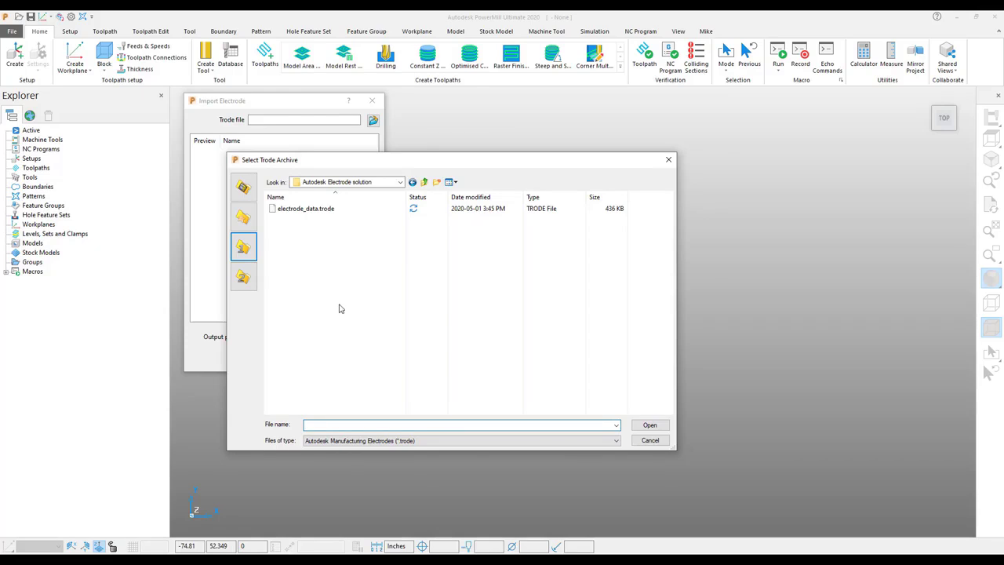
left_click(306, 207)
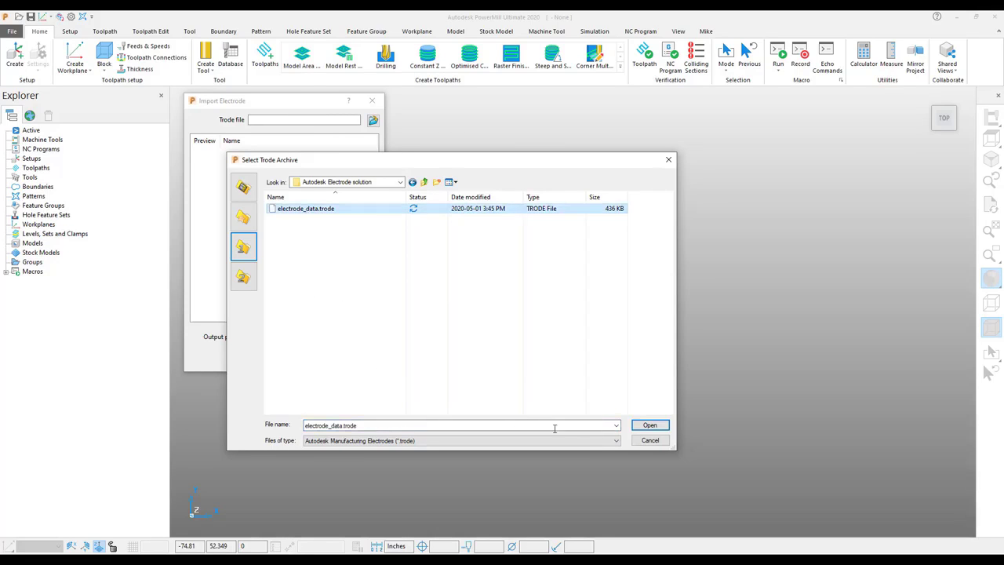
left_click(650, 425)
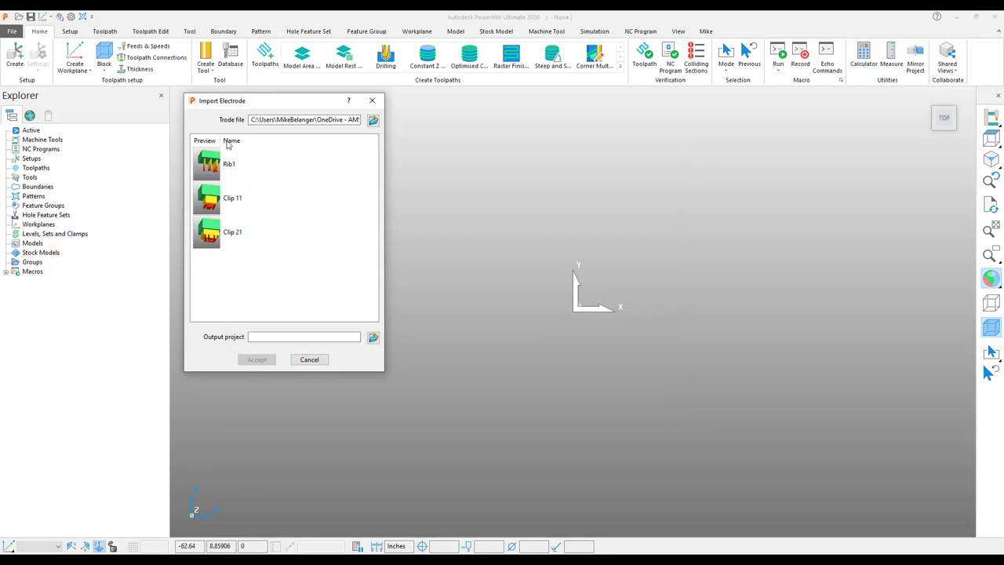
mouse_move(247, 263)
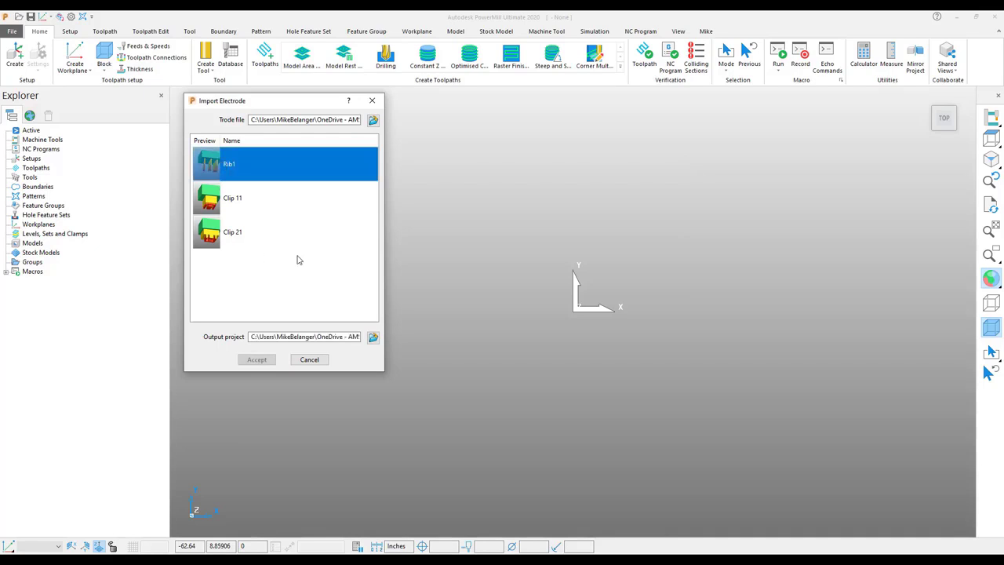
left_click(257, 360)
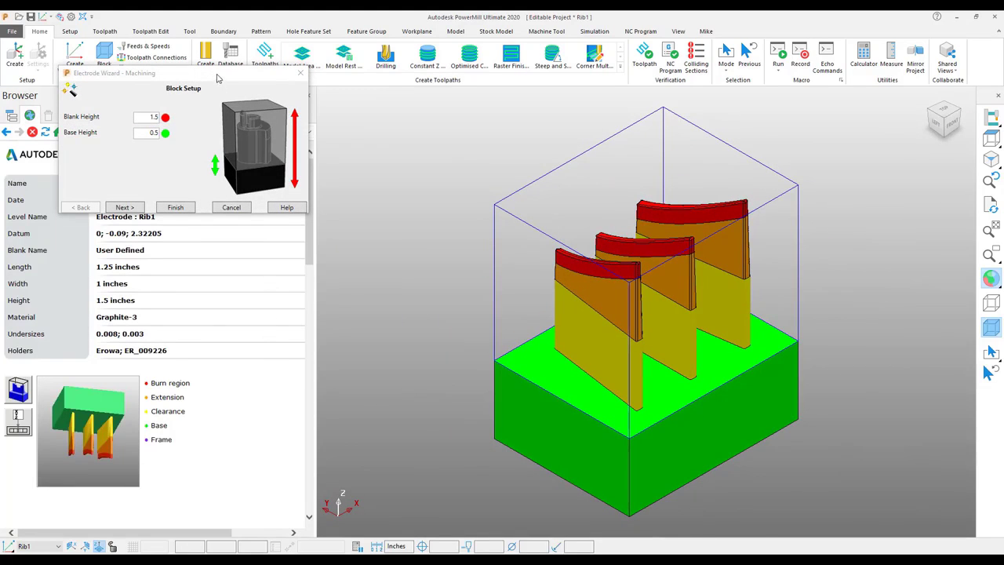
Orbit the Rib1 electrode and accept Block Setup and Analysis to reach Machining Strategies.
left_click_drag(183, 88, 406, 110)
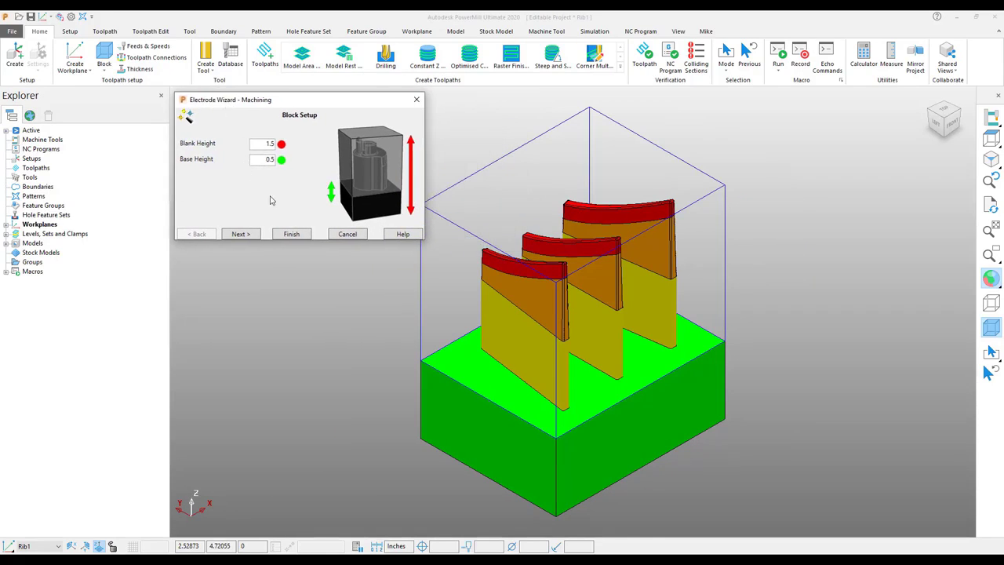
left_click_drag(589, 314, 533, 188)
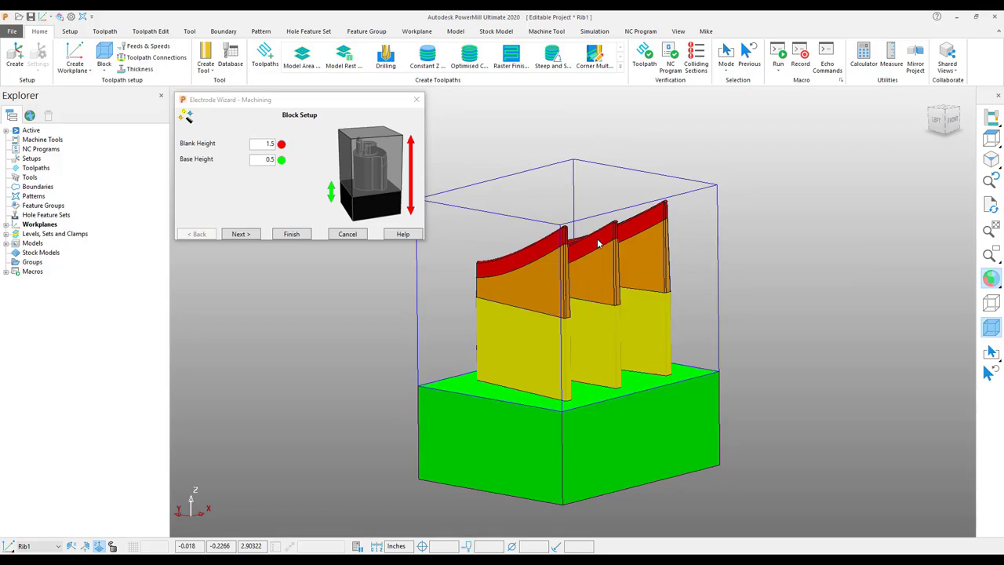
left_click(241, 234)
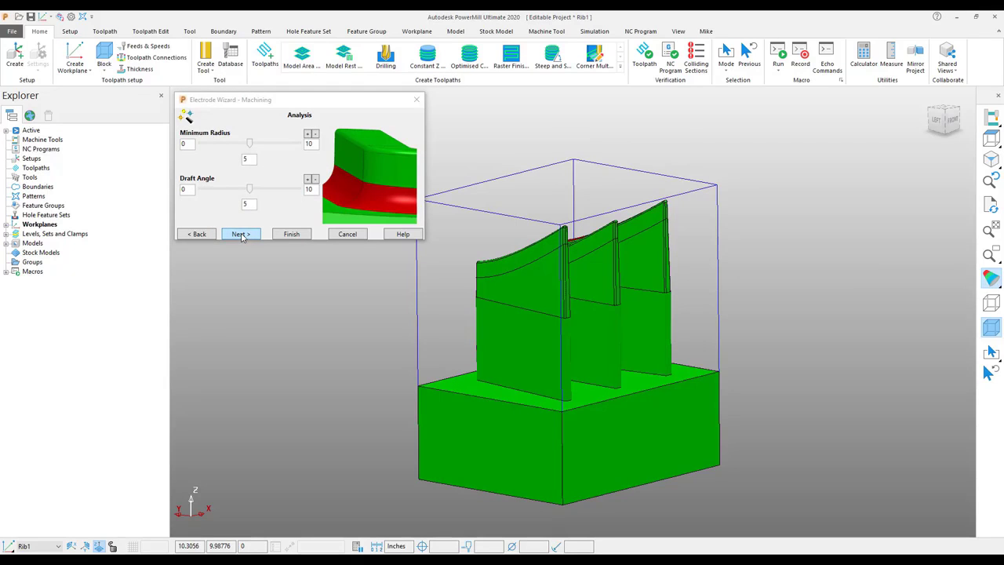
mouse_move(282, 149)
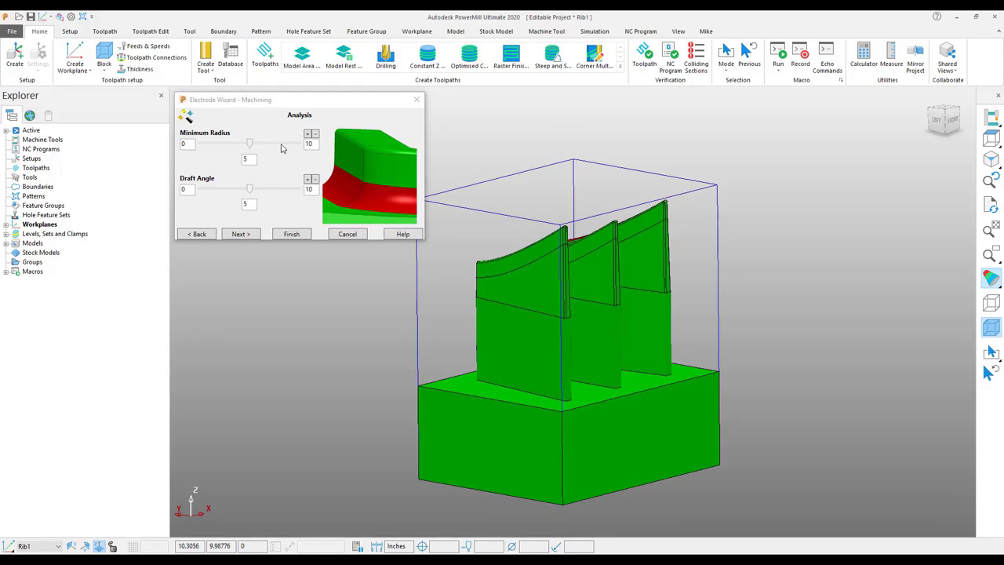
mouse_move(206, 143)
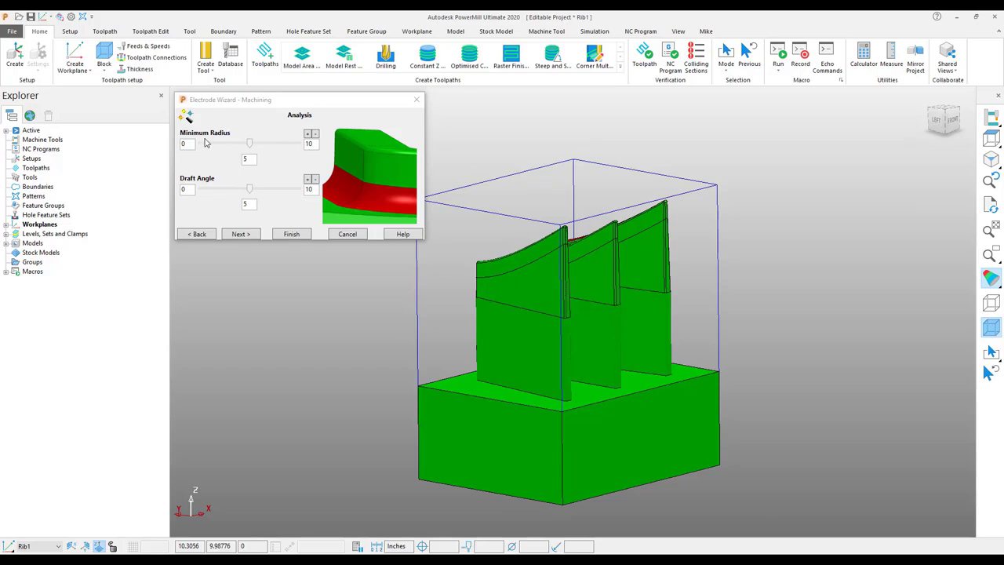
mouse_move(220, 184)
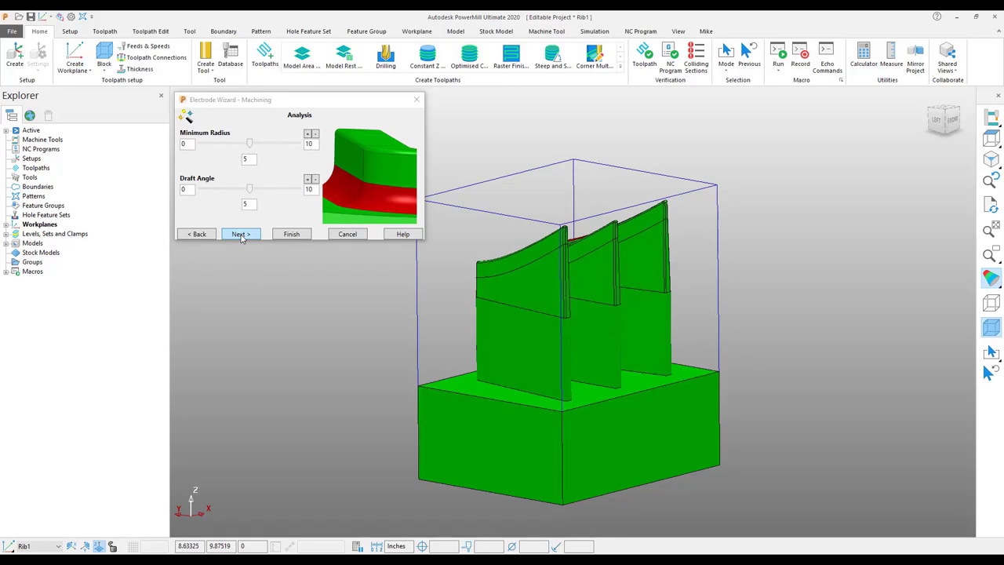
left_click(240, 233)
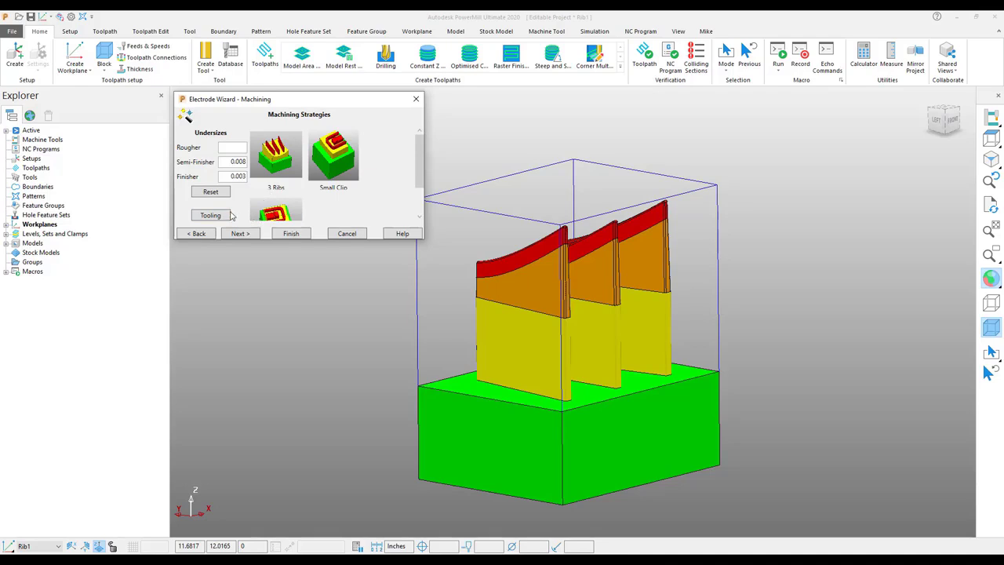
Select the OKK VP400 inch machine tooling and check the loaded tools.
left_click(210, 215)
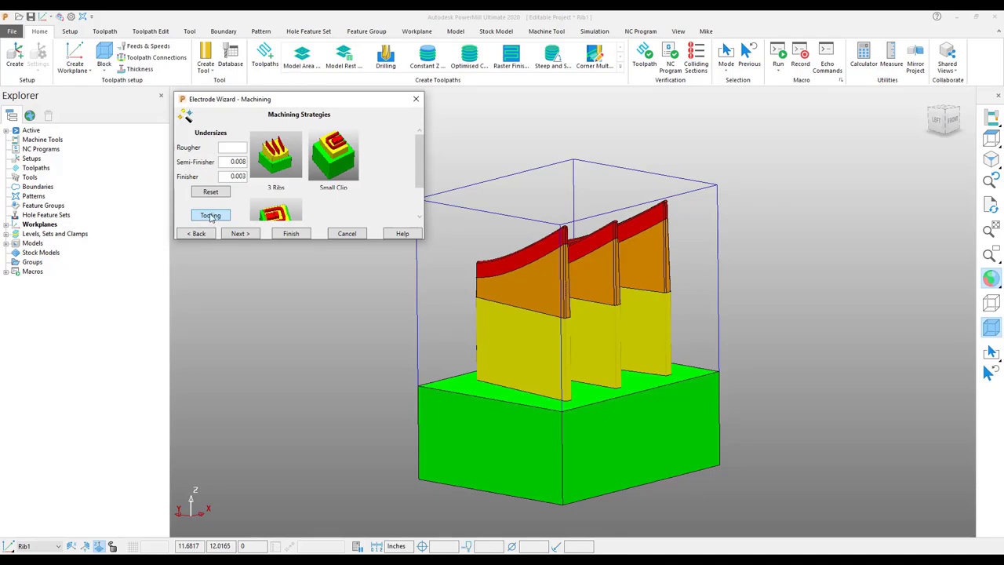
left_click(210, 215)
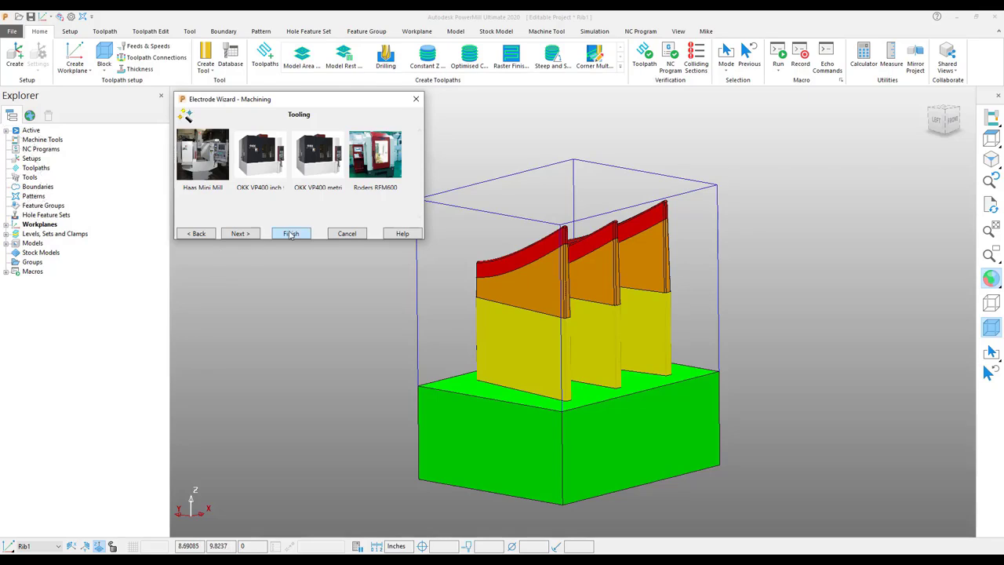
mouse_move(262, 173)
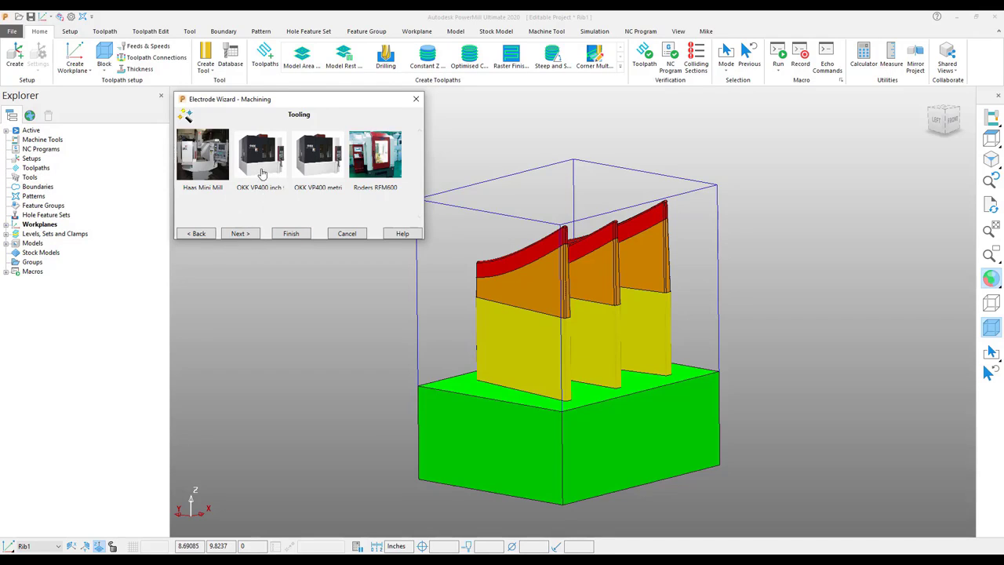
left_click(261, 155)
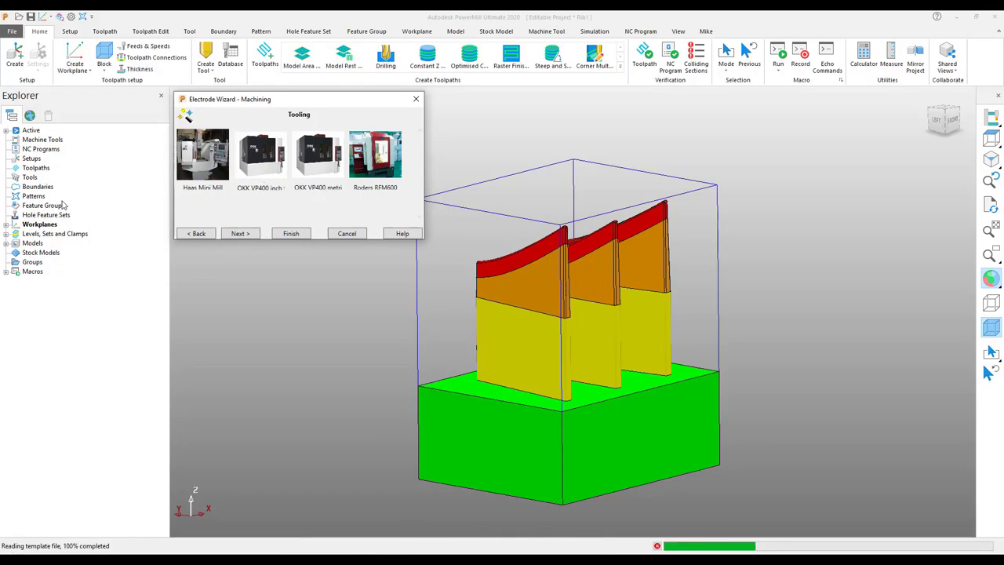
left_click(261, 155)
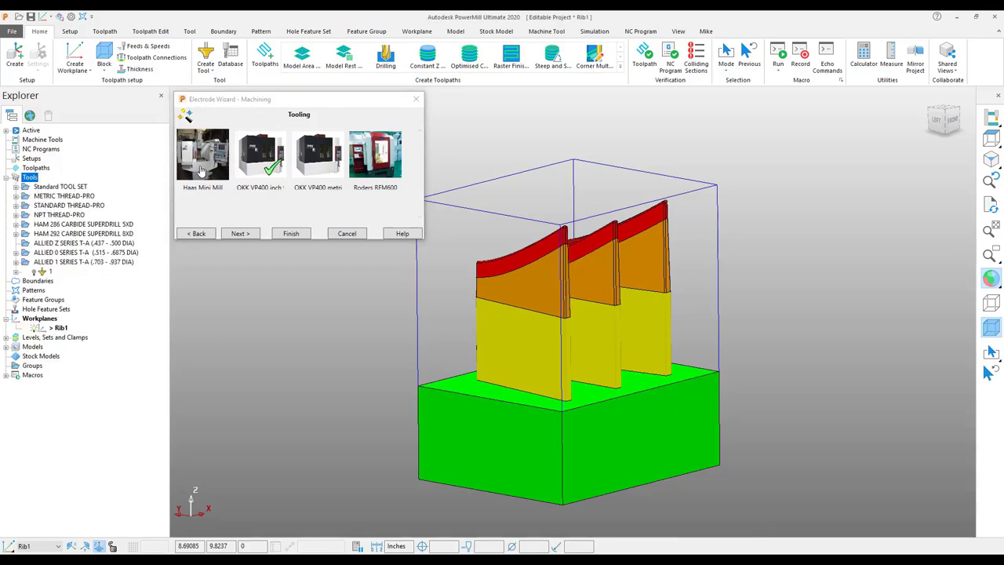
left_click(15, 186)
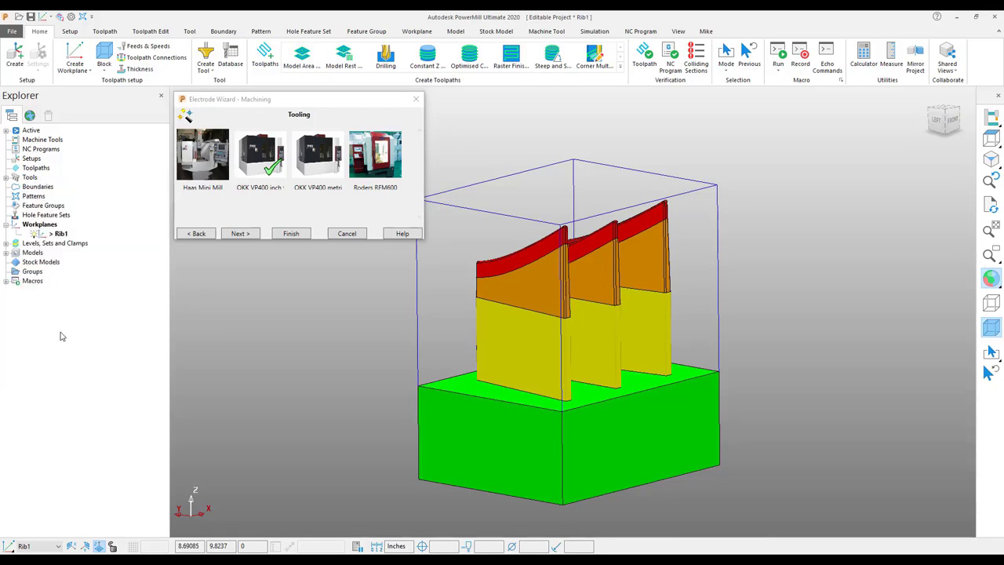
mouse_move(173, 326)
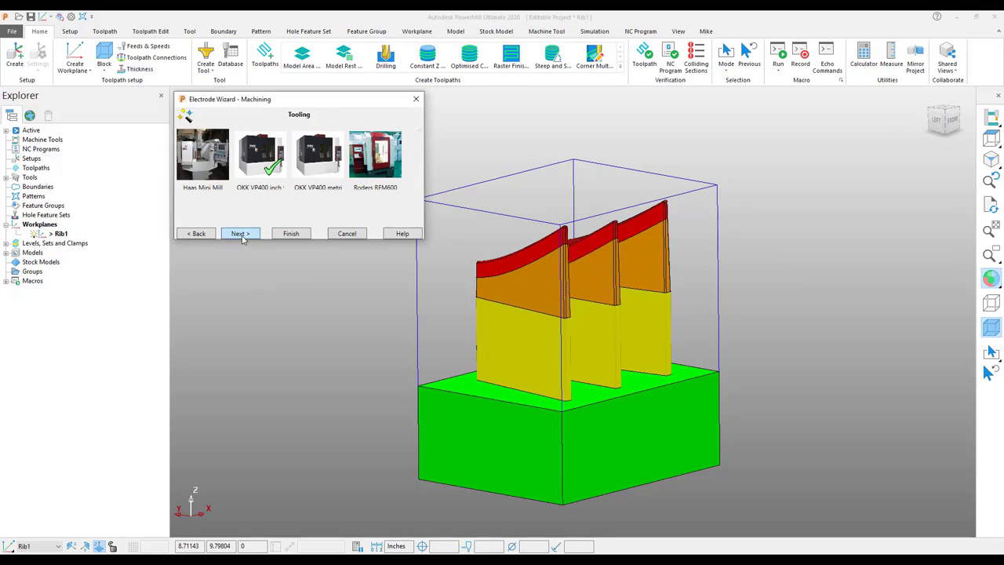
Apply the 3 Ribs strategy with 0.008 semi-finisher and 0.003 finisher undersizes.
left_click(240, 233)
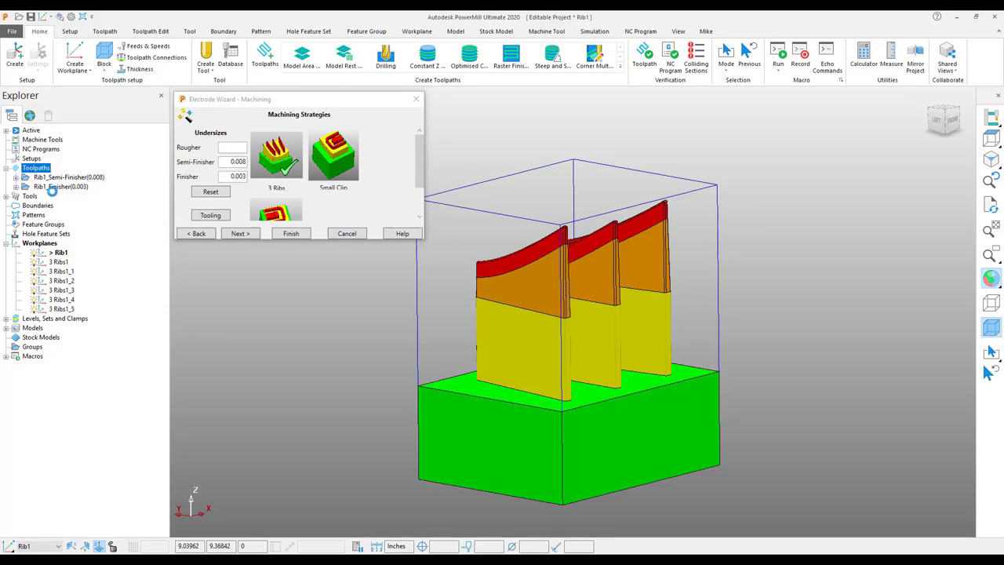
left_click(6, 168)
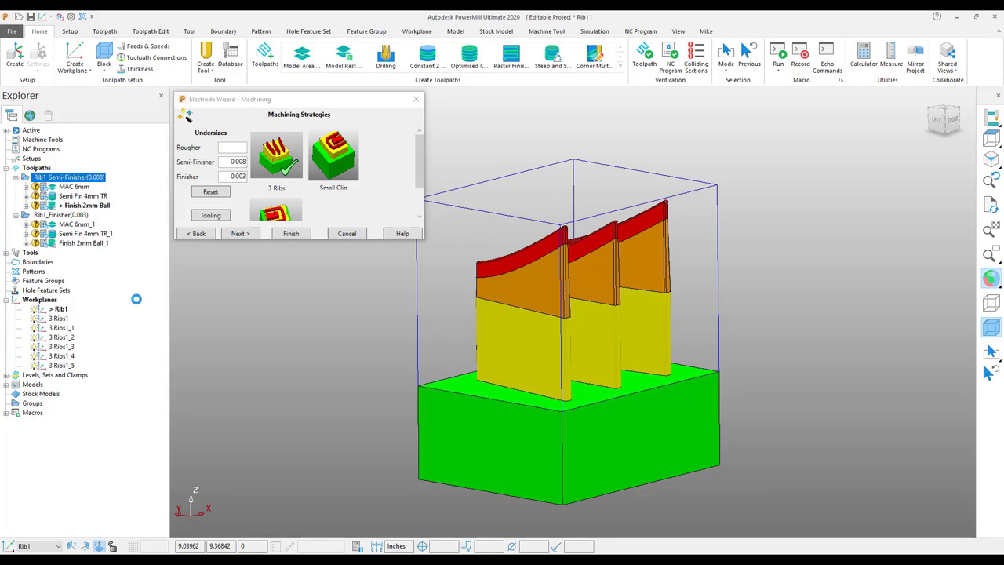
left_click(40, 309)
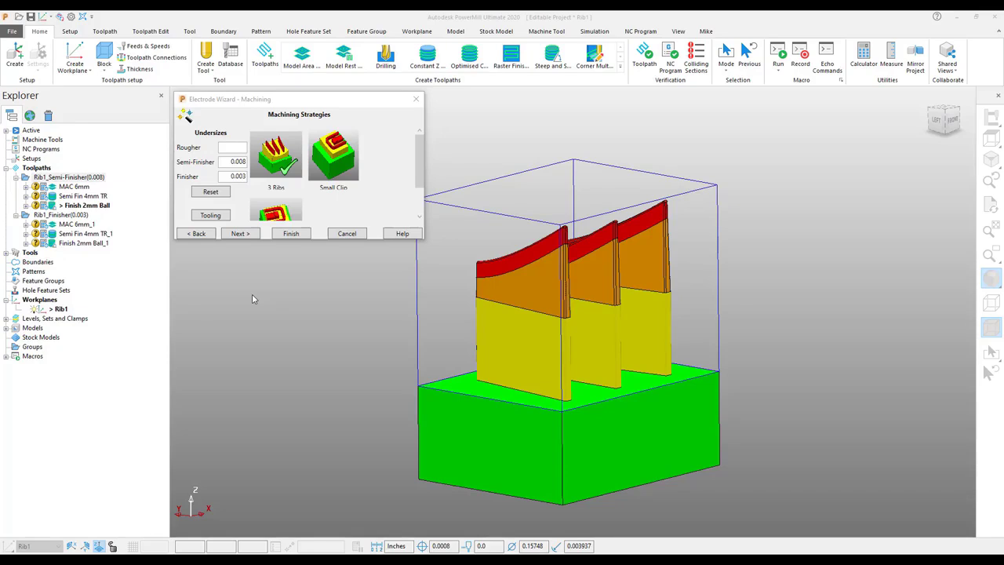
left_click(81, 225)
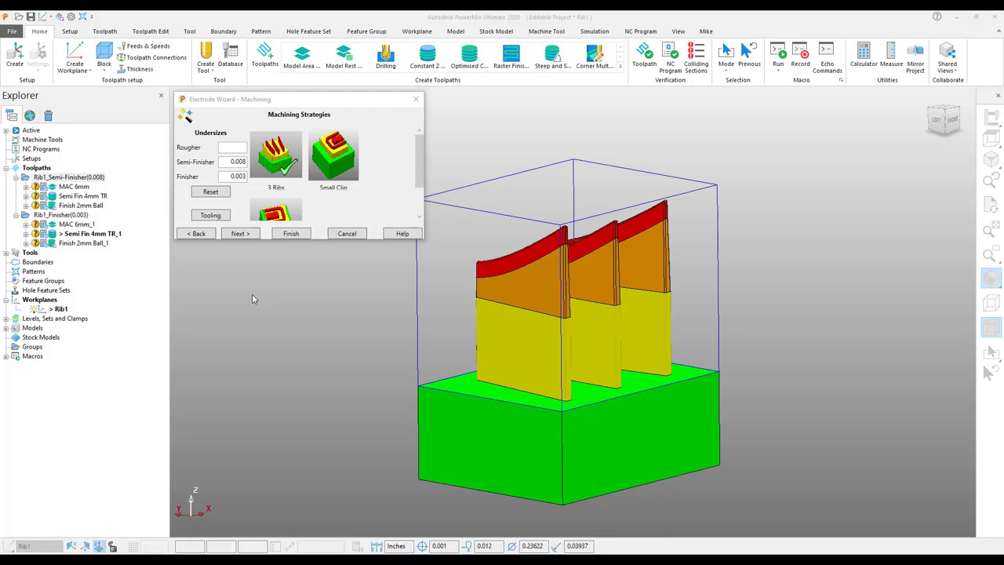
Calculate the six Rib1 toolpaths, preview the finisher passes, and close the wizard.
left_click(88, 242)
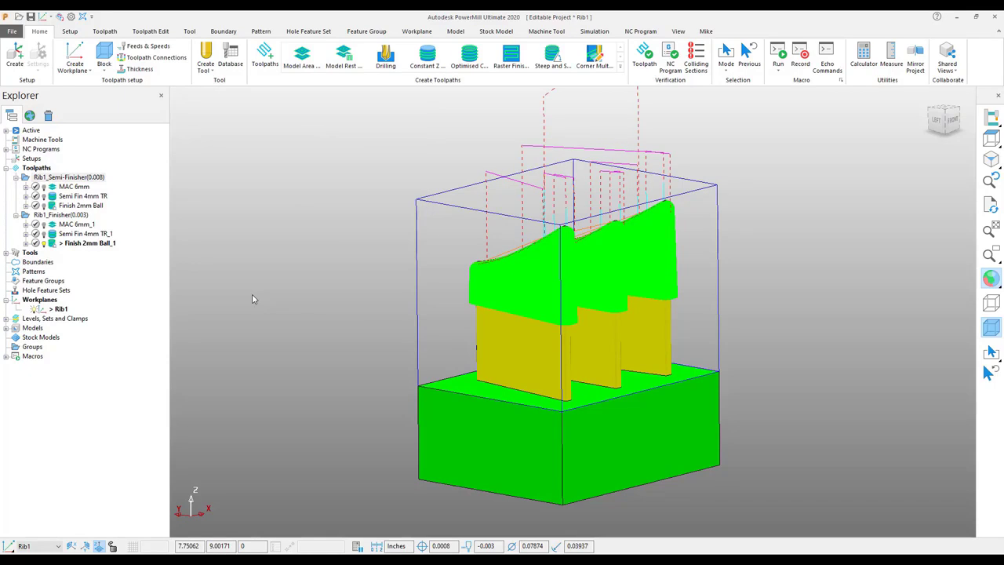
mouse_move(63, 234)
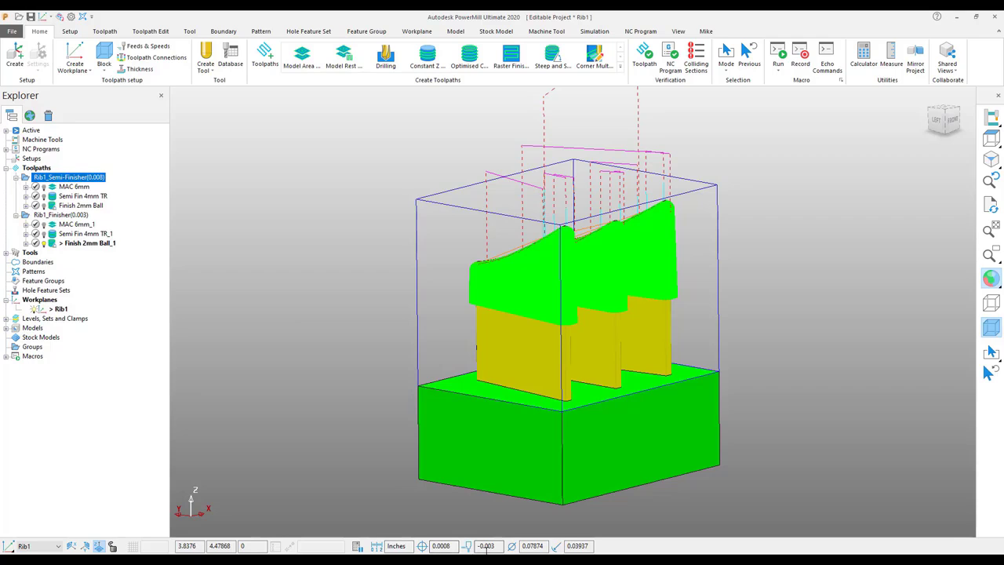
mouse_move(87, 196)
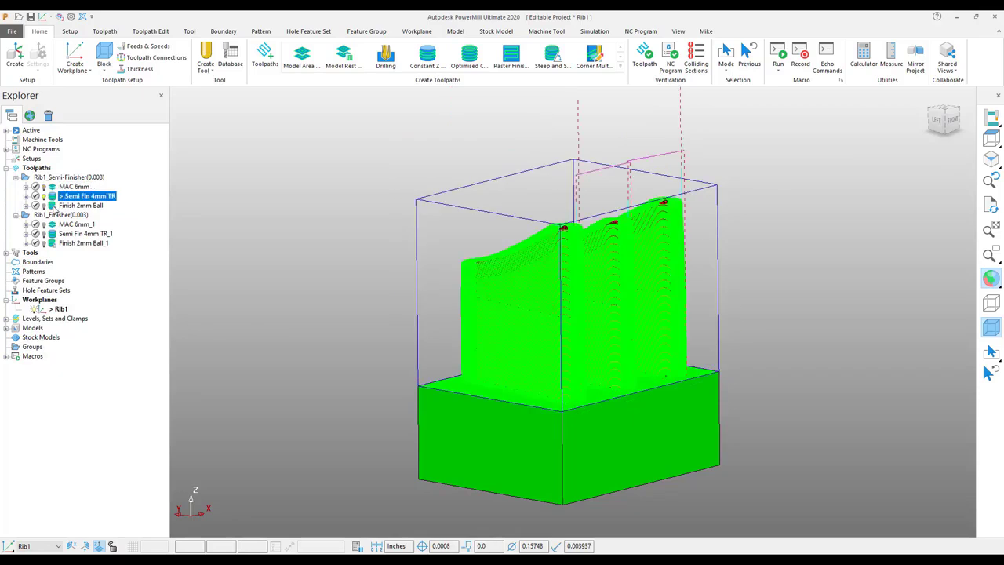
left_click(81, 223)
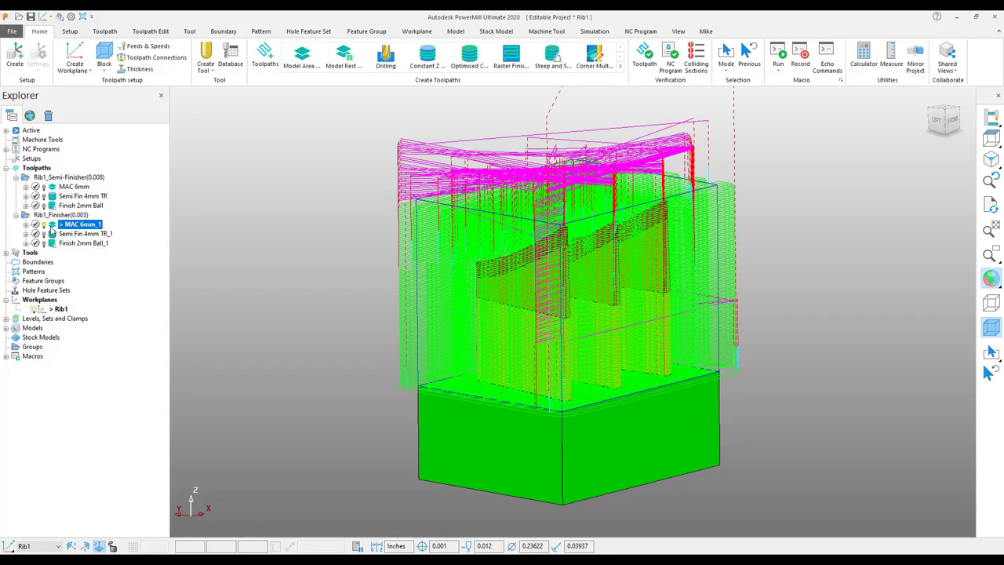
left_click(84, 242)
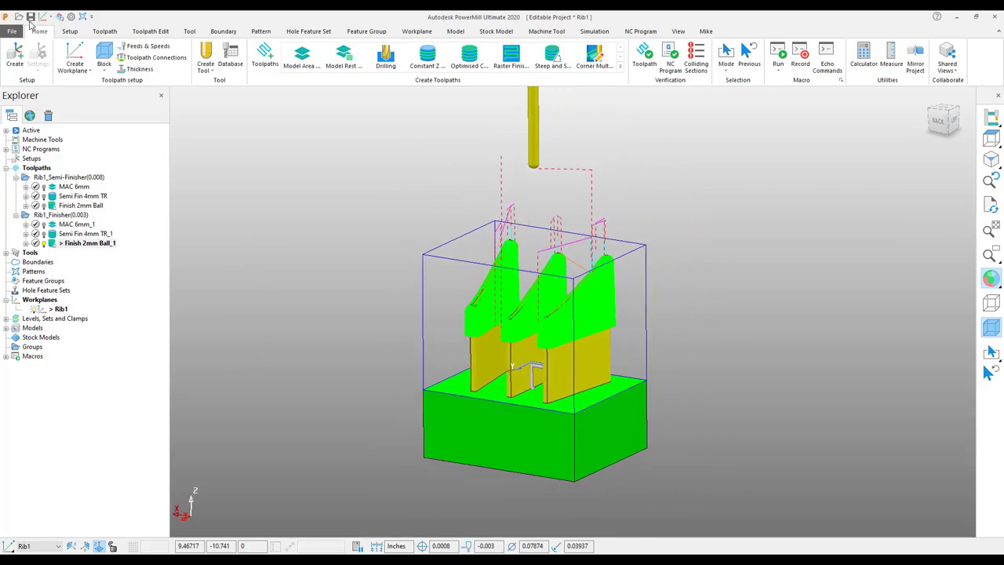
left_click(29, 17)
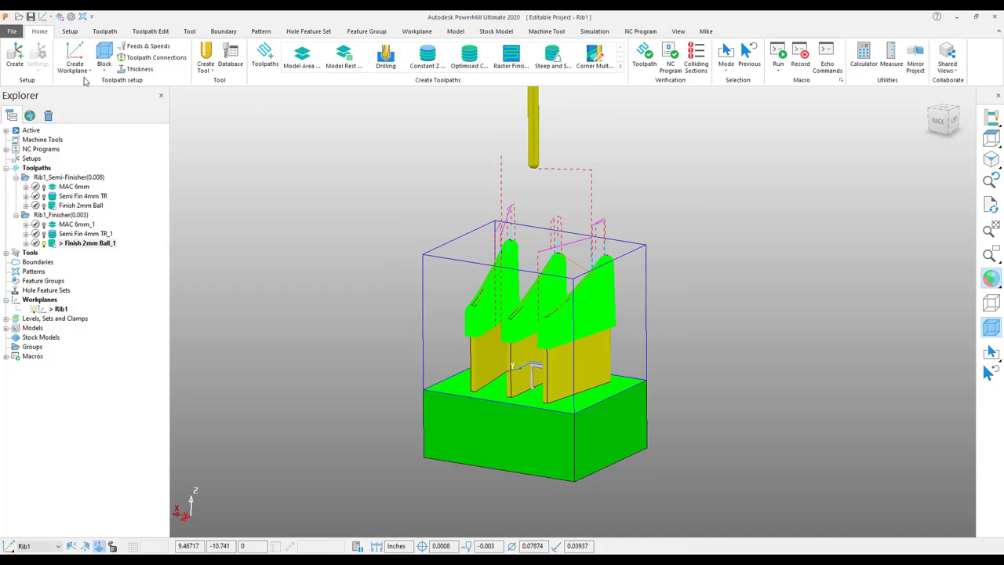
Import the Clip 11 electrode from electrode_data.trode via File > Import > Electrode.
left_click(12, 32)
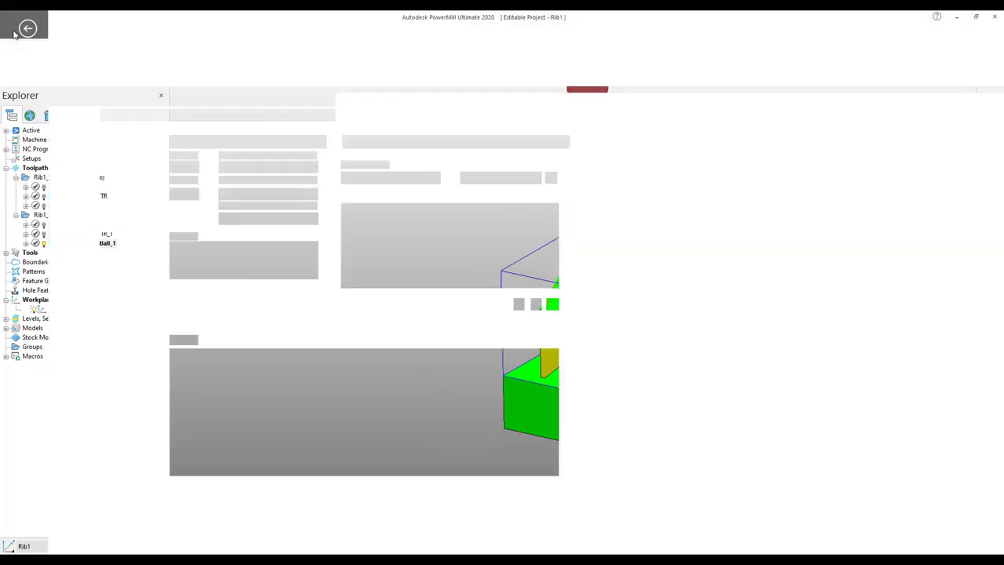
left_click(27, 28)
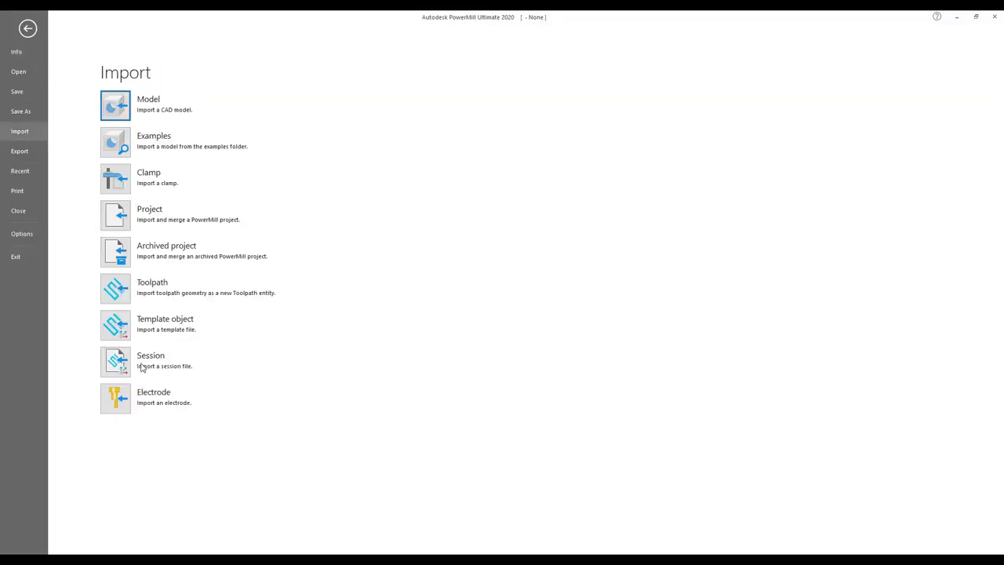
left_click(116, 398)
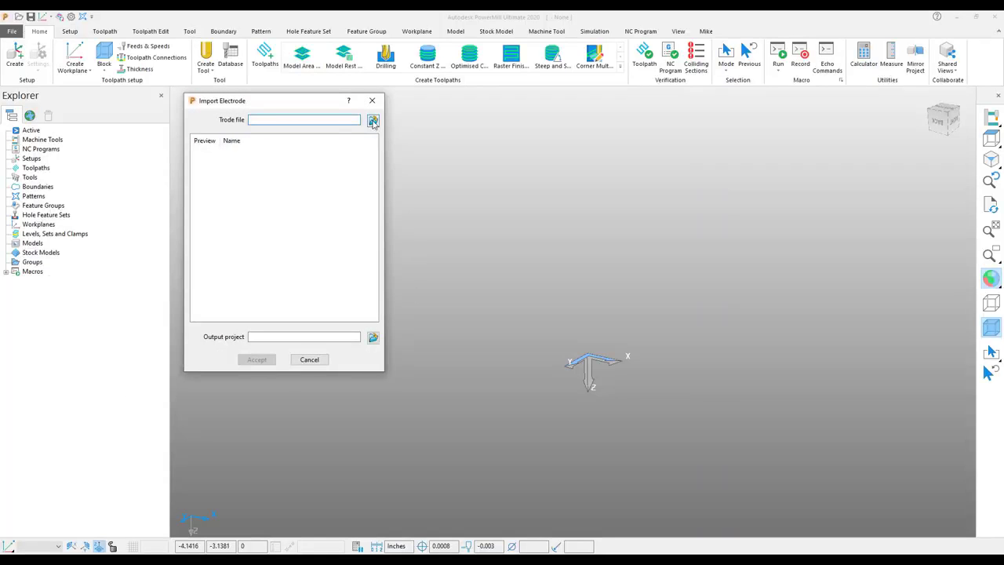
left_click(373, 120)
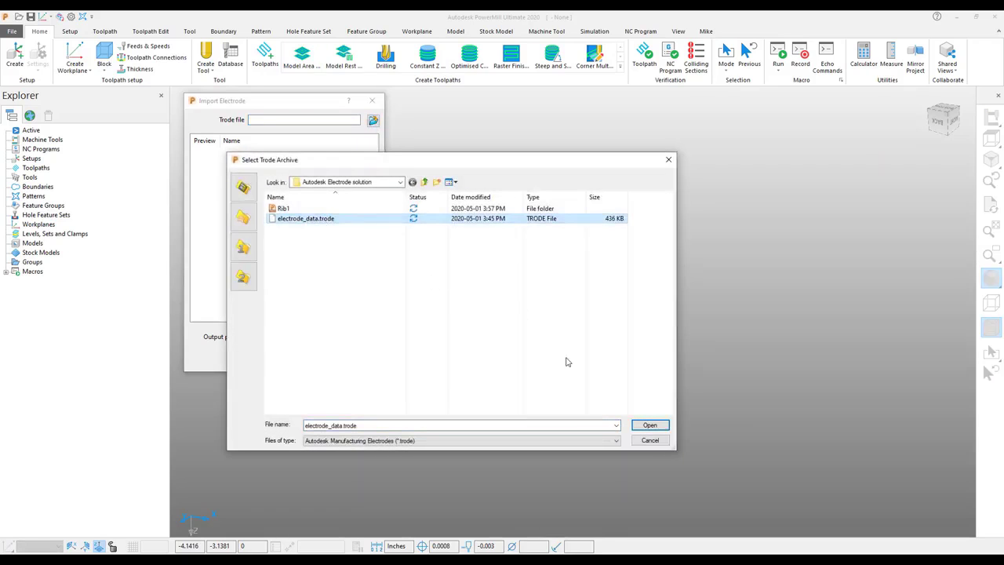
mouse_move(305, 218)
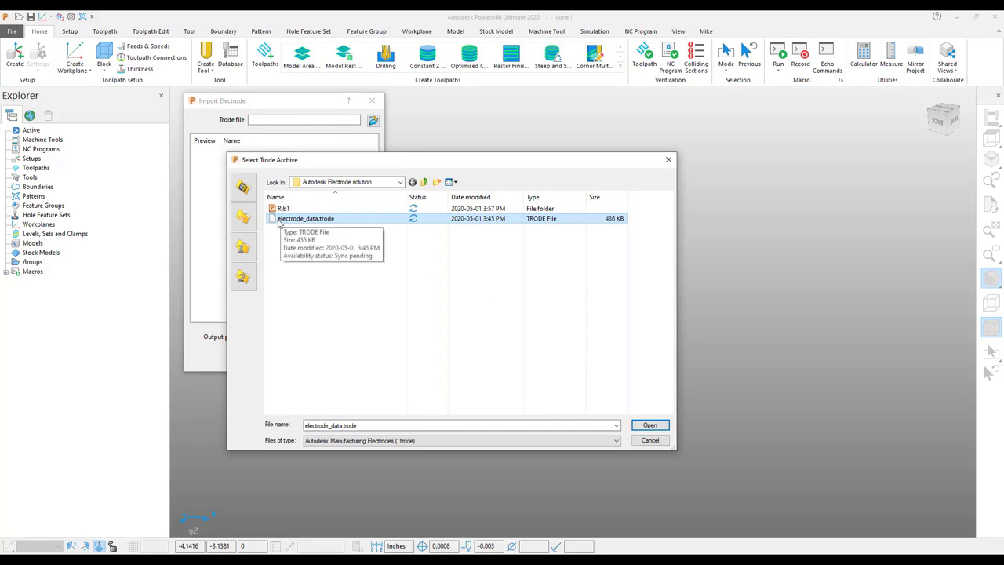
mouse_move(282, 208)
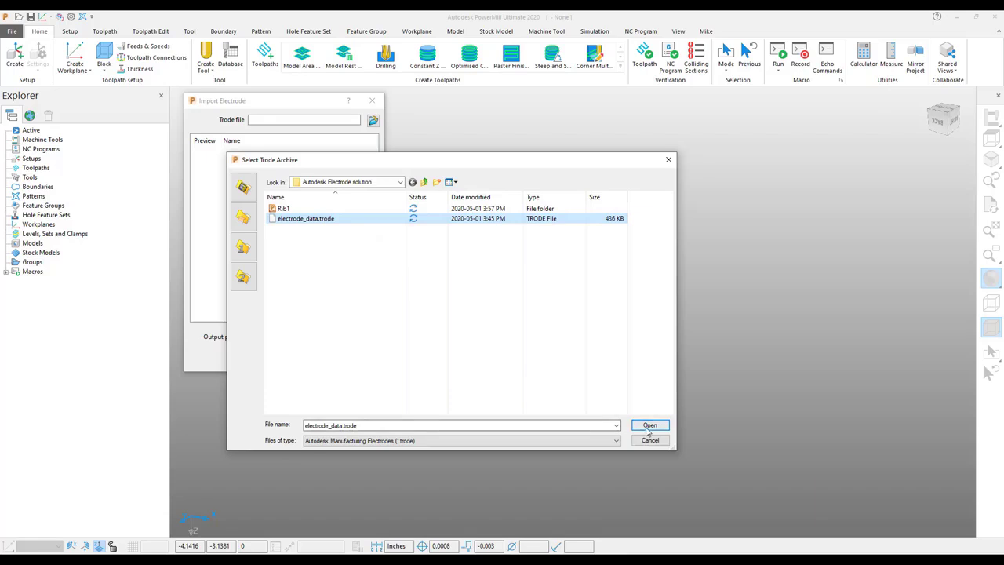
left_click(649, 425)
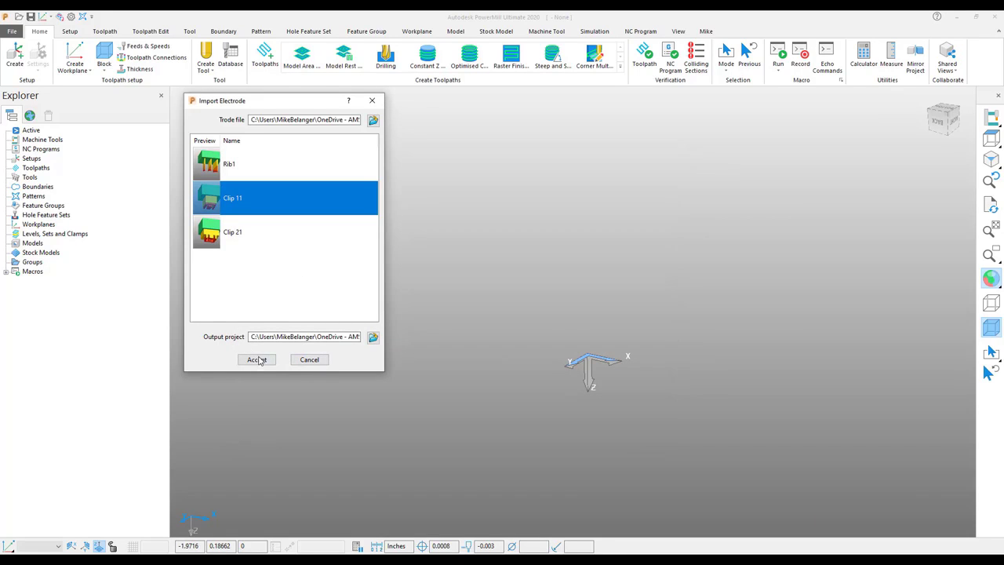
left_click(256, 360)
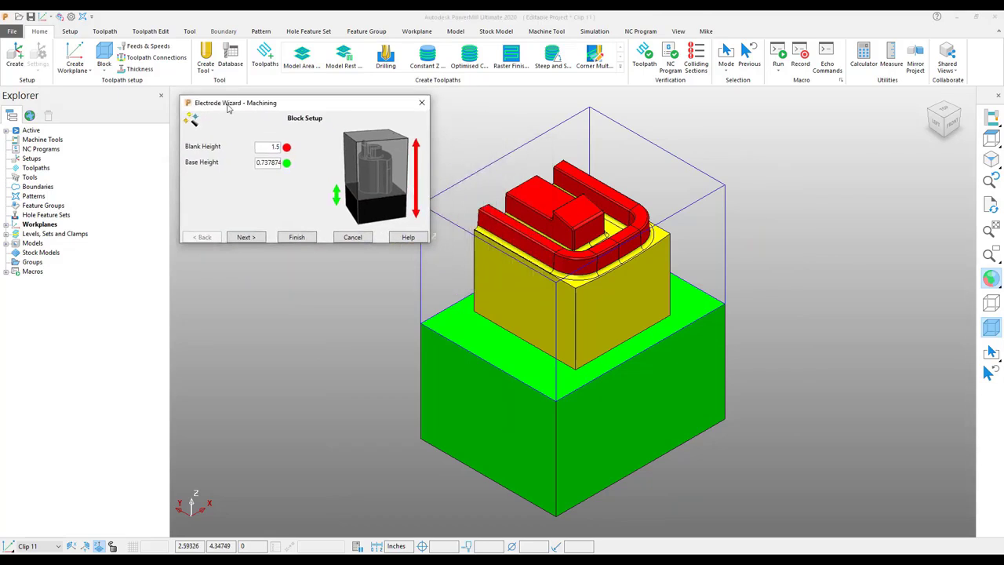
Skip through Block Setup and Analysis, choose Small Clip strategy, and expand the toolpaths.
left_click(245, 237)
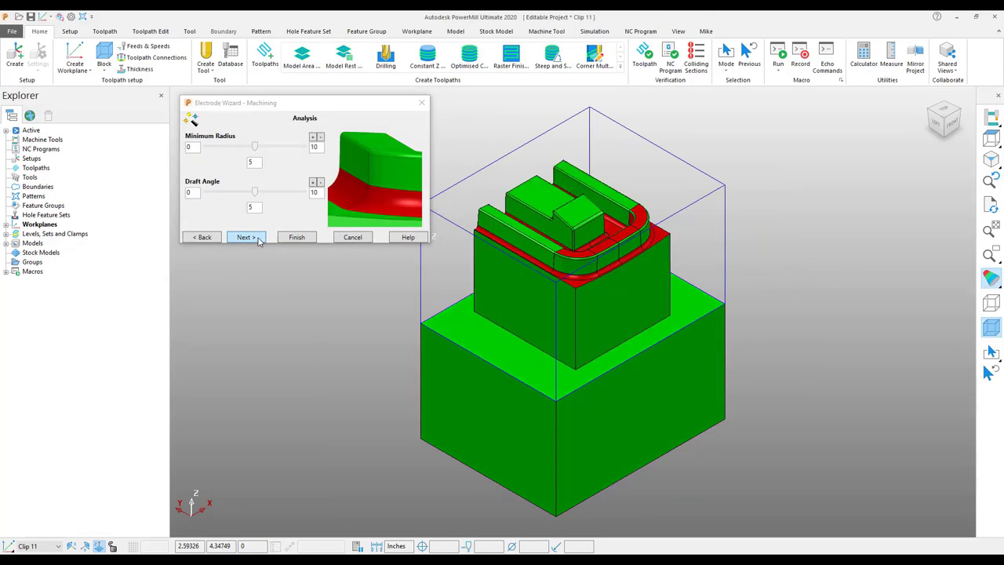
left_click(246, 237)
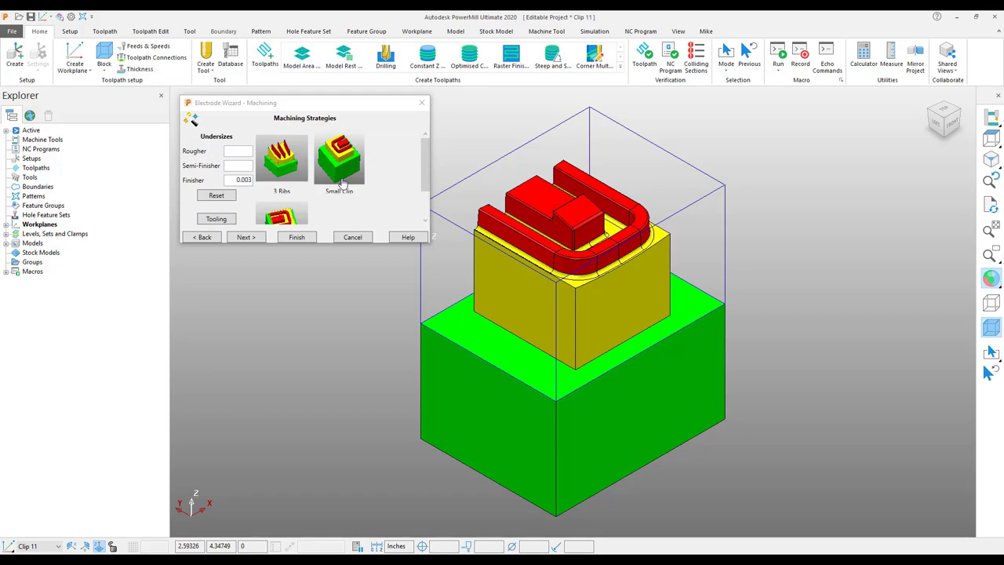
left_click(339, 159)
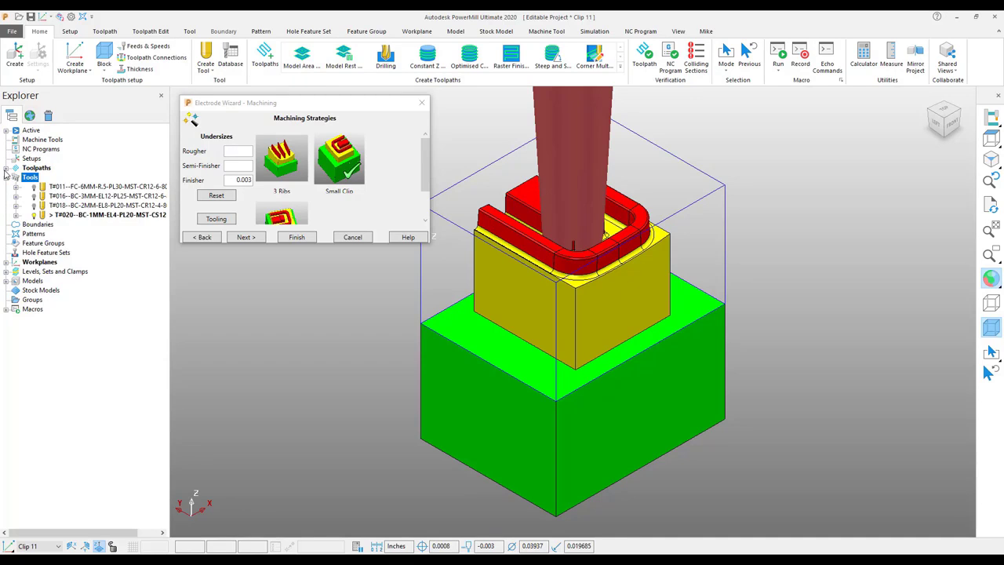
left_click(6, 167)
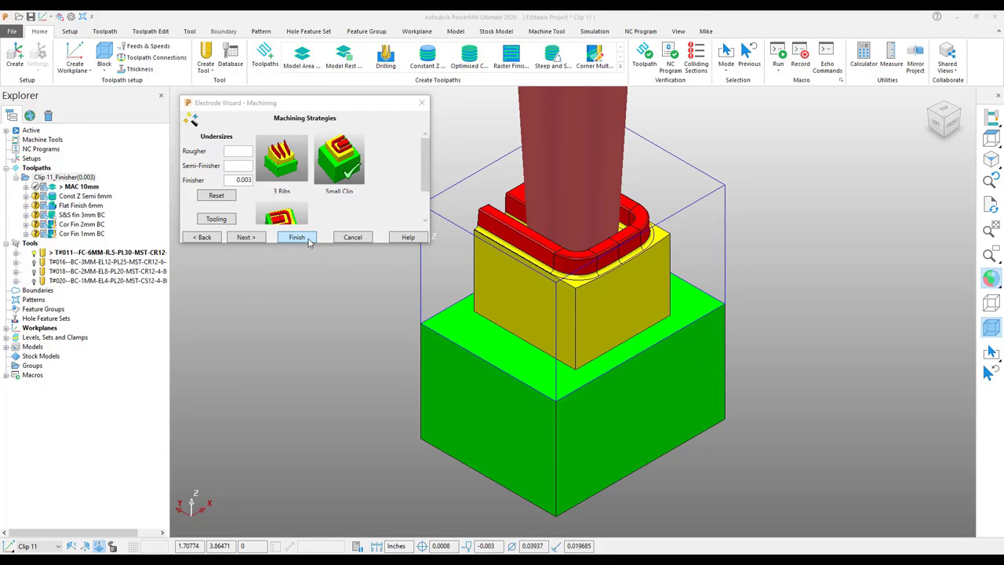
Finish the wizard and calculate the six Clip 11 Finisher (0.003) toolpaths.
left_click(296, 237)
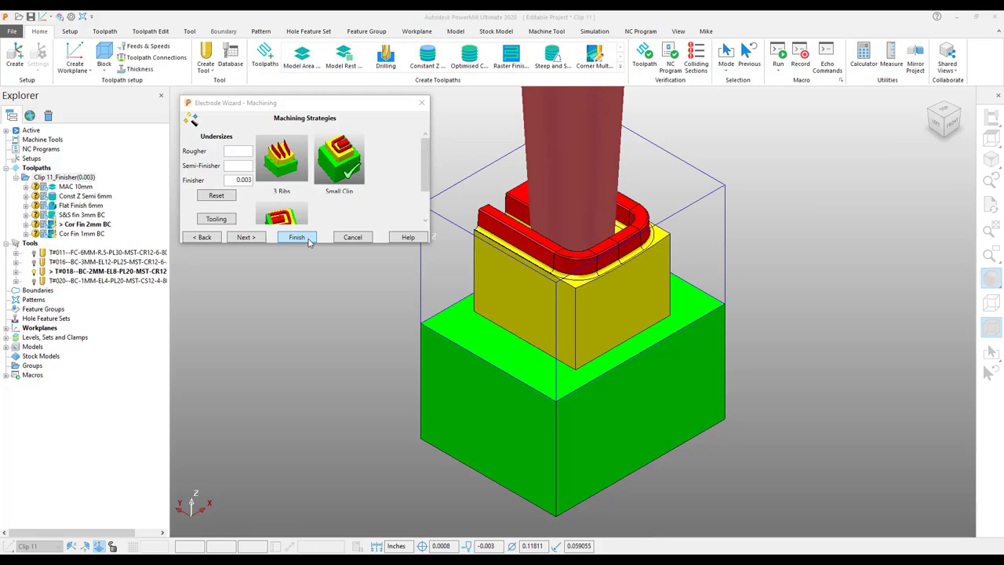
left_click(297, 237)
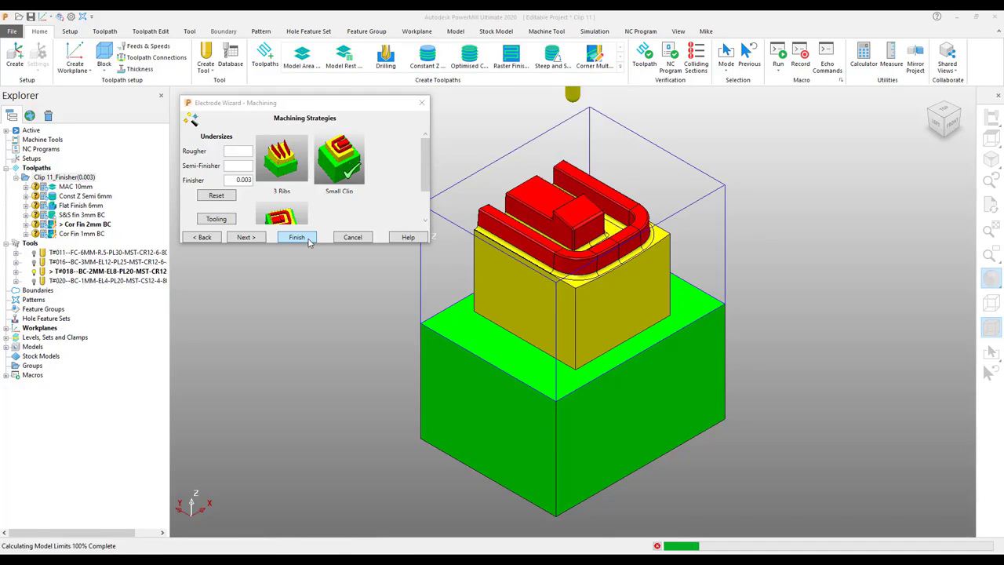
left_click(296, 237)
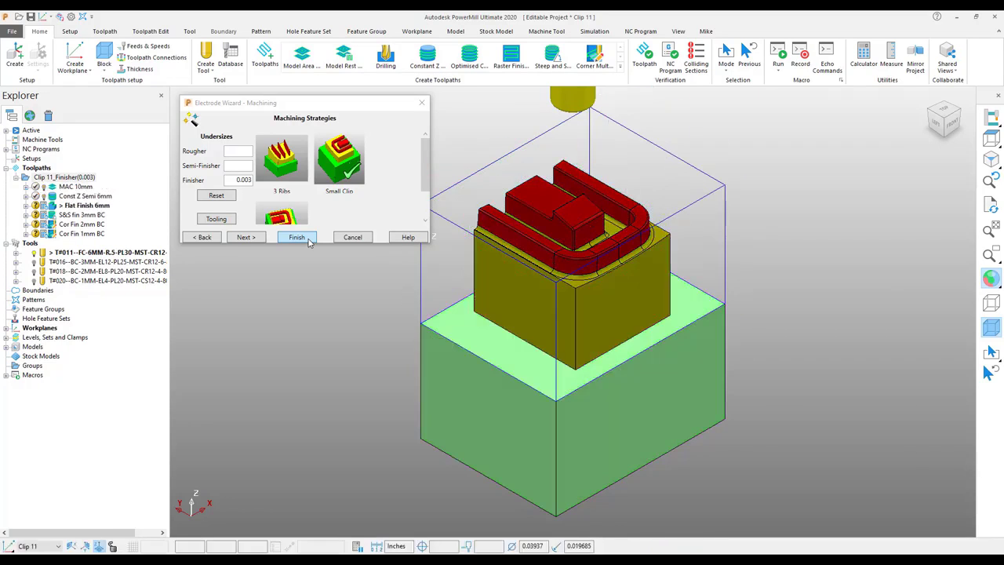
left_click(296, 237)
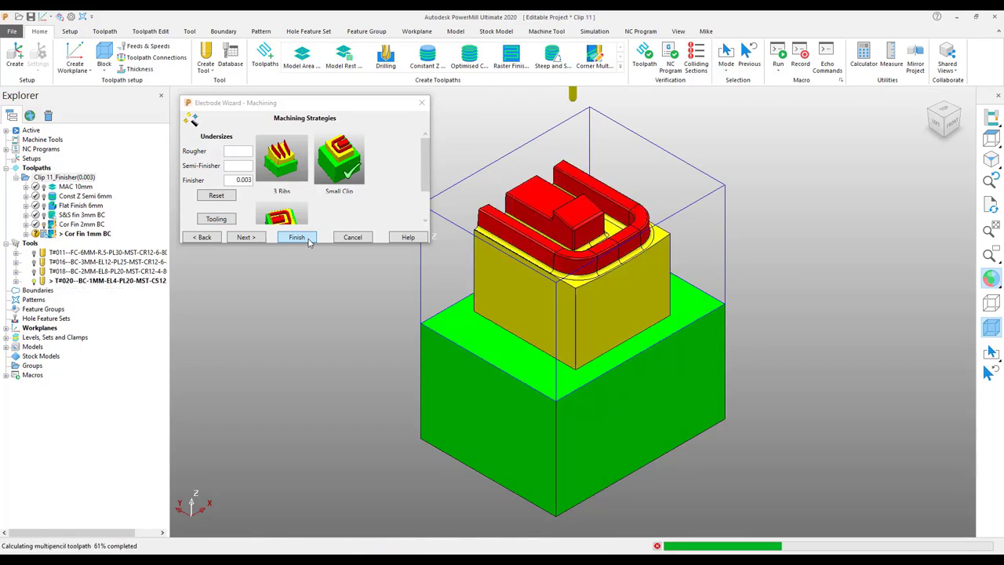
left_click(297, 237)
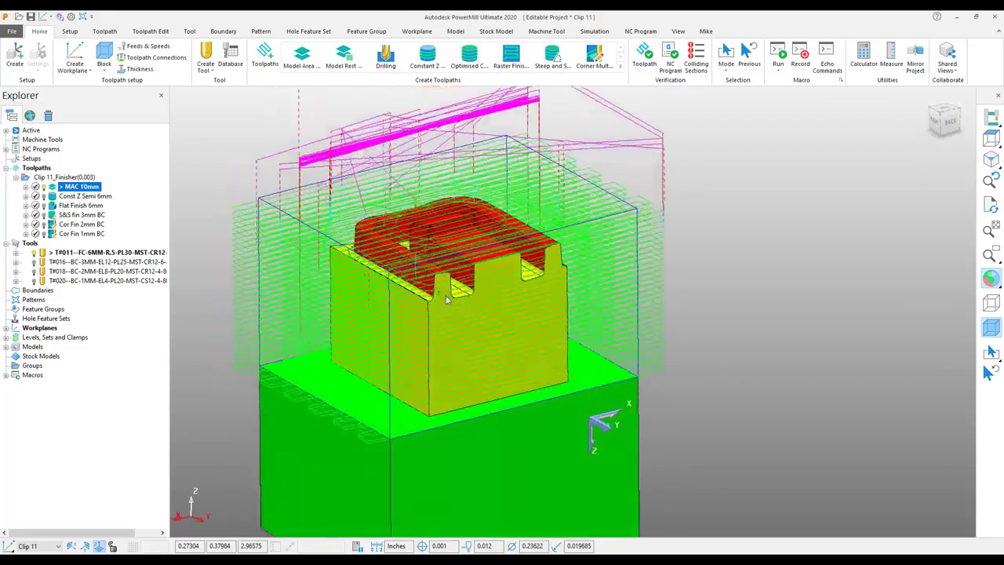
Preview the constant Z semi-finish, 2mm and 1mm corner finishing toolpaths.
left_click(84, 195)
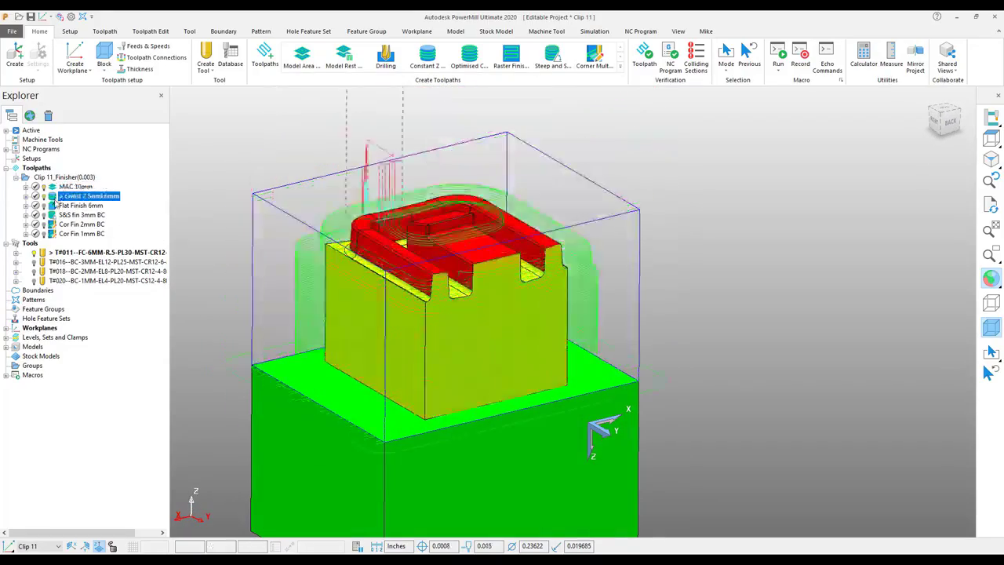
left_click(80, 224)
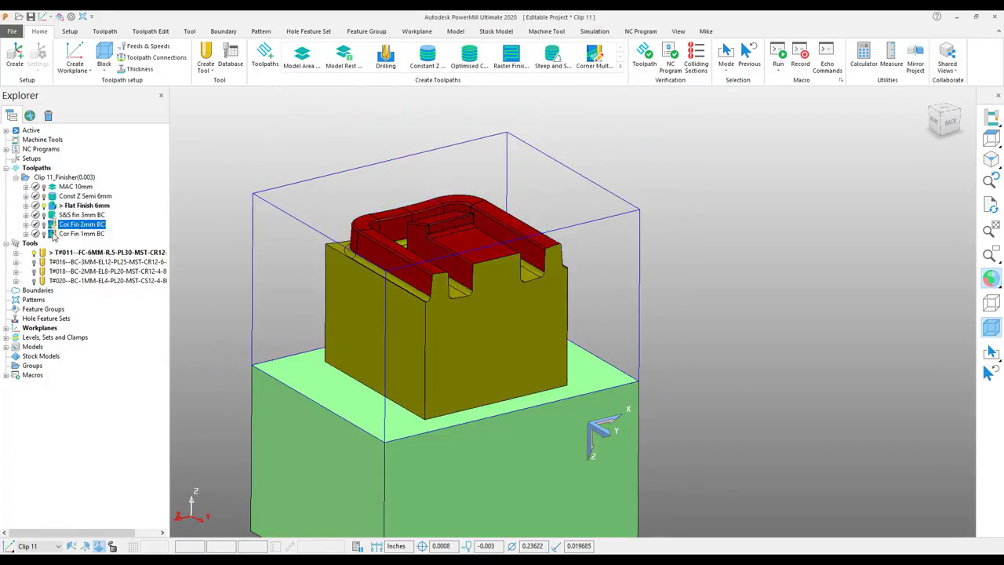
left_click(81, 233)
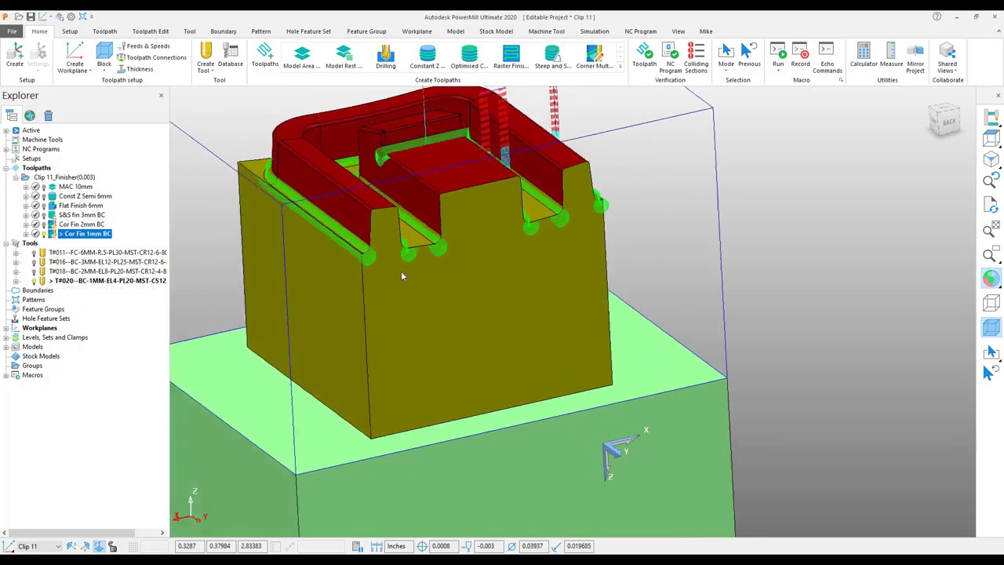